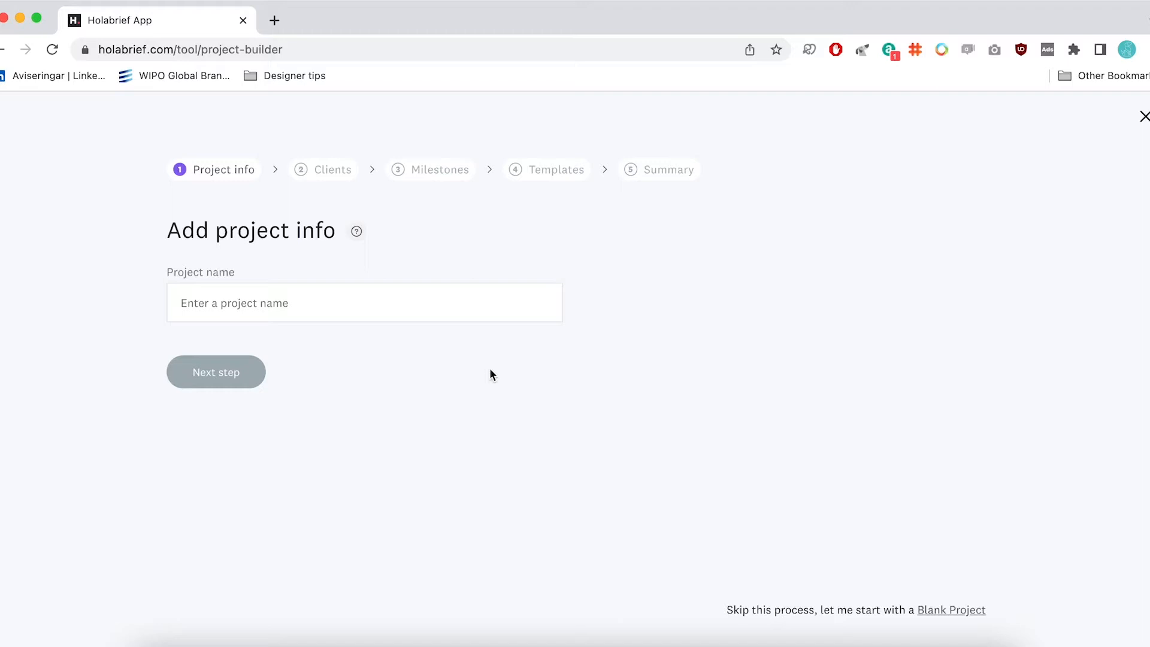
mouse_move(401, 345)
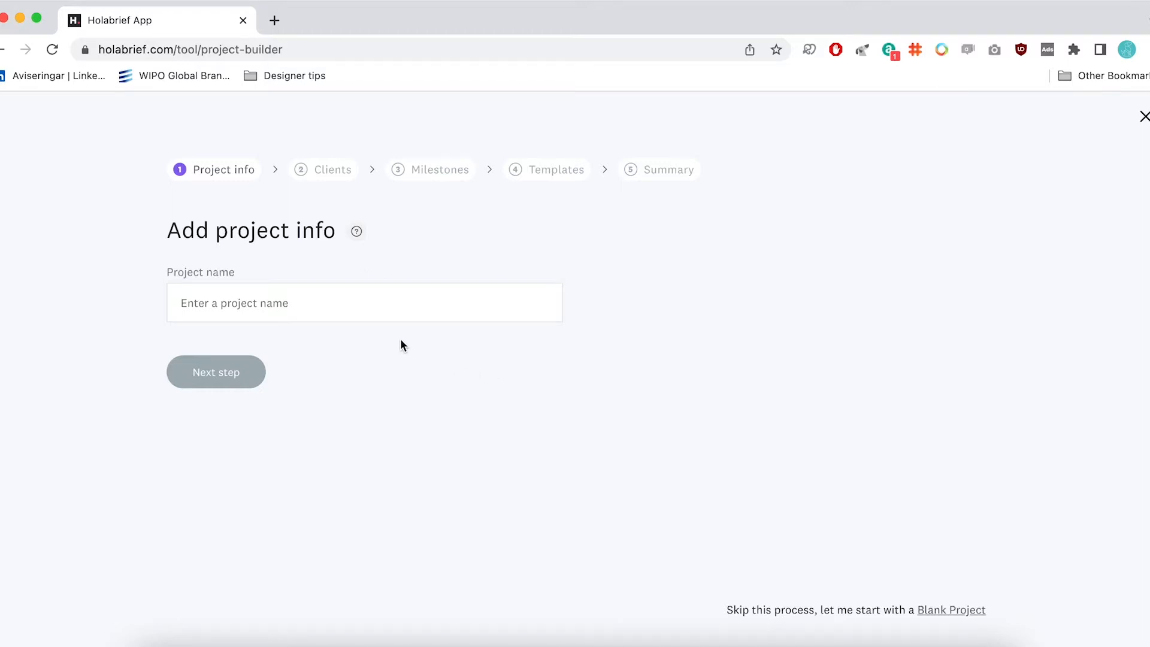
mouse_move(481, 204)
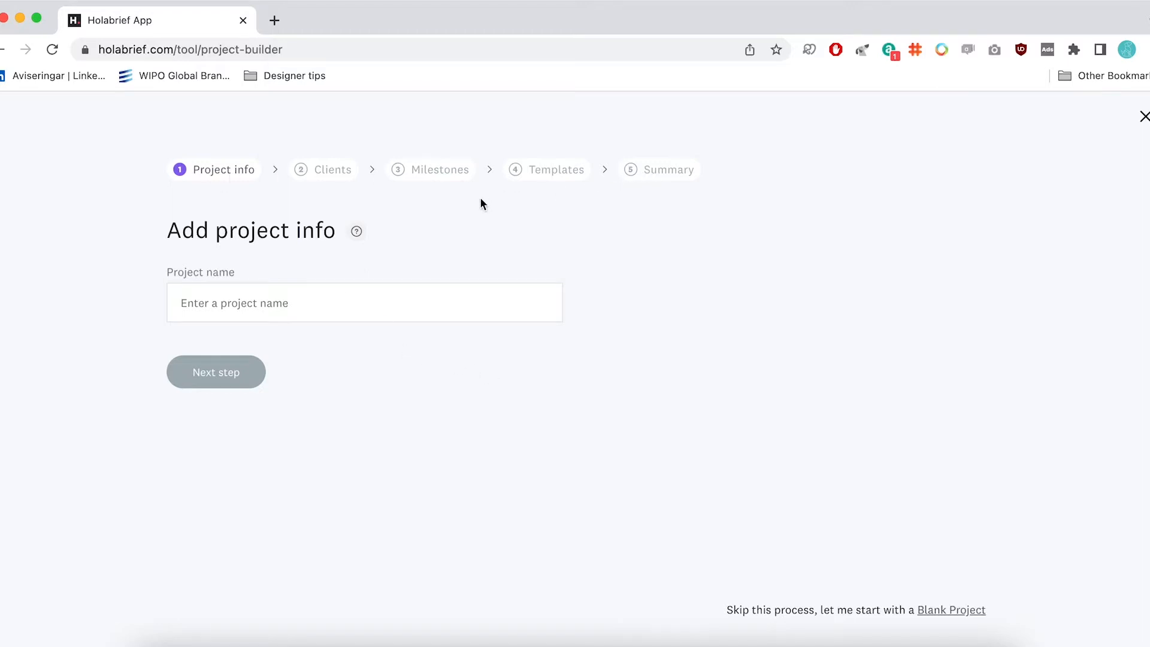
mouse_move(447, 223)
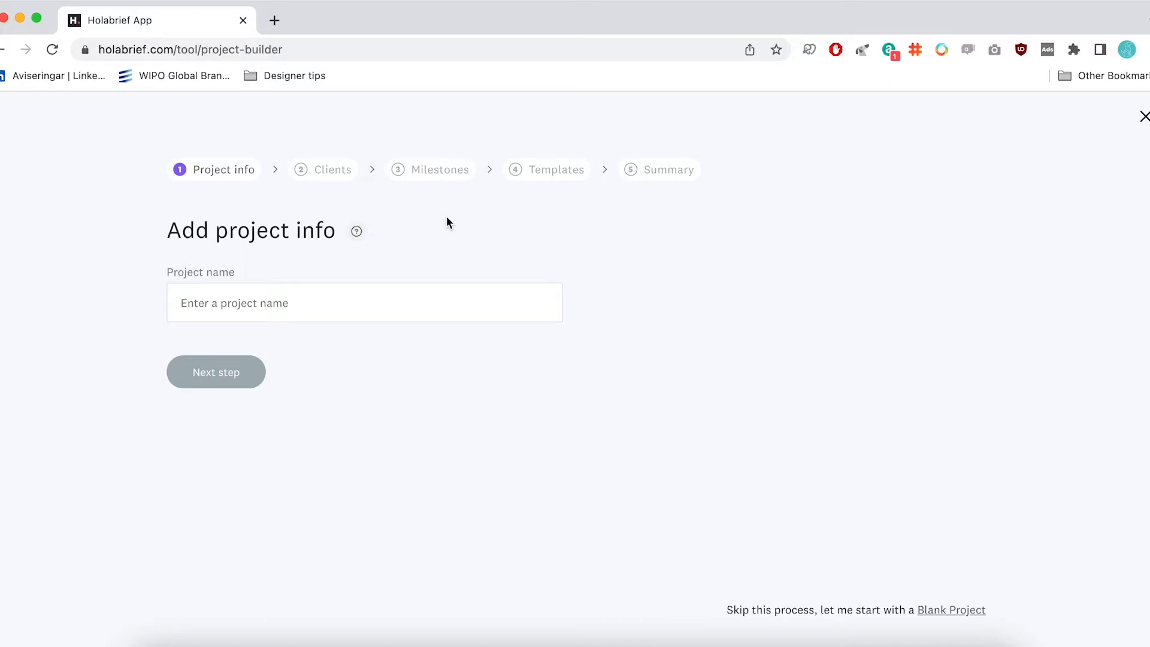
mouse_move(349, 302)
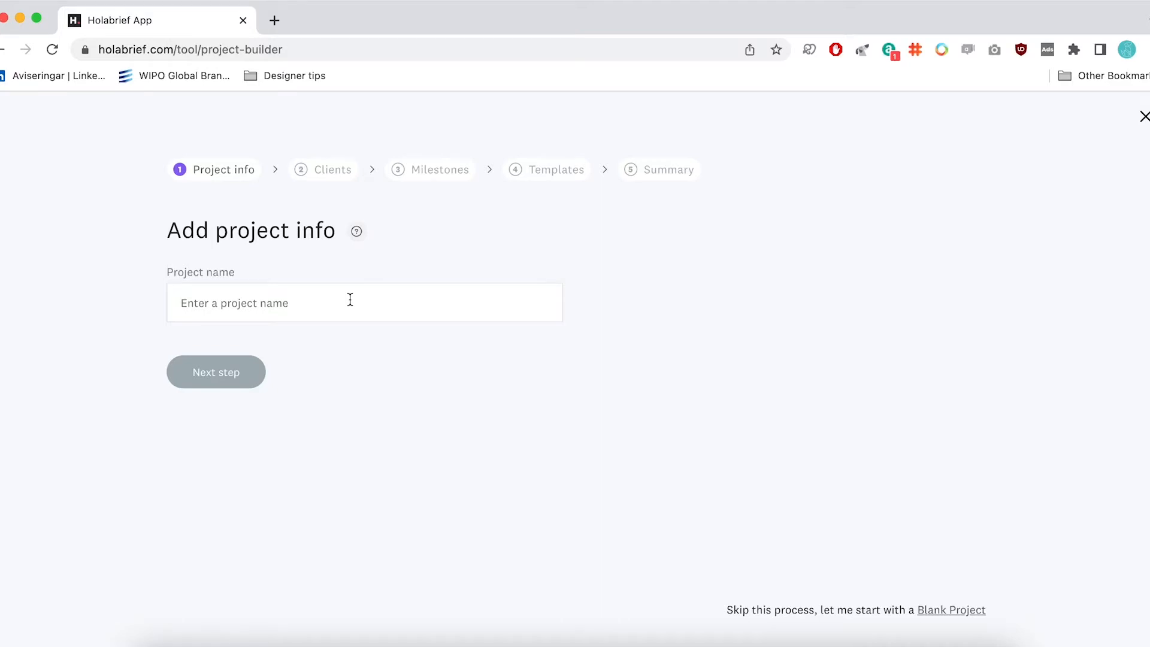
Step: Name the new project "Client" in the project builder
text(Client)
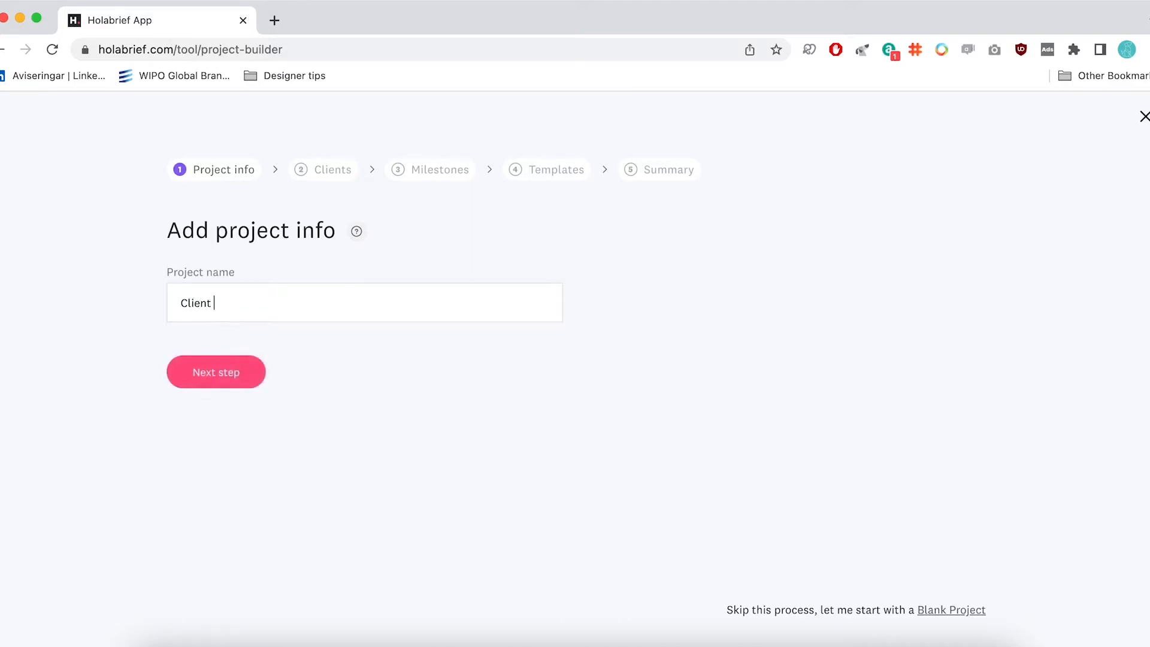
Step: Enter company "Client", contact "Contact person" from the saved entry, then continue to milestones
click(216, 372)
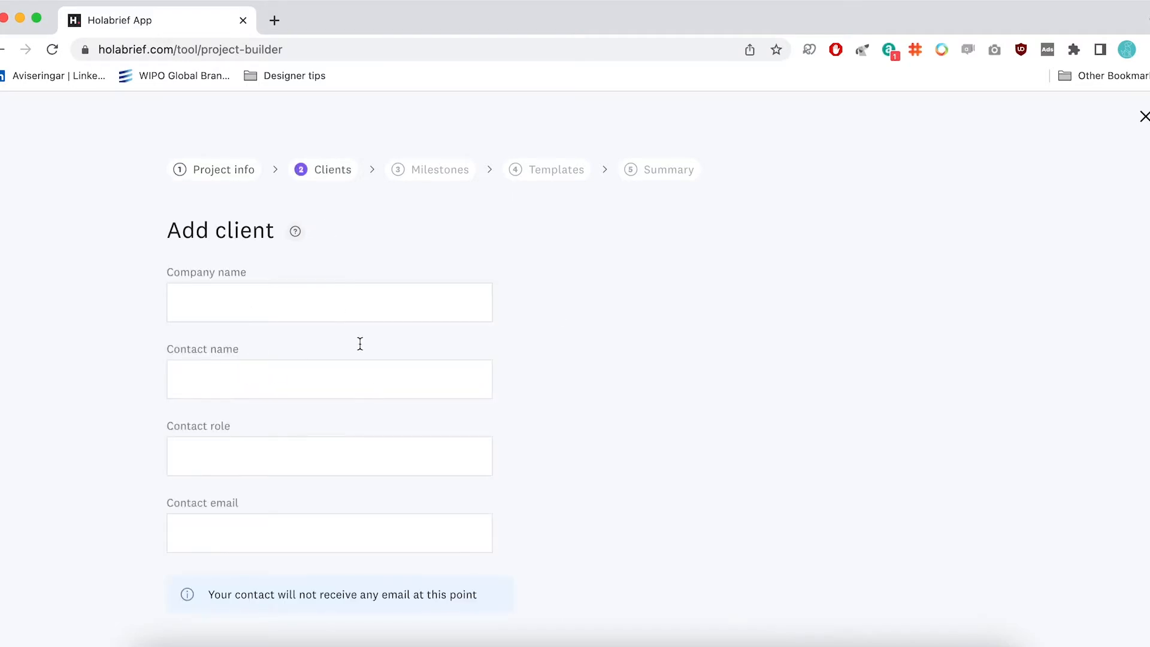
text(Client)
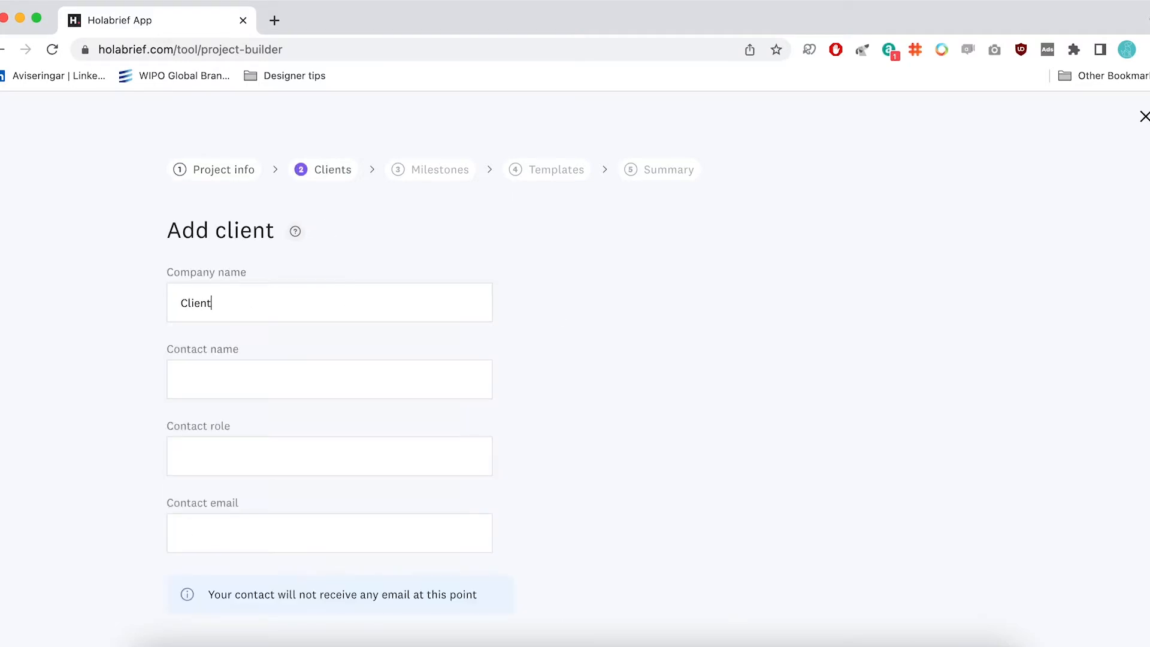
click(329, 380)
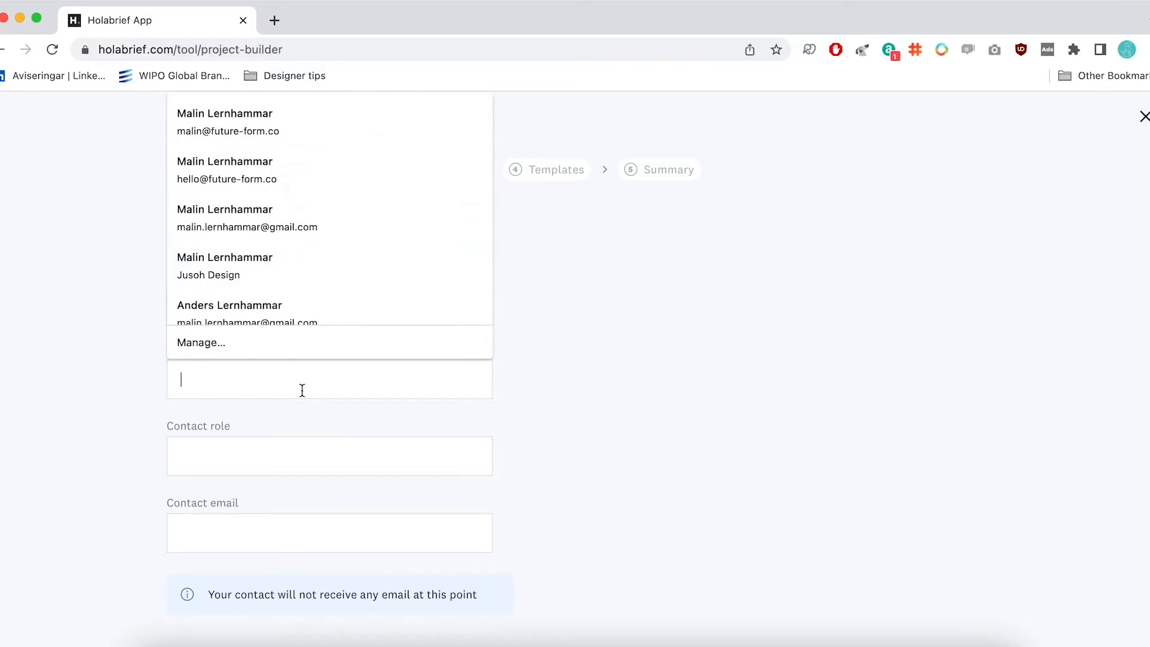
text(Conta)
click(329, 532)
text(hello@)
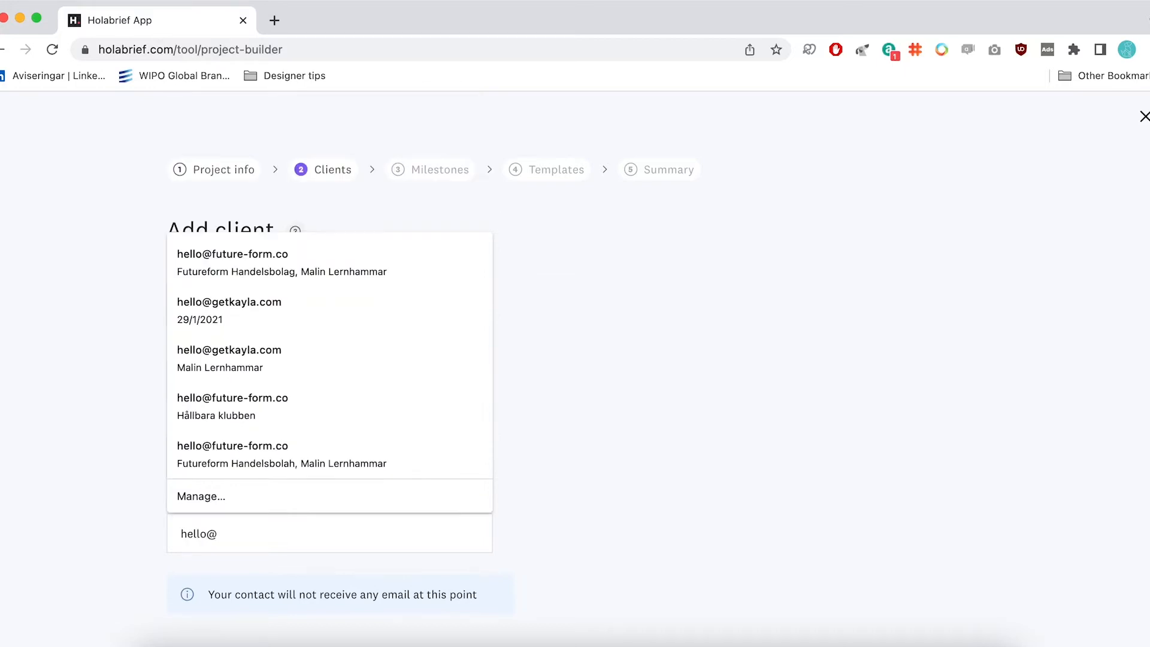
click(229, 310)
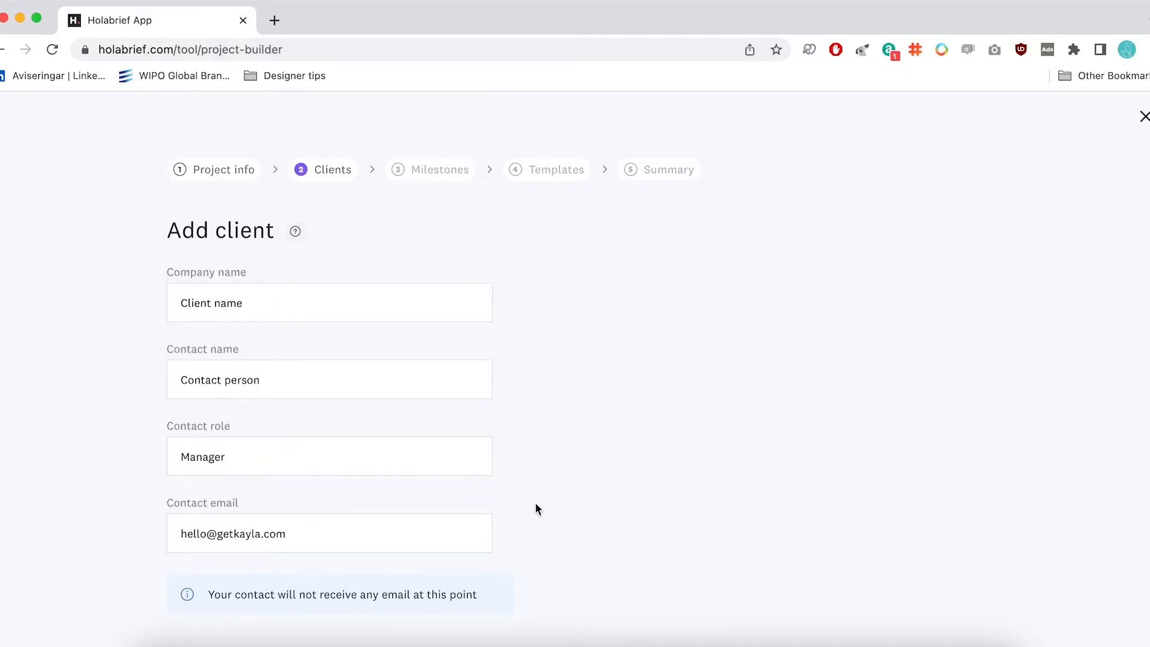
click(430, 169)
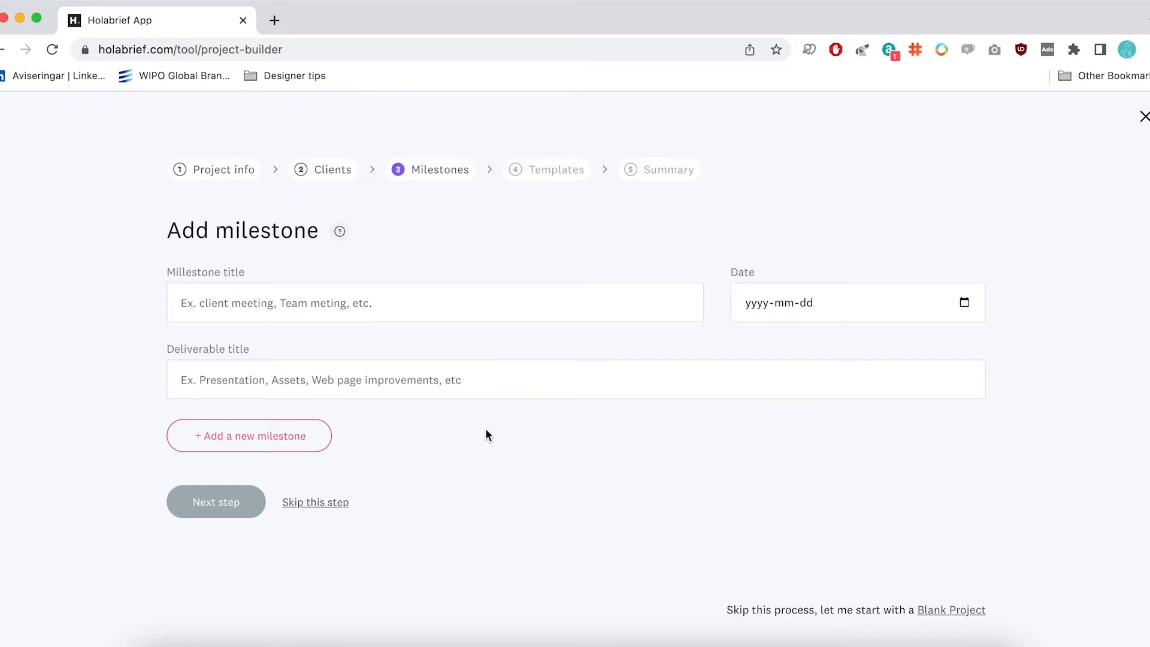
mouse_move(472, 434)
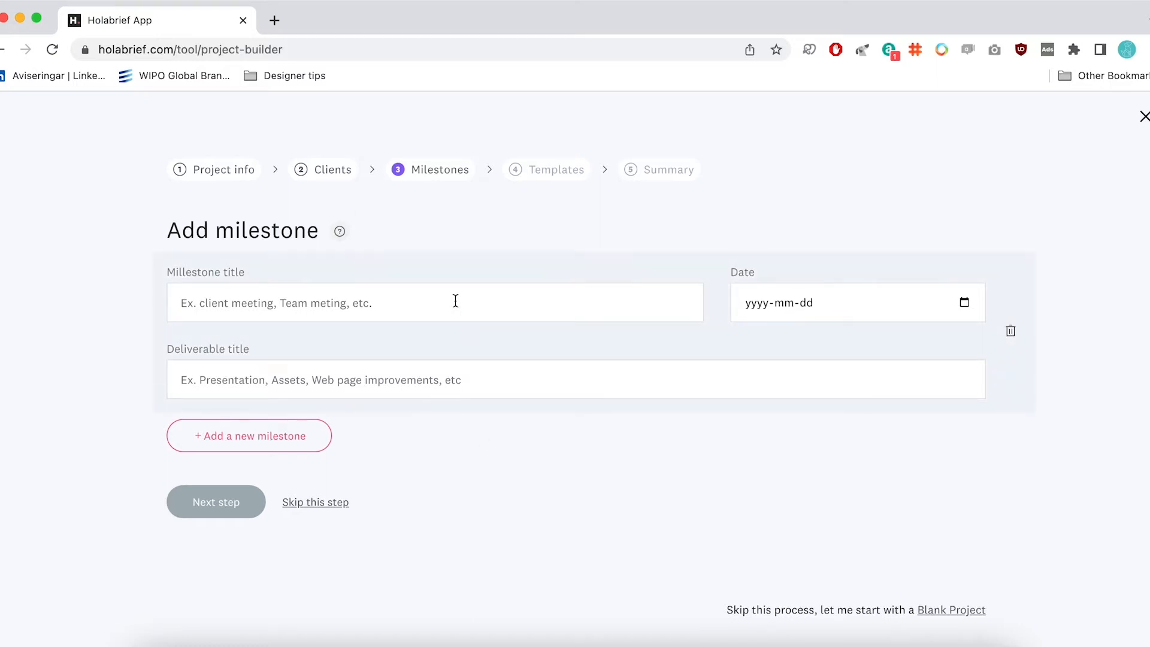
Step: Title the milestone "Discovery" with deliverable "Strategy document"
text(Discov)
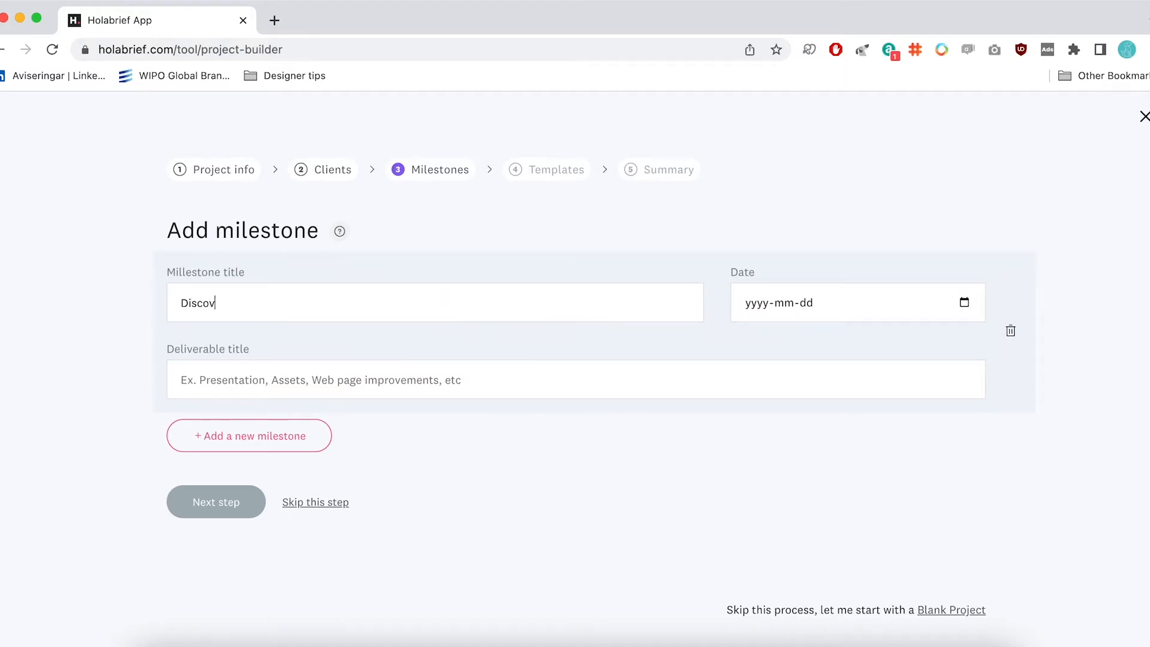
text(ery)
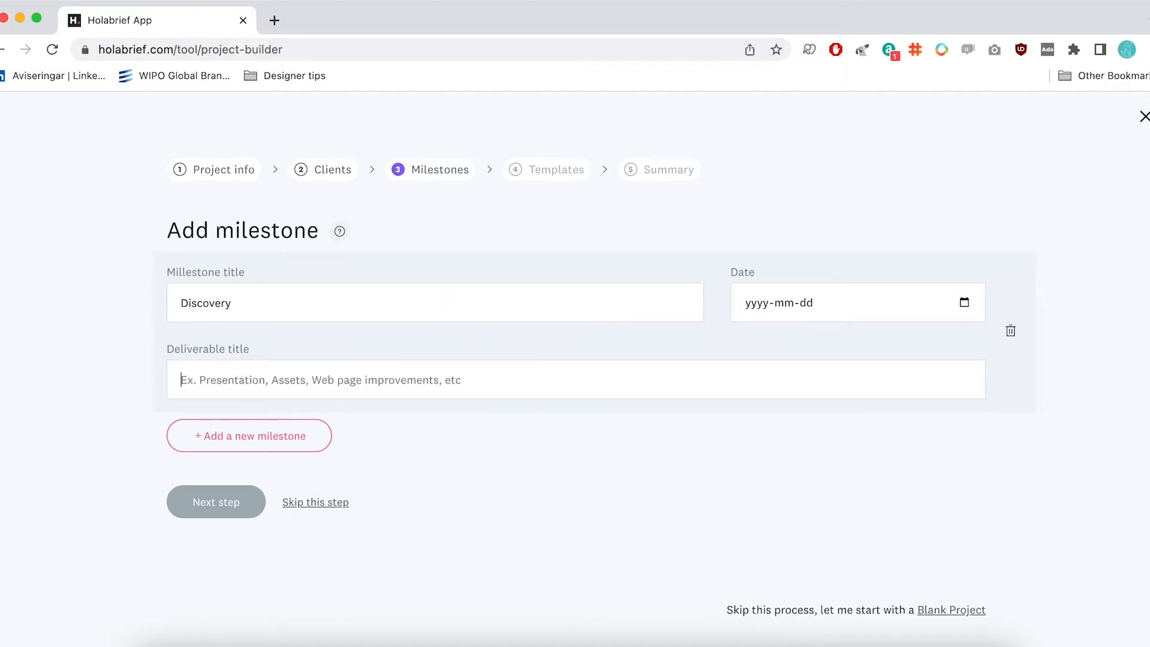
text(Strat)
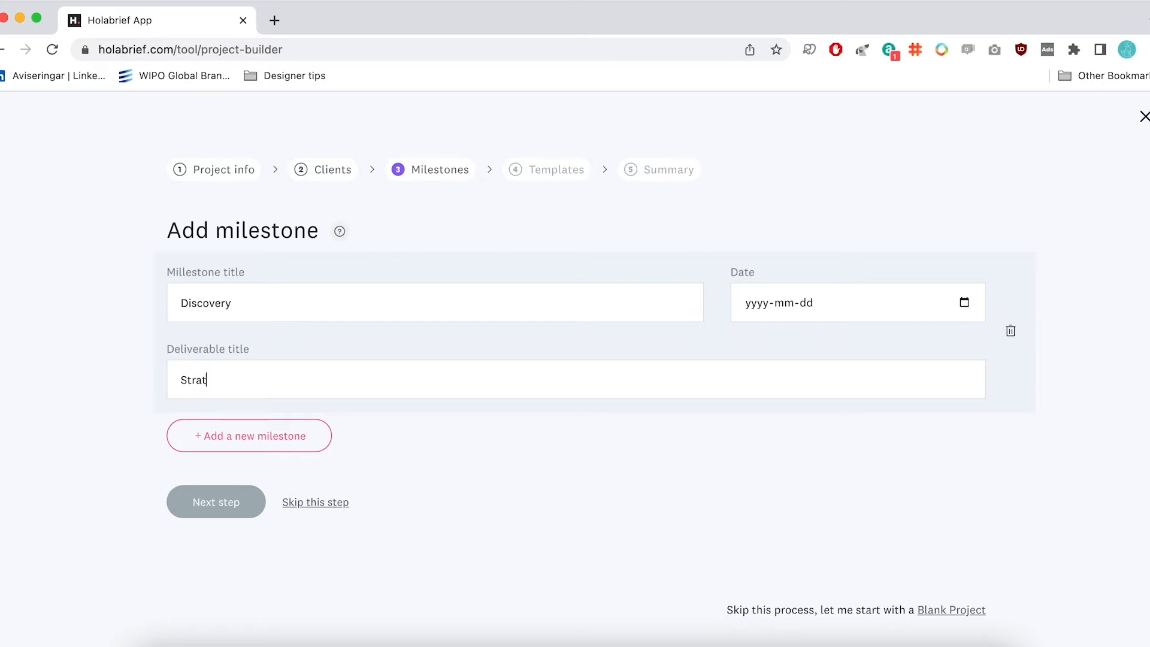
text(egy document)
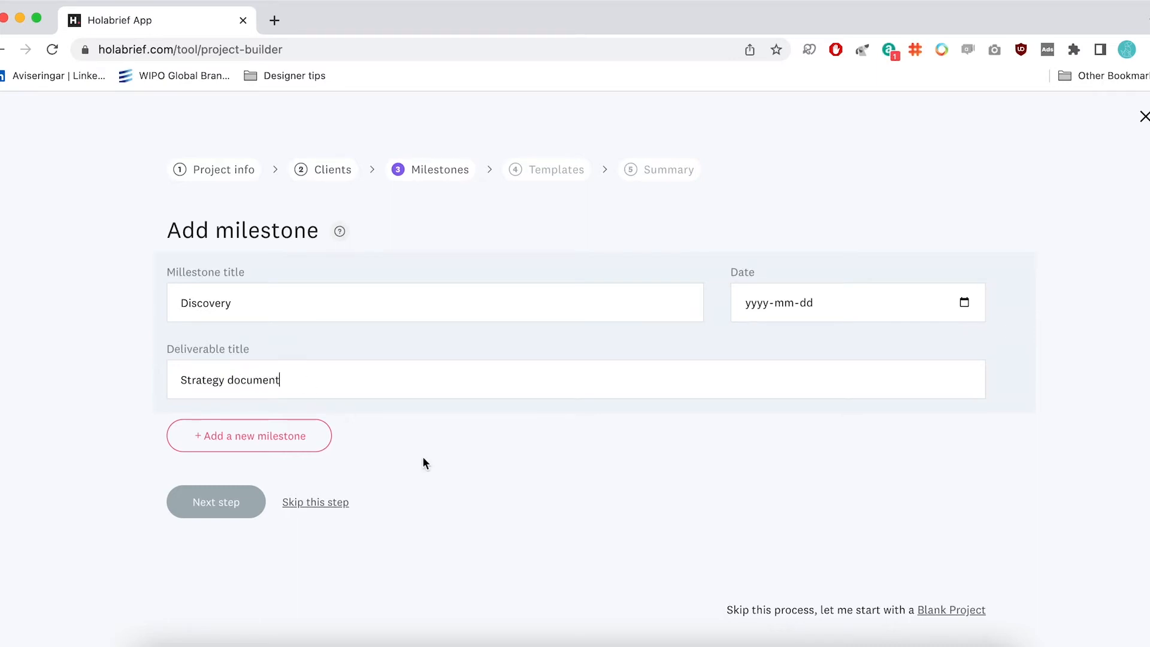
Step: Date the Discovery milestone 2022-05-29
click(763, 303)
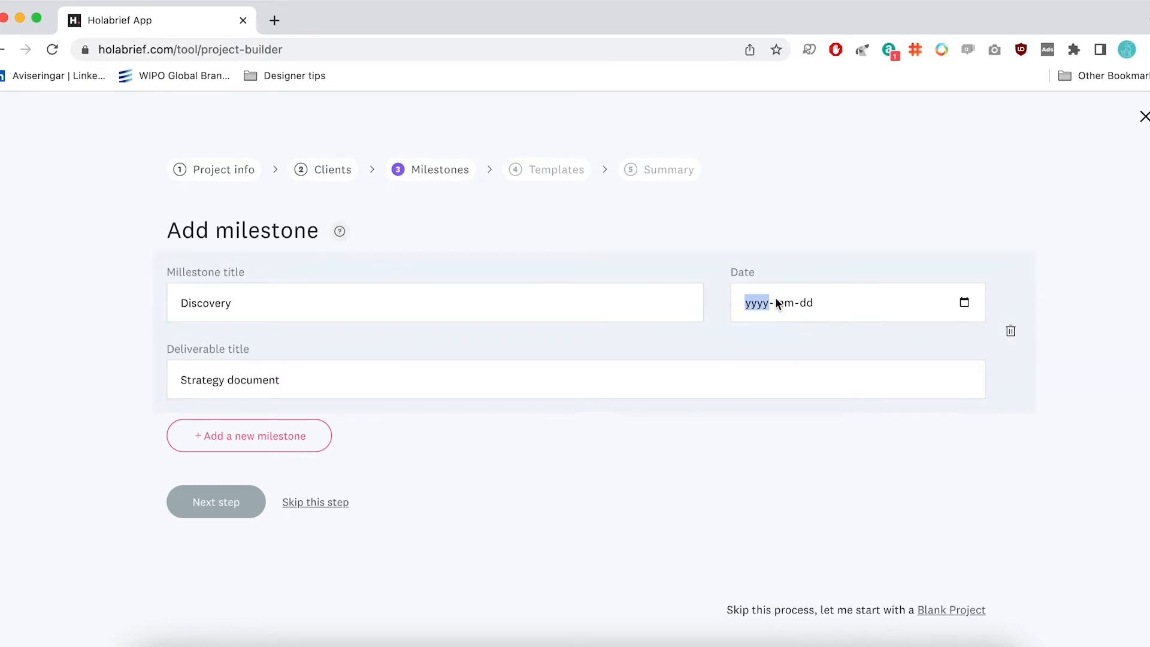
text(2022)
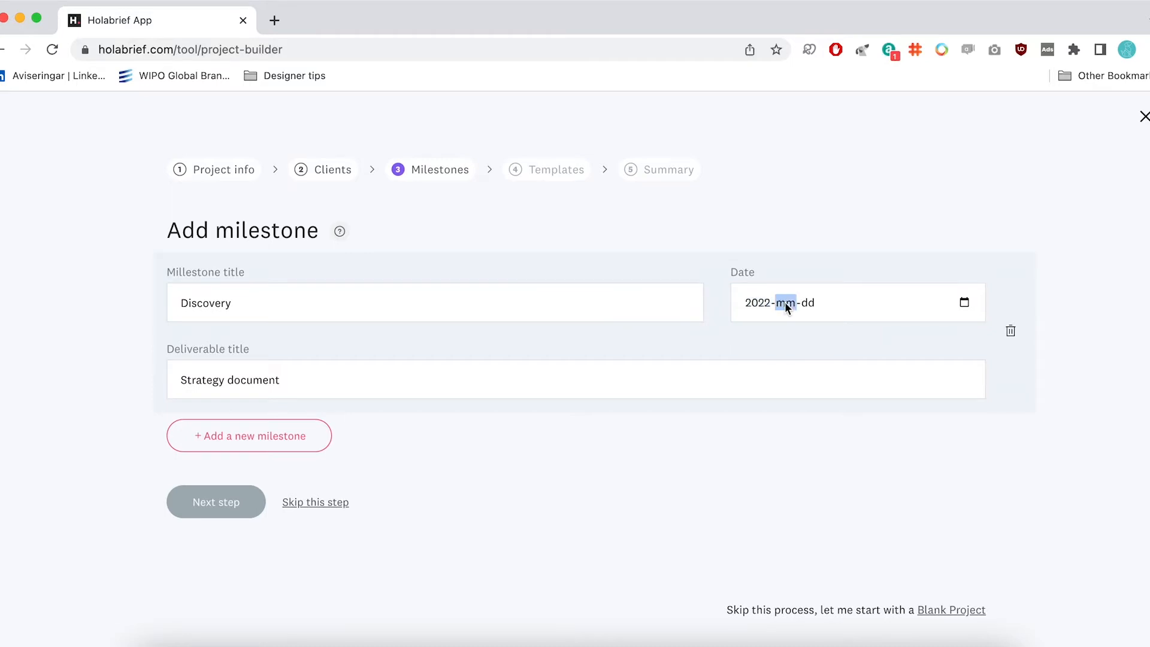
text(05)
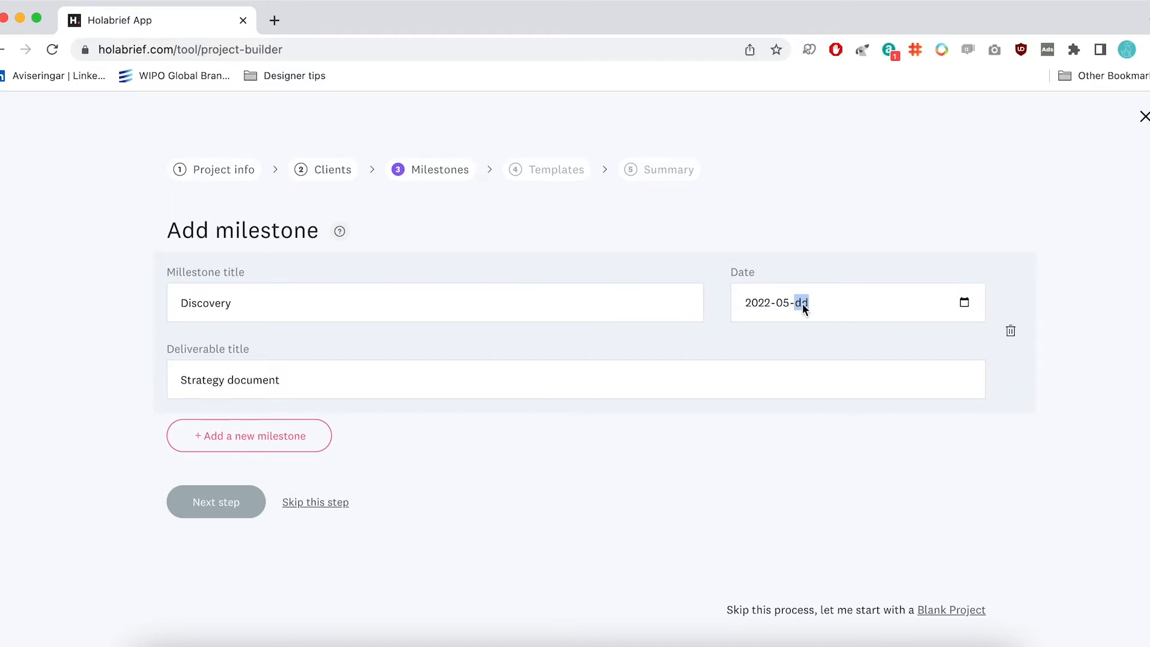
text(29)
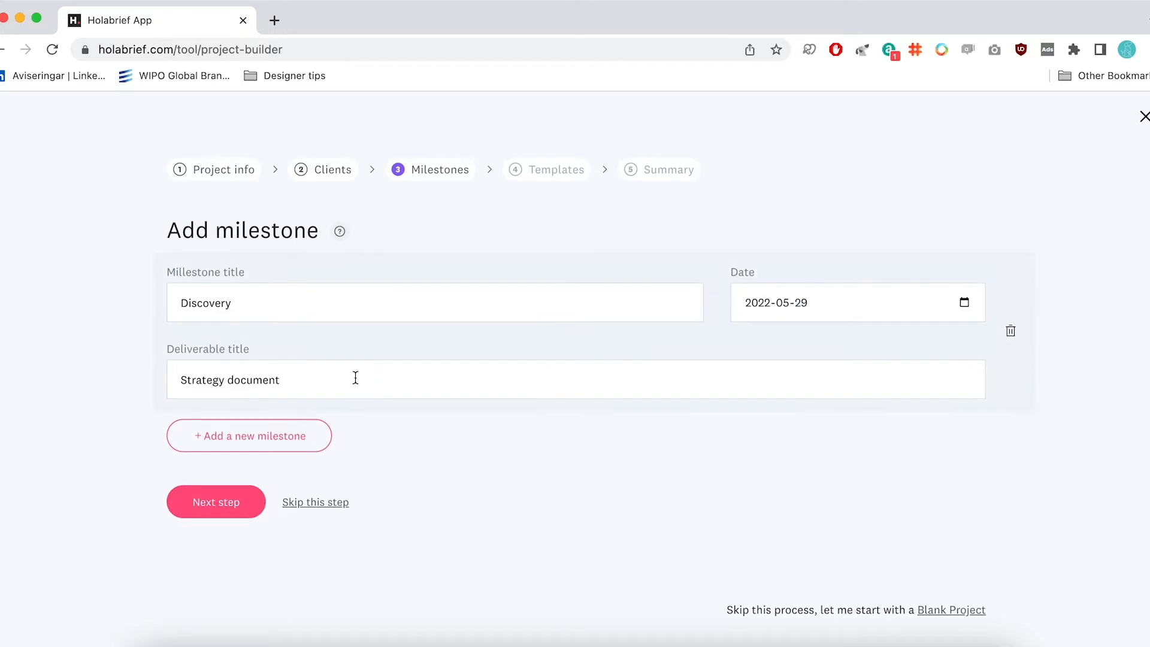
mouse_move(276, 446)
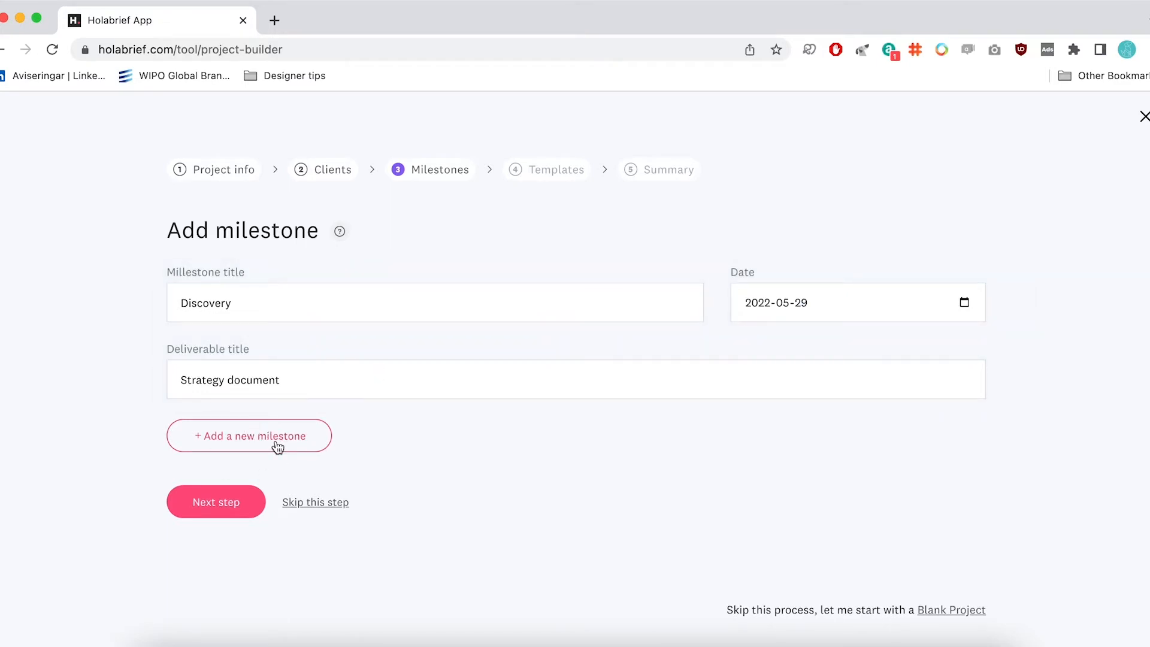
mouse_move(361, 435)
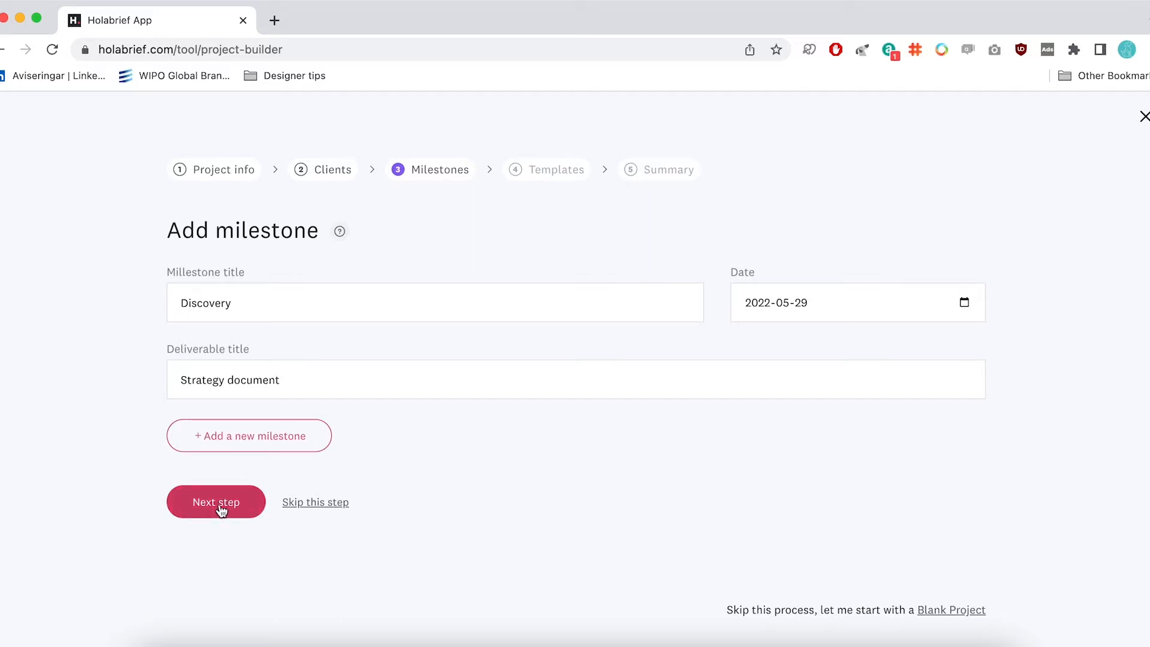
Step: Choose the Branding template, confirm the summary and start the project
click(216, 502)
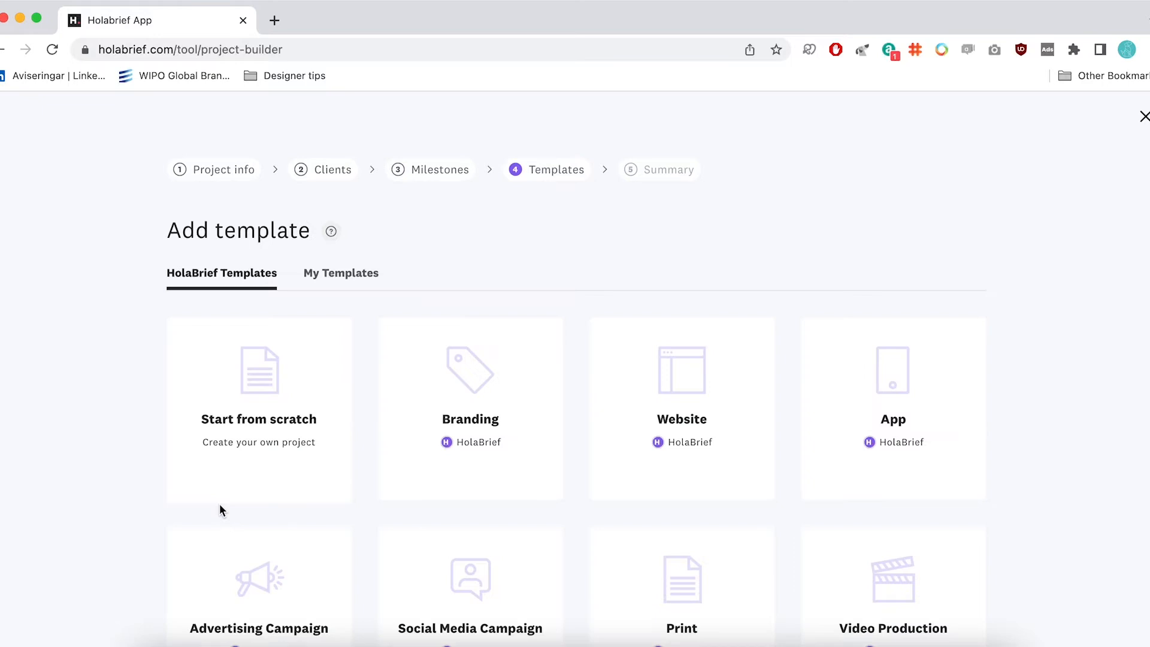
scroll(up, 3)
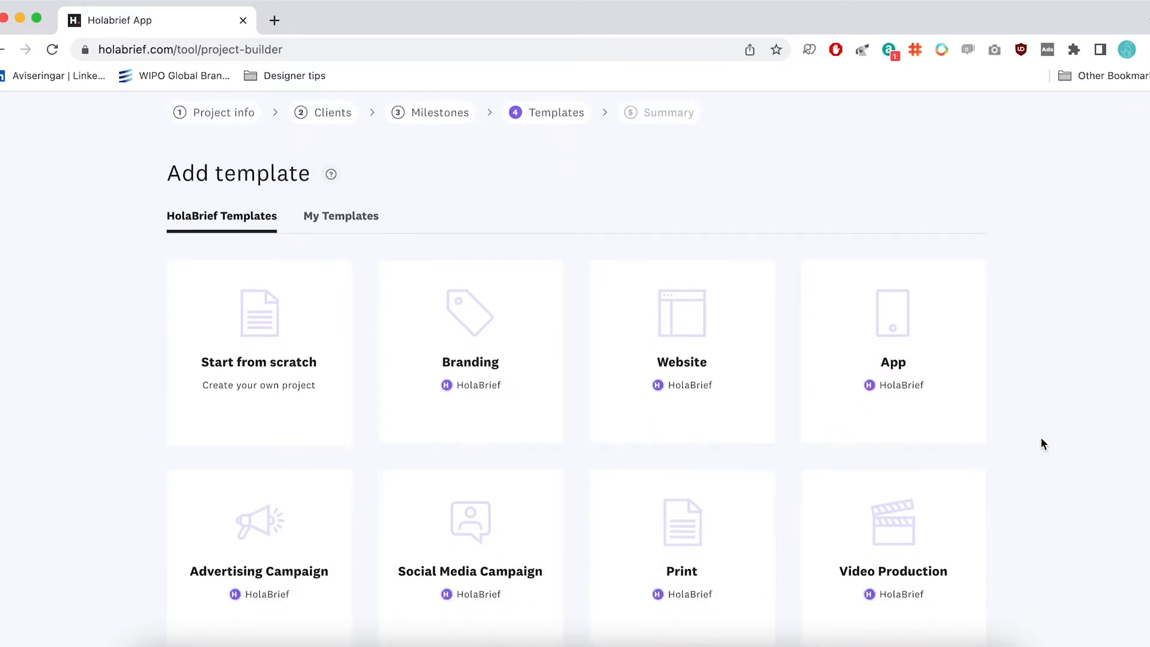
scroll(down, 3)
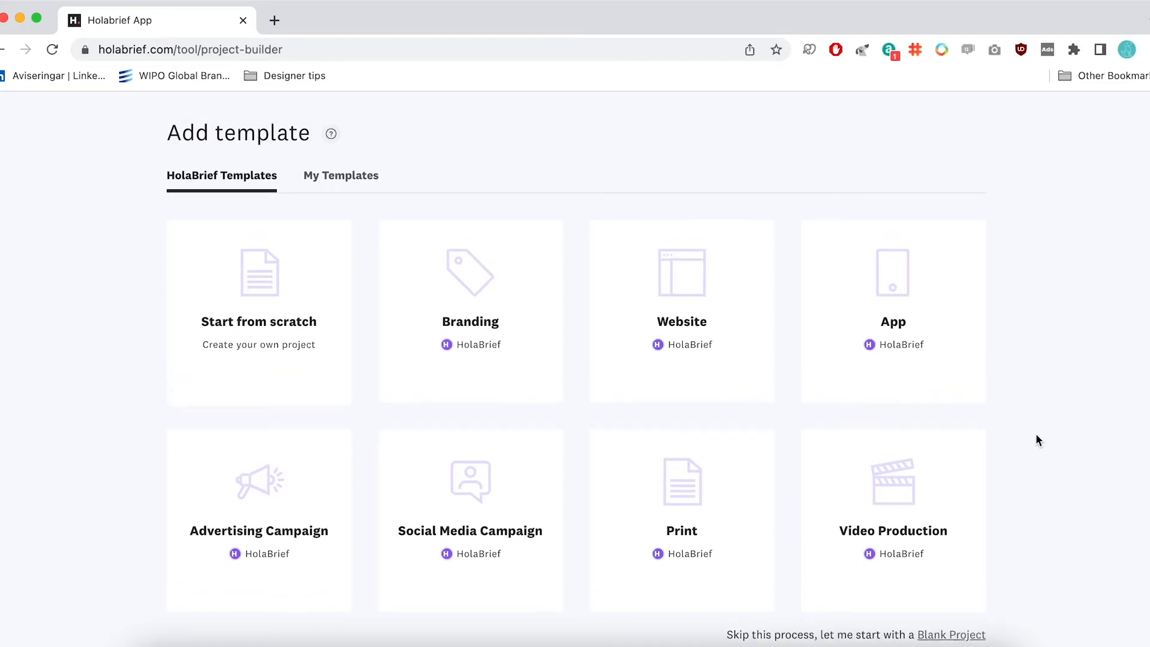
mouse_move(715, 361)
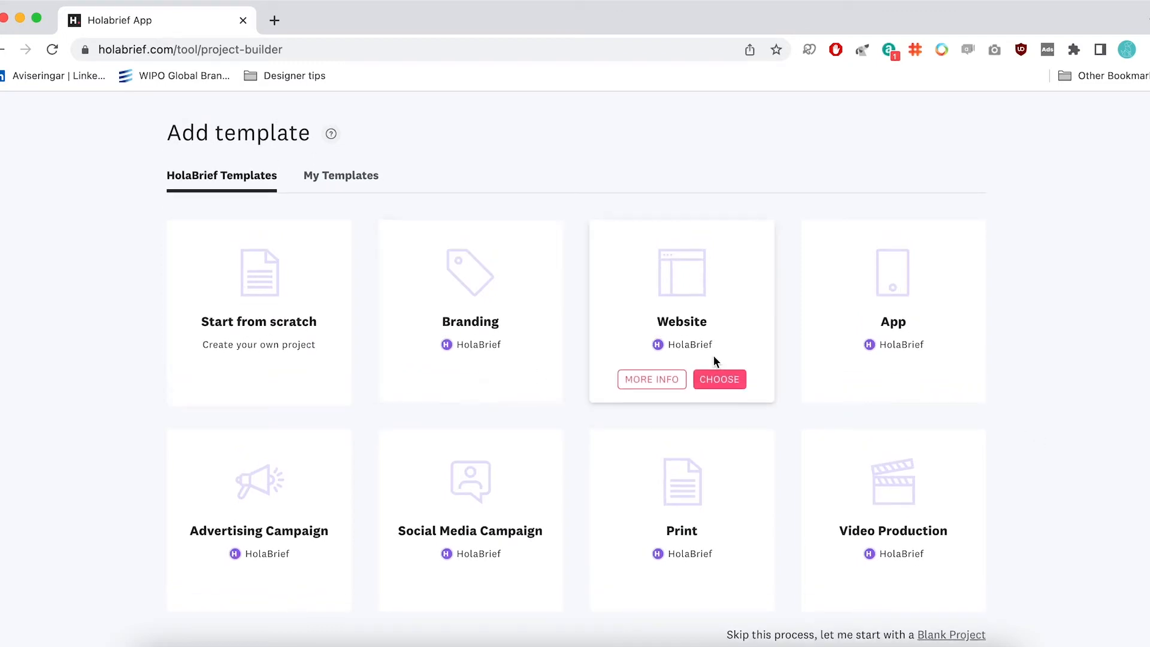
mouse_move(340, 175)
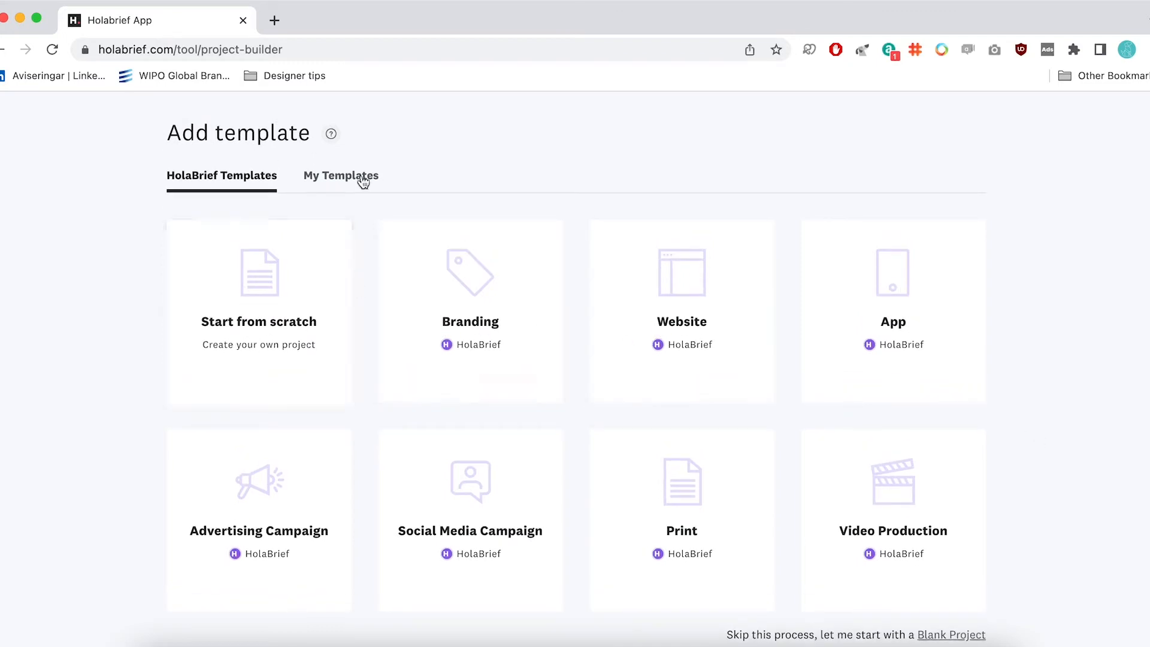
click(340, 175)
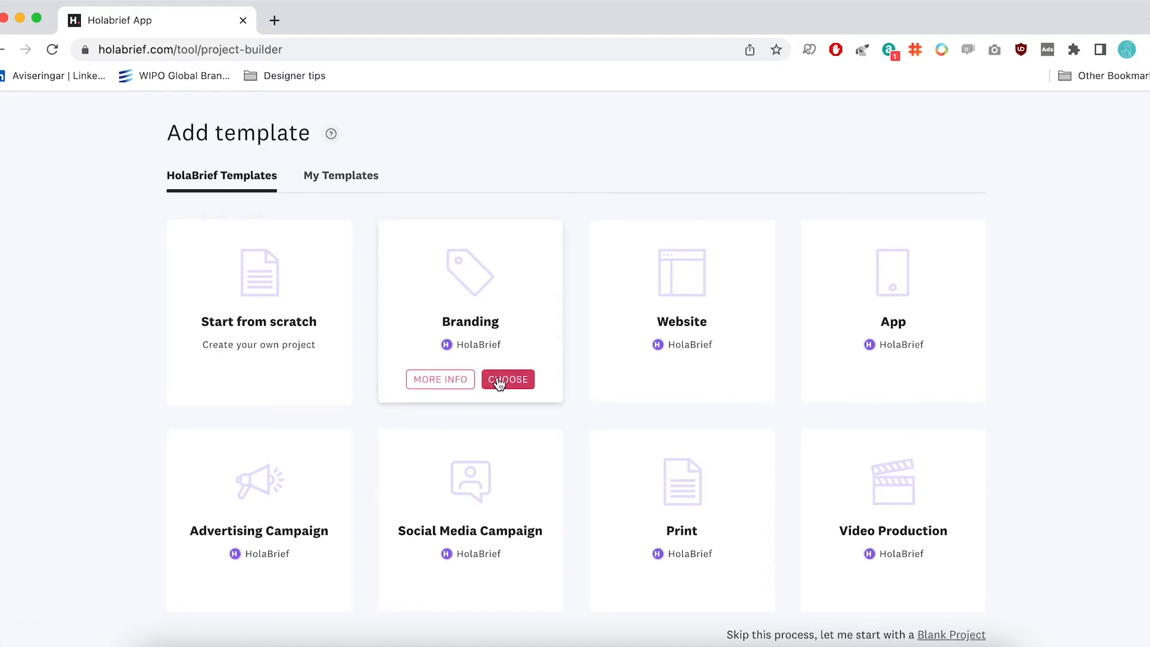
click(508, 379)
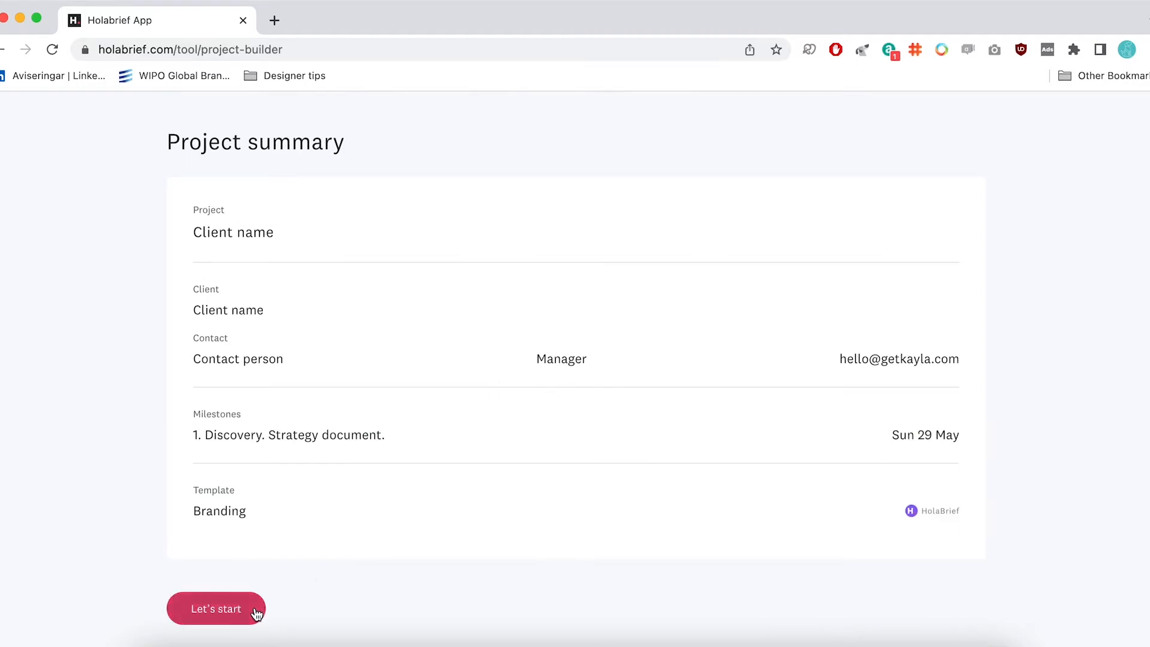
click(215, 608)
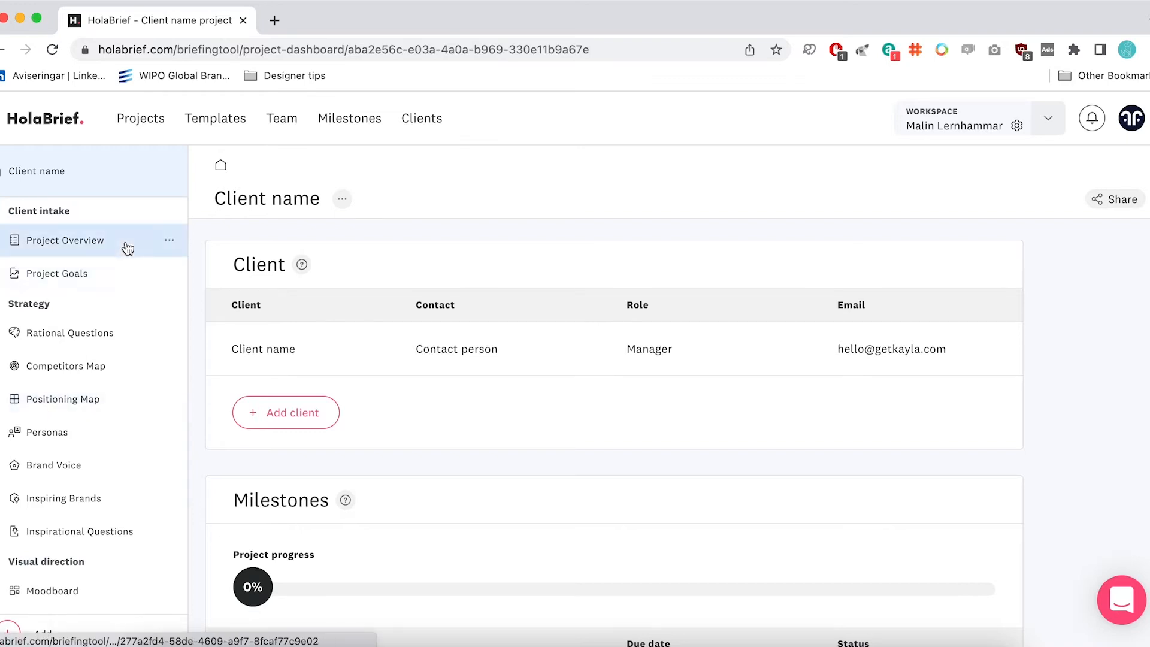
mouse_move(387, 506)
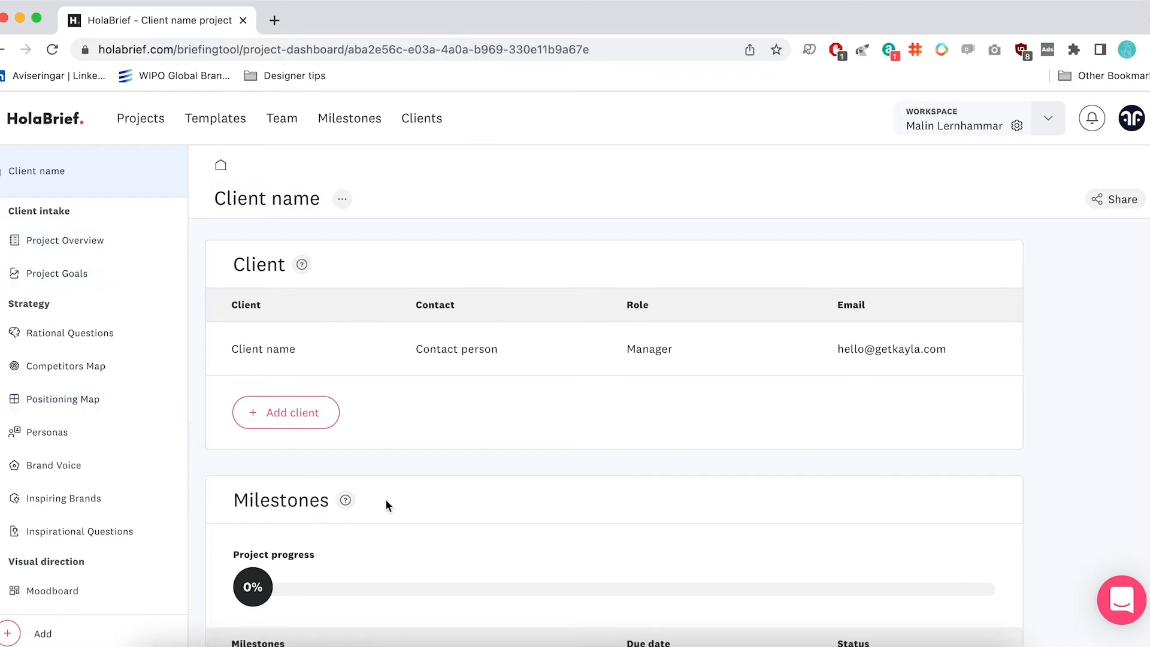
scroll(down, 3)
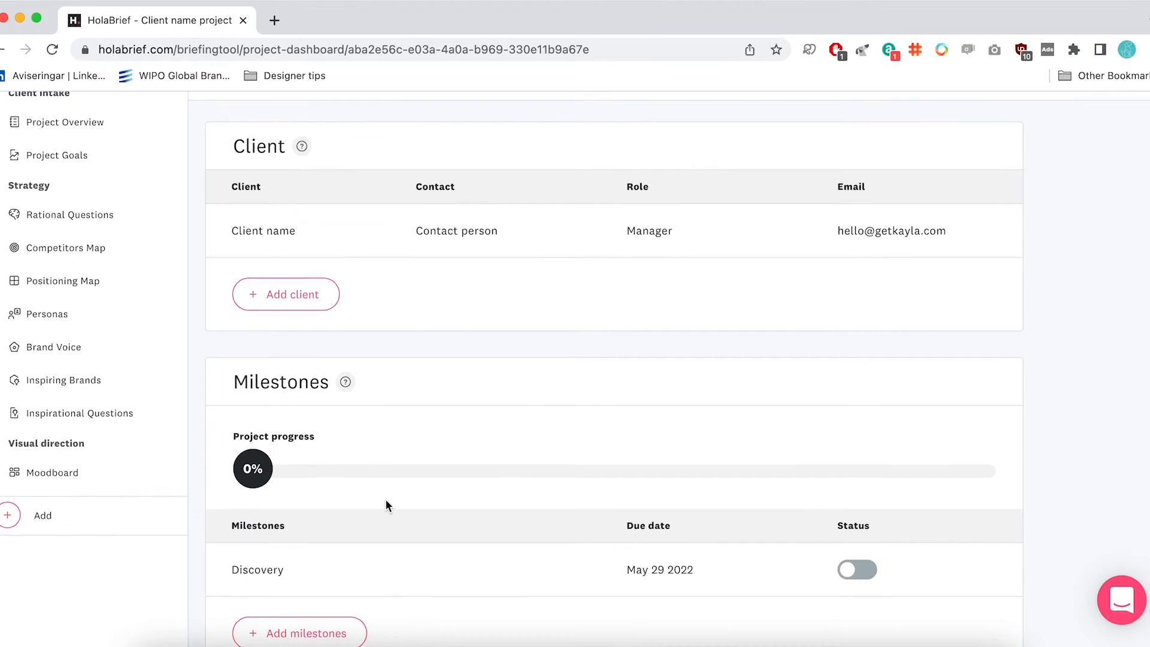
scroll(down, 3)
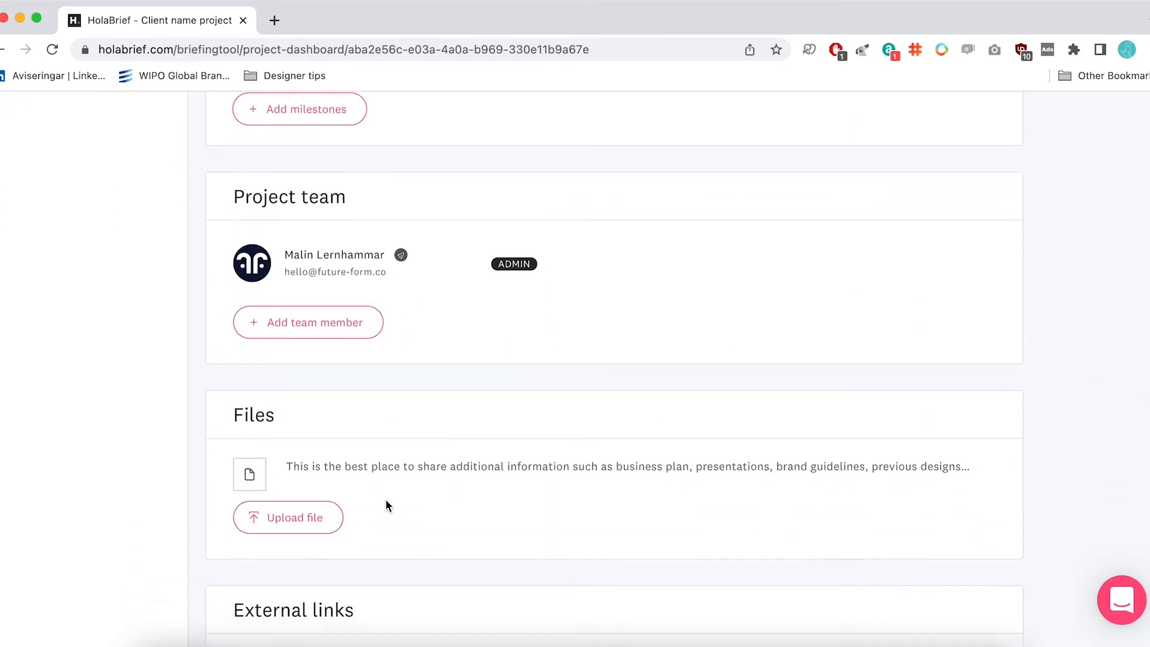
scroll(down, 3)
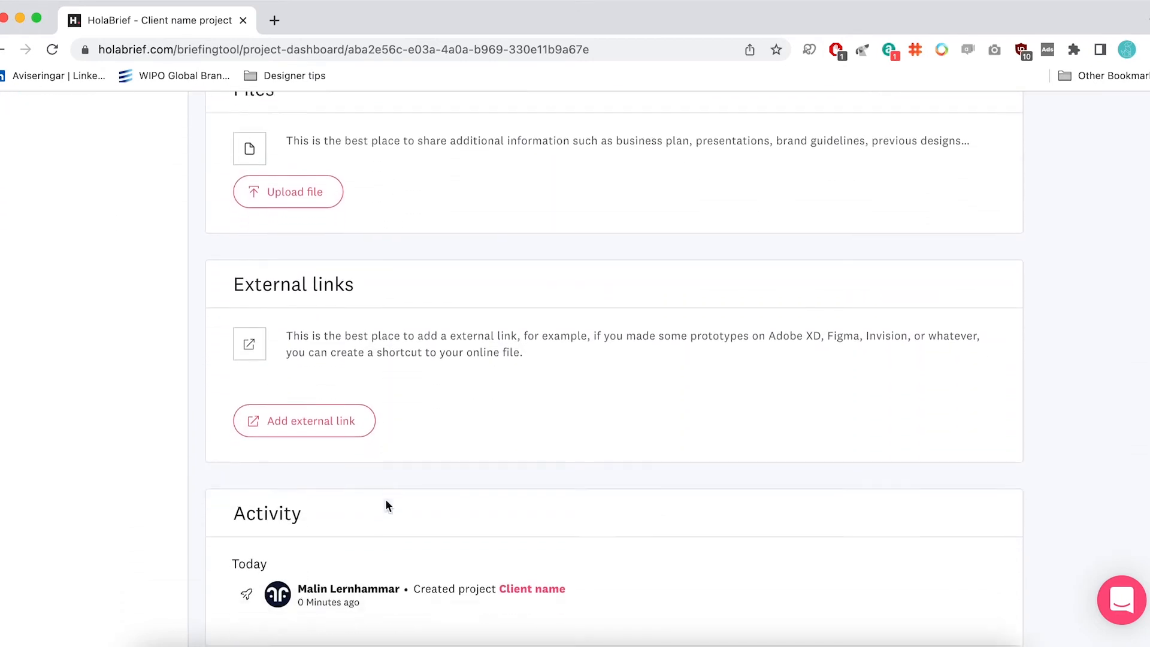
scroll(down, 3)
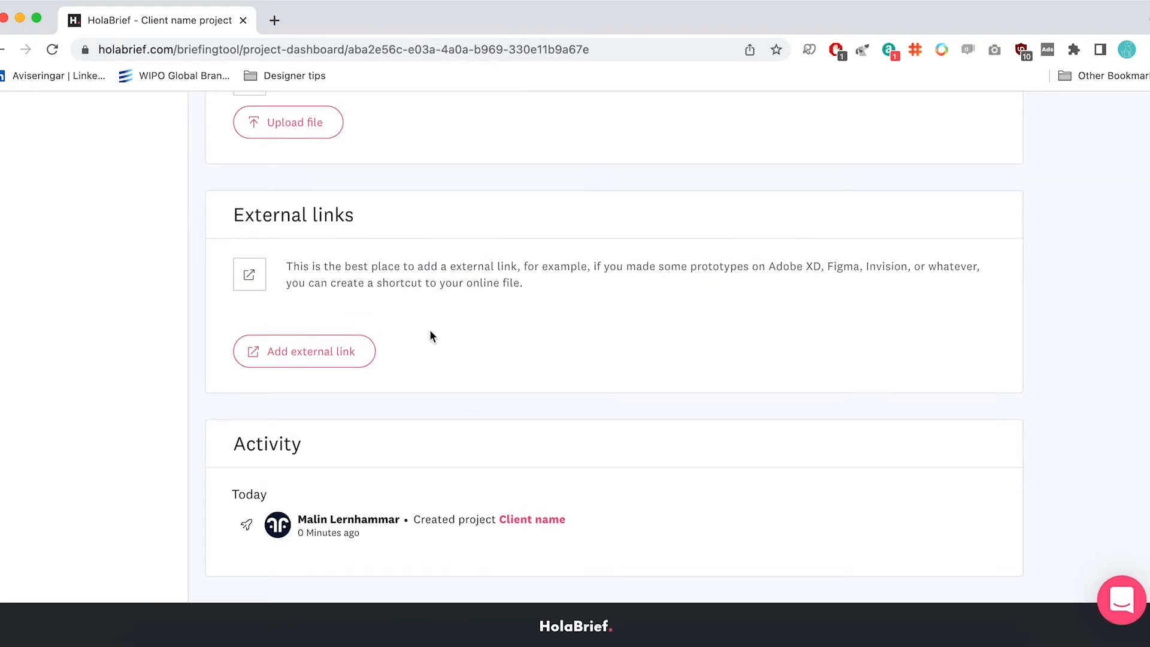
mouse_move(475, 548)
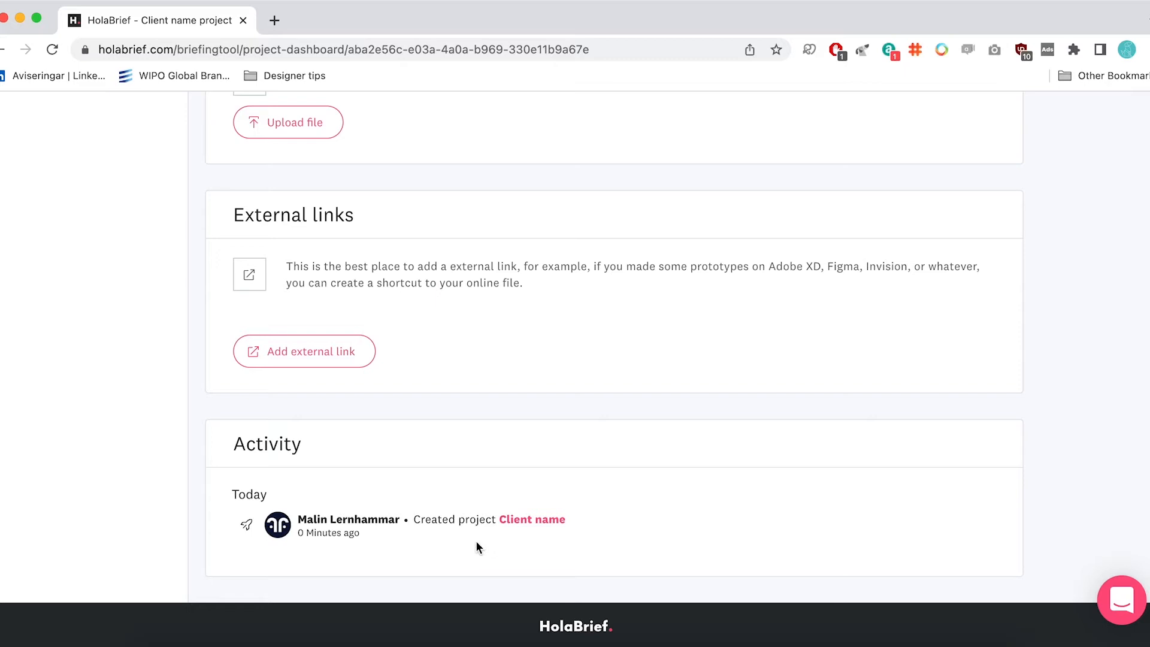
scroll(up, 3)
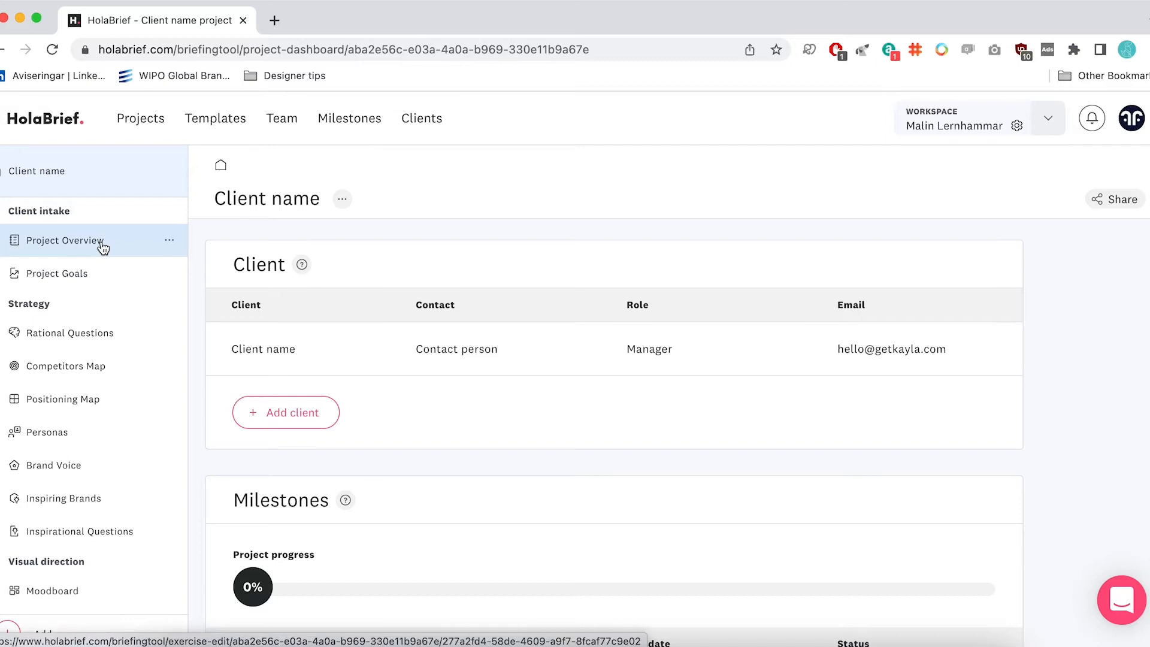
mouse_move(87, 549)
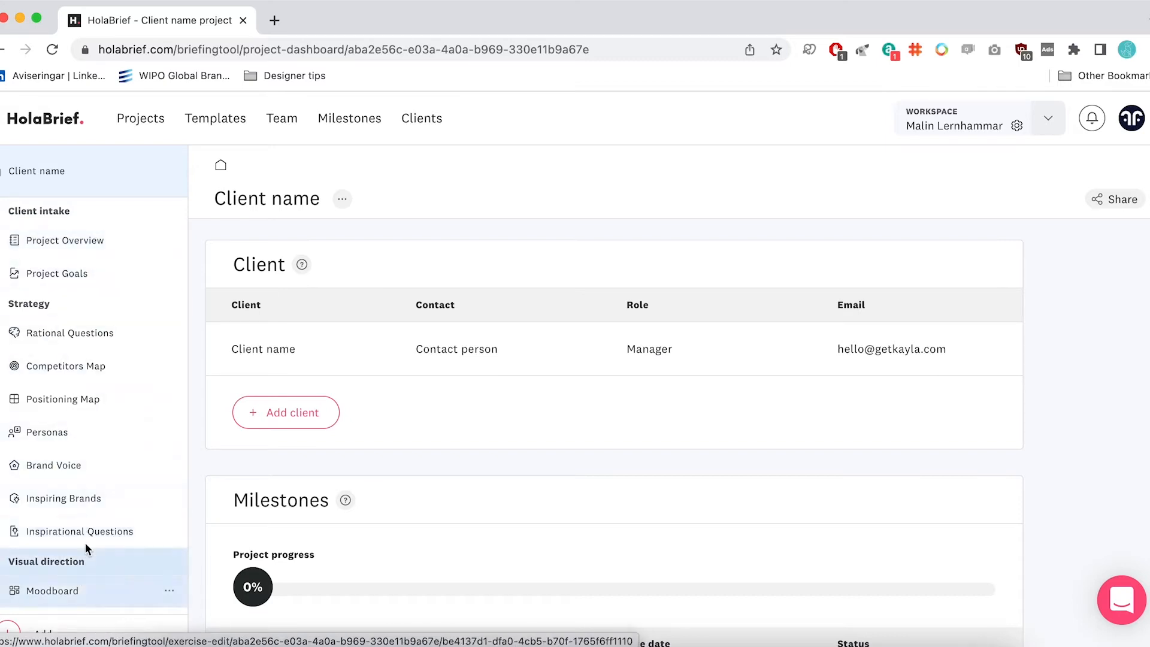
mouse_move(69, 333)
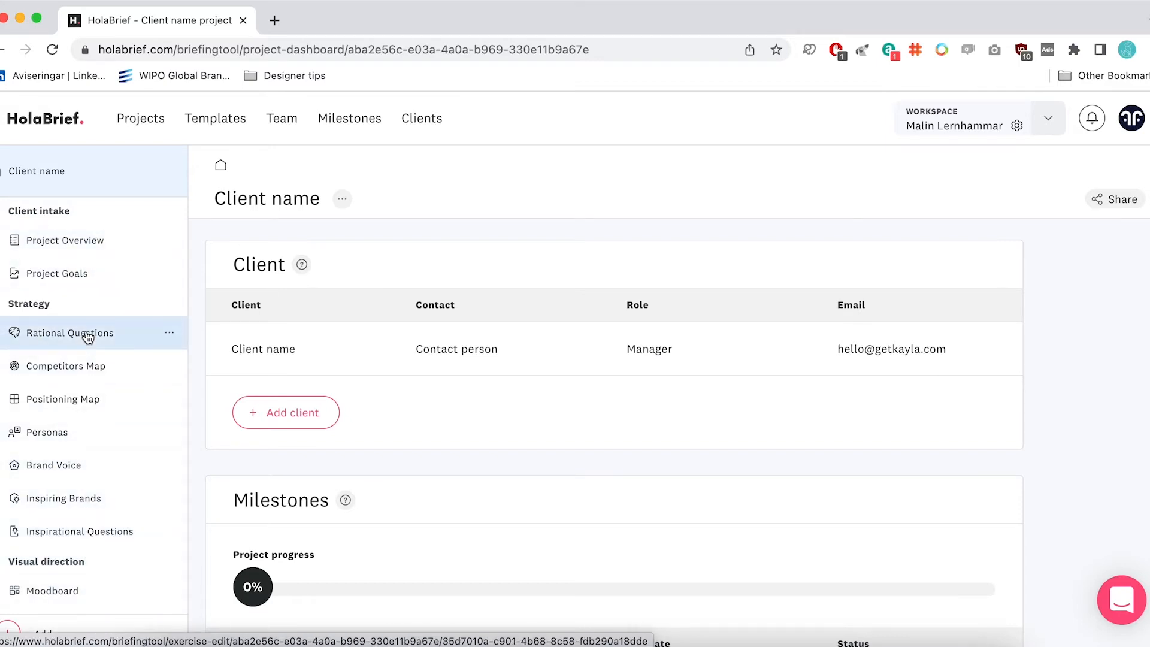
Step: Show the Competitors Map exercise with its empty concentric map
click(69, 366)
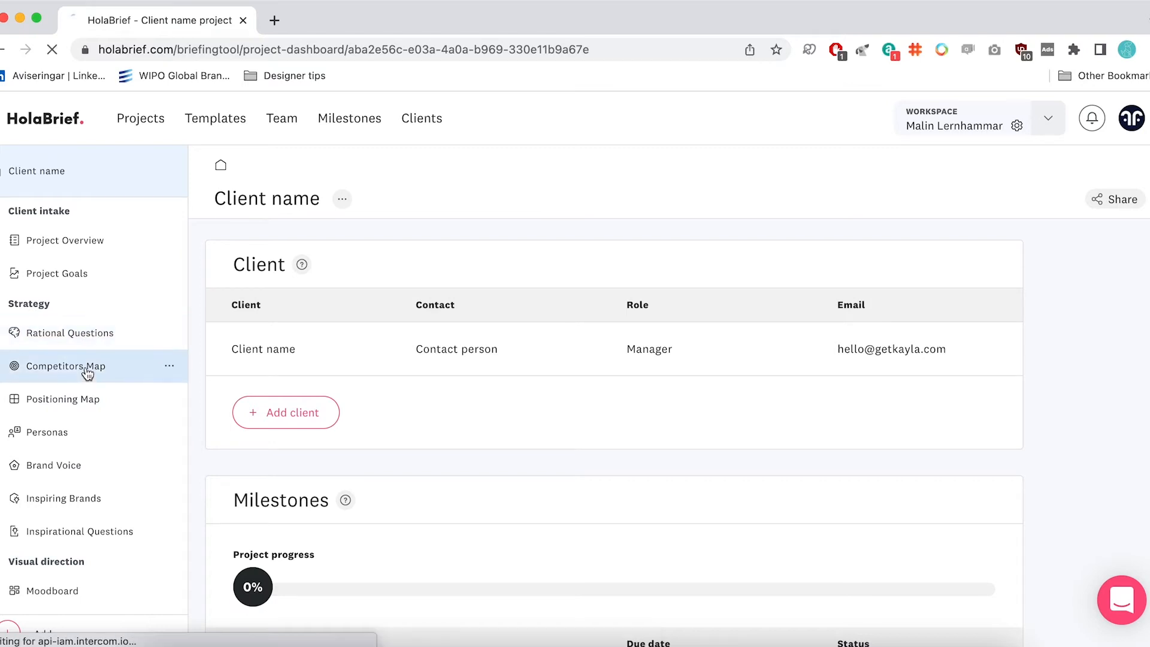
click(69, 367)
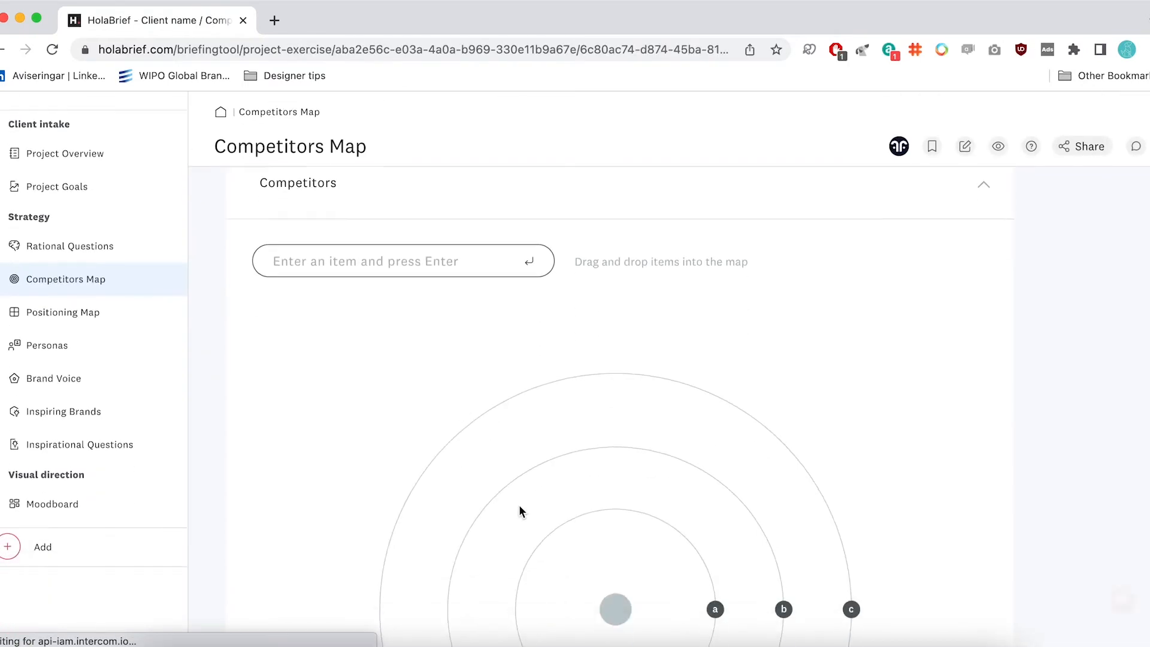
scroll(down, 3)
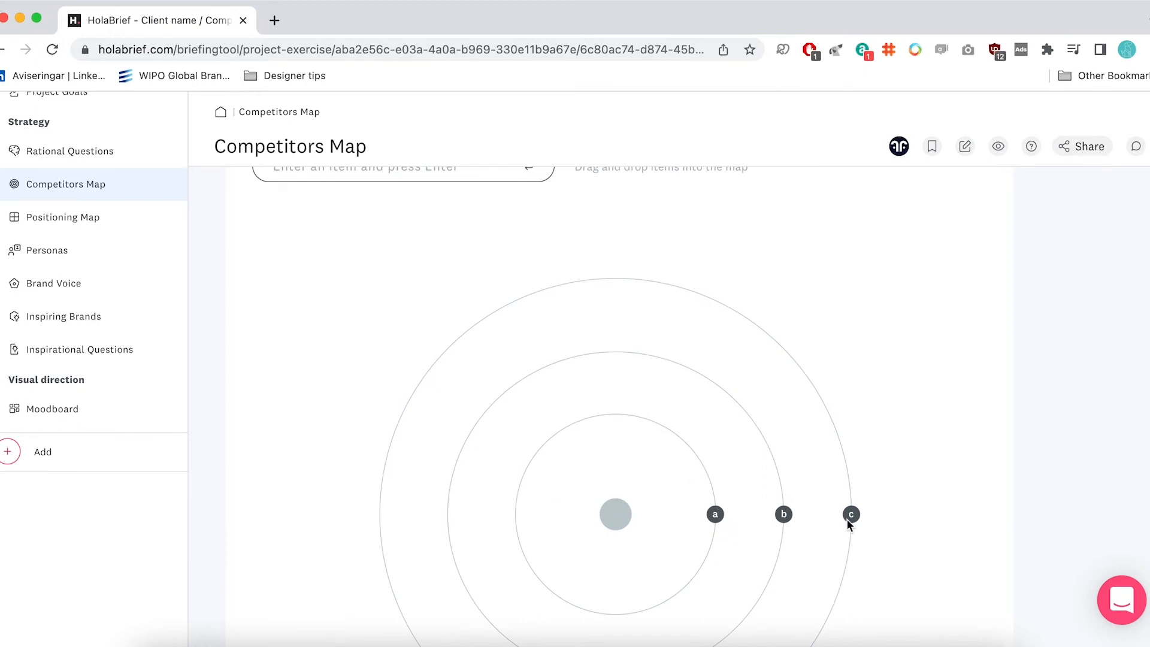
scroll(down, 3)
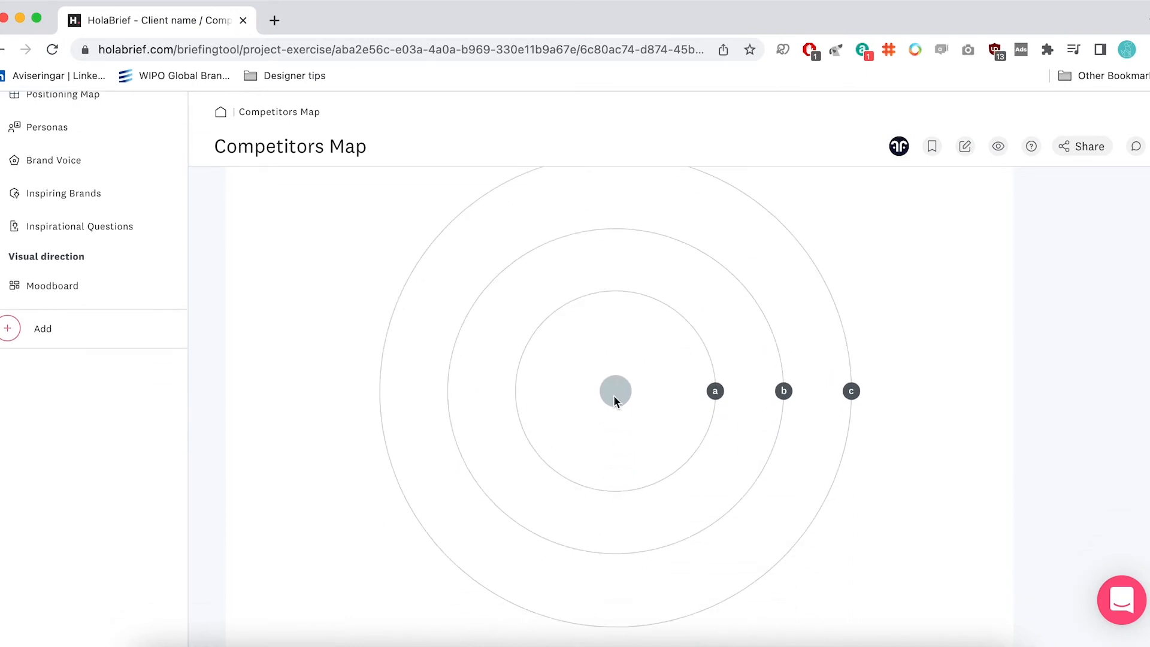
mouse_move(548, 375)
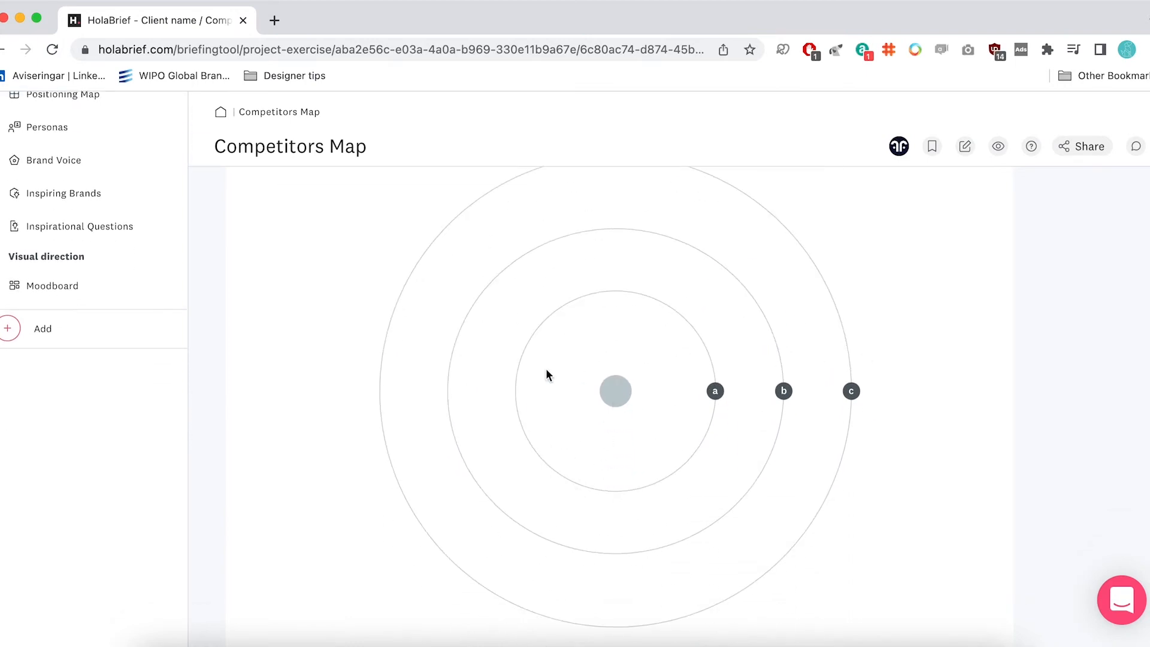
scroll(up, 3)
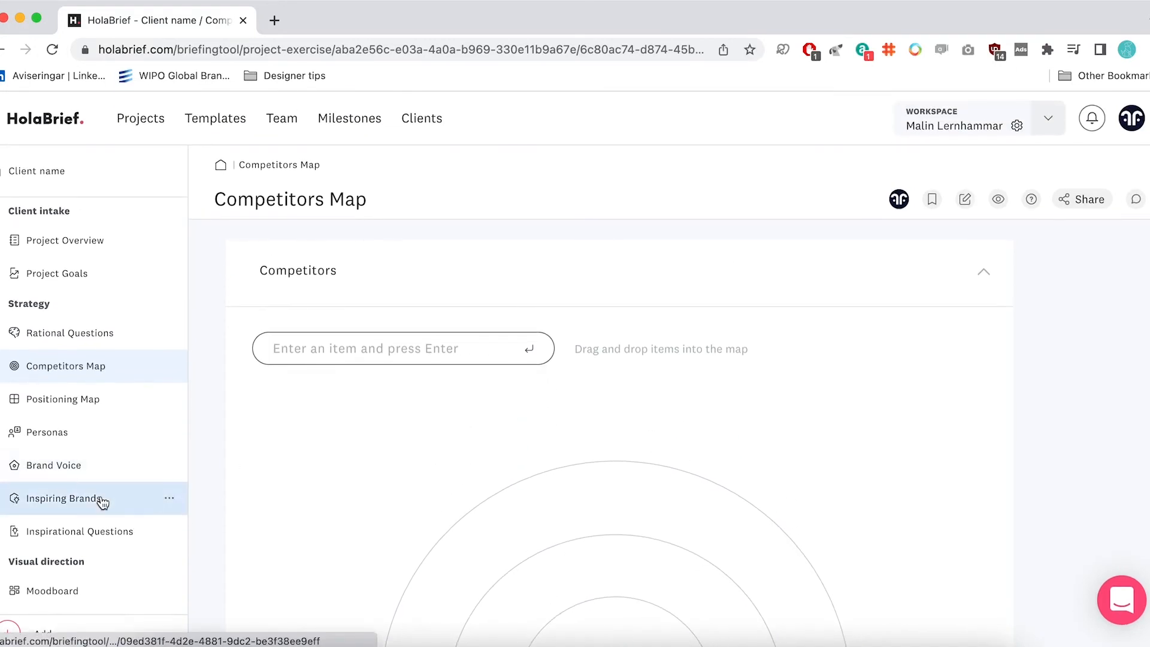
mouse_move(70, 332)
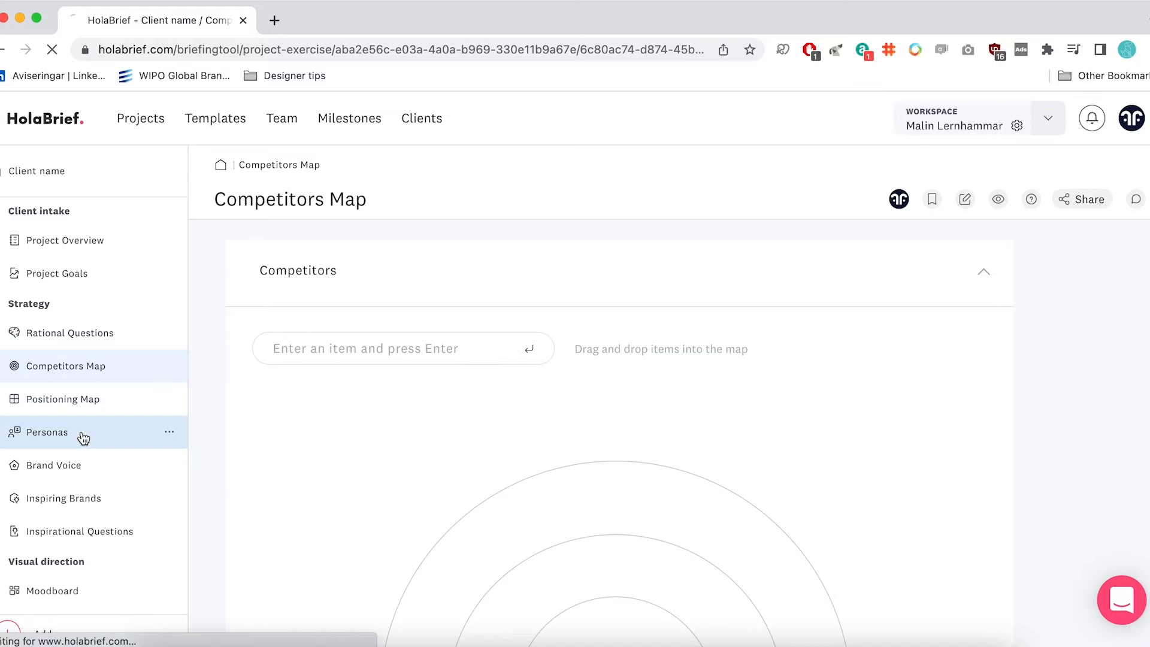
click(47, 433)
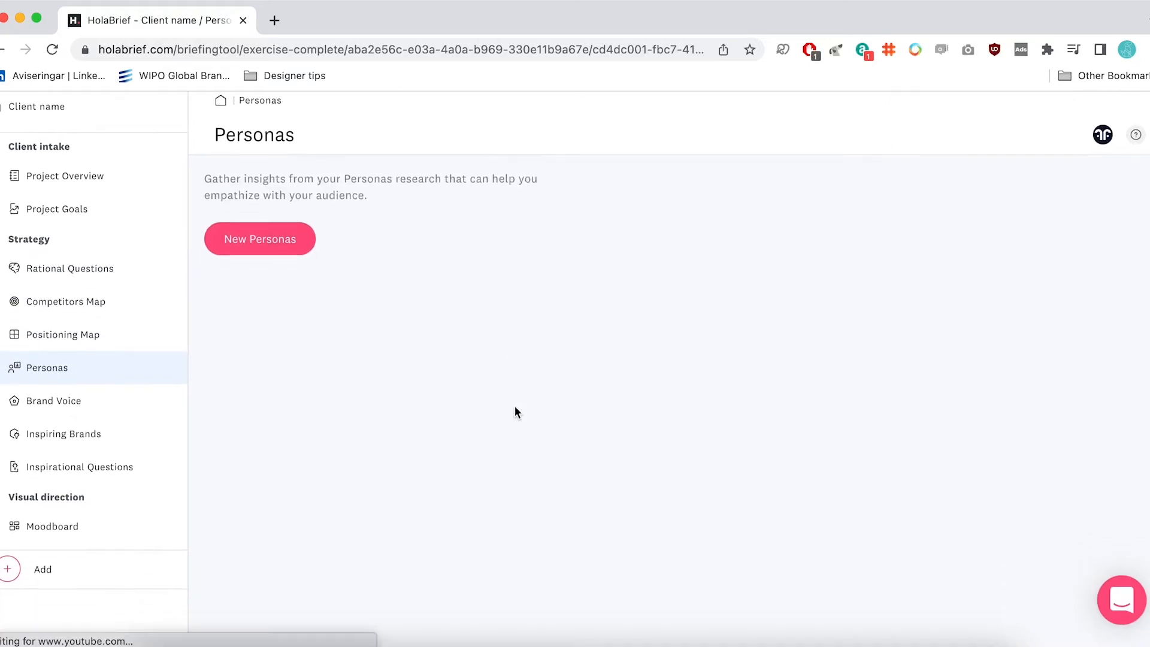
click(260, 239)
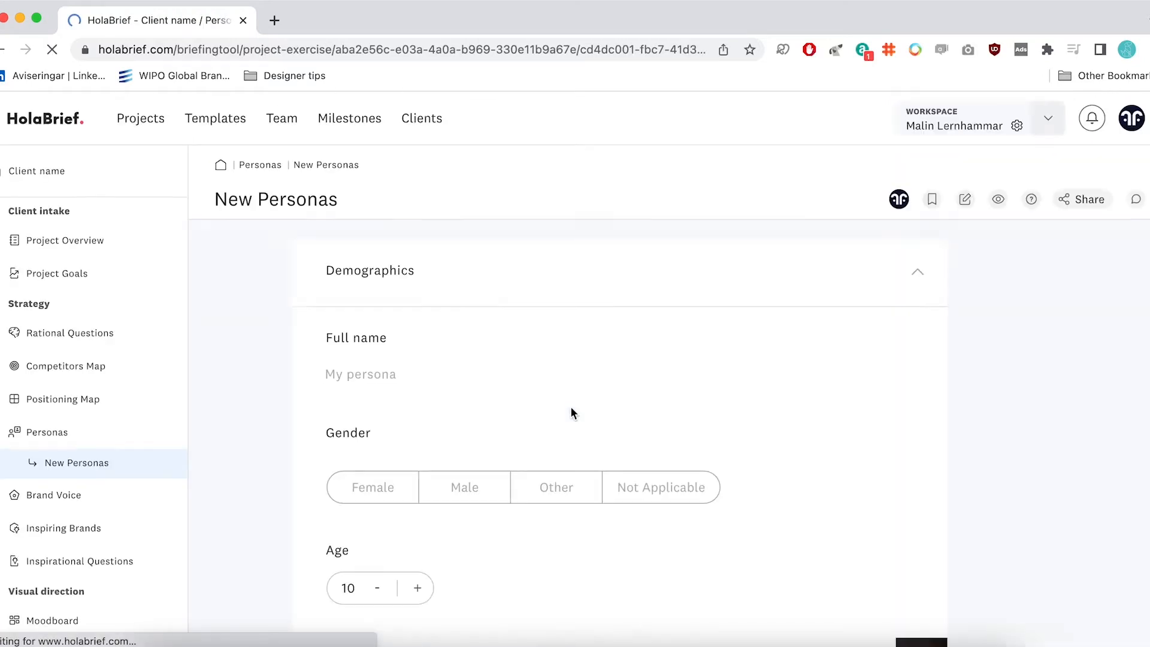
scroll(down, 3)
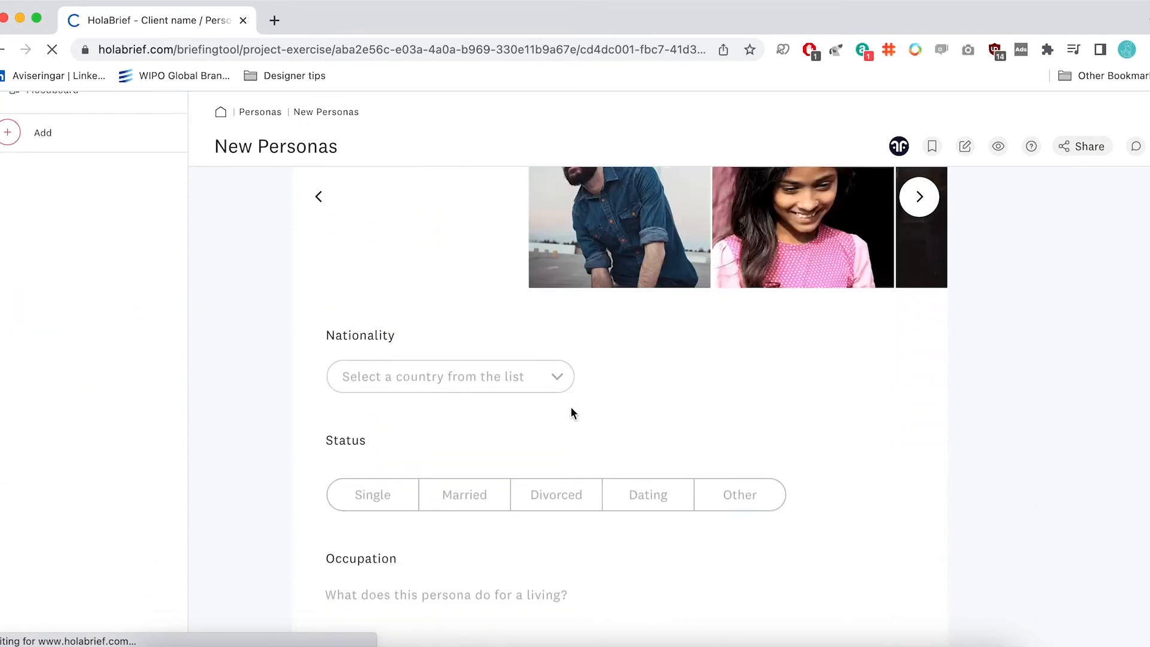
scroll(down, 3)
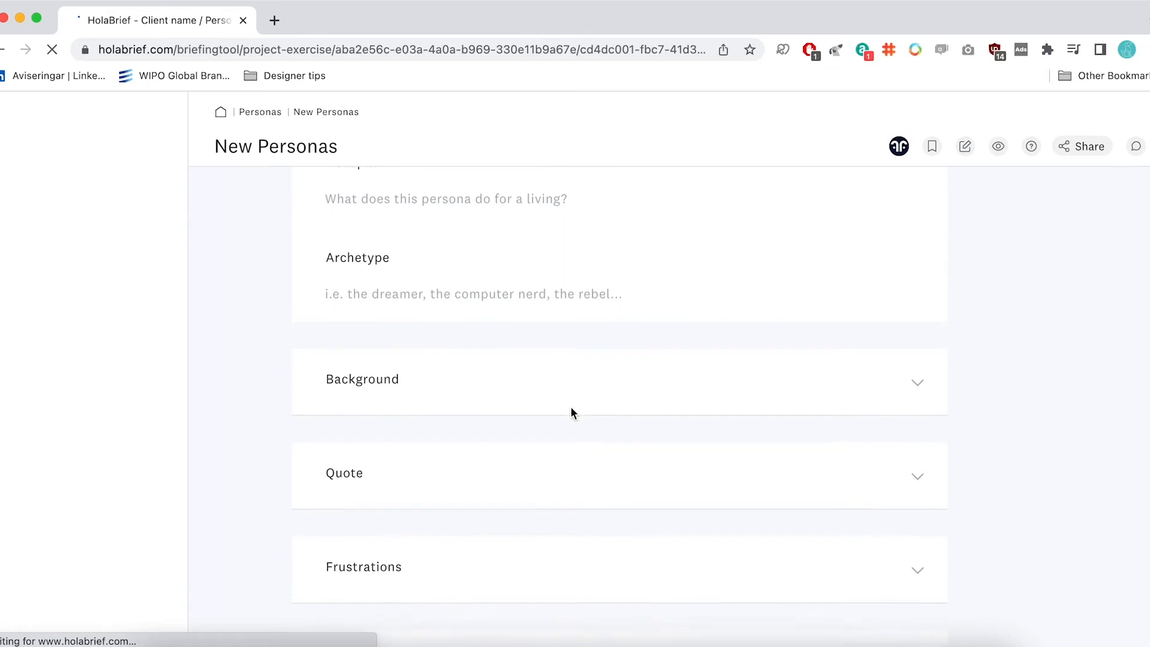
scroll(down, 3)
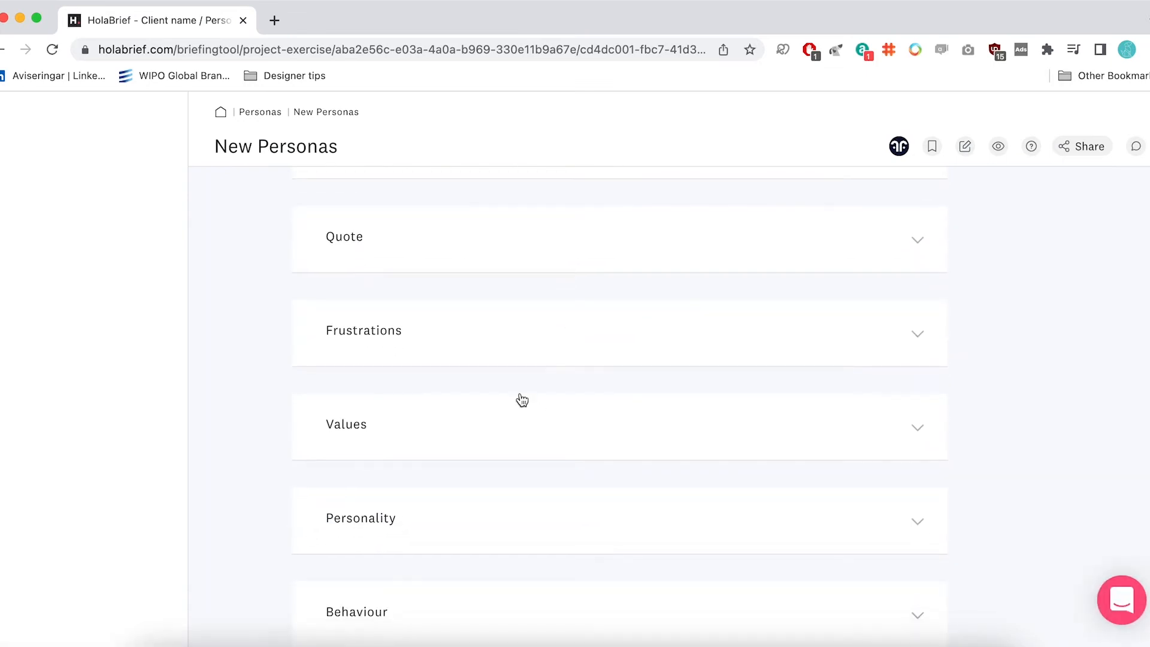
mouse_move(381, 437)
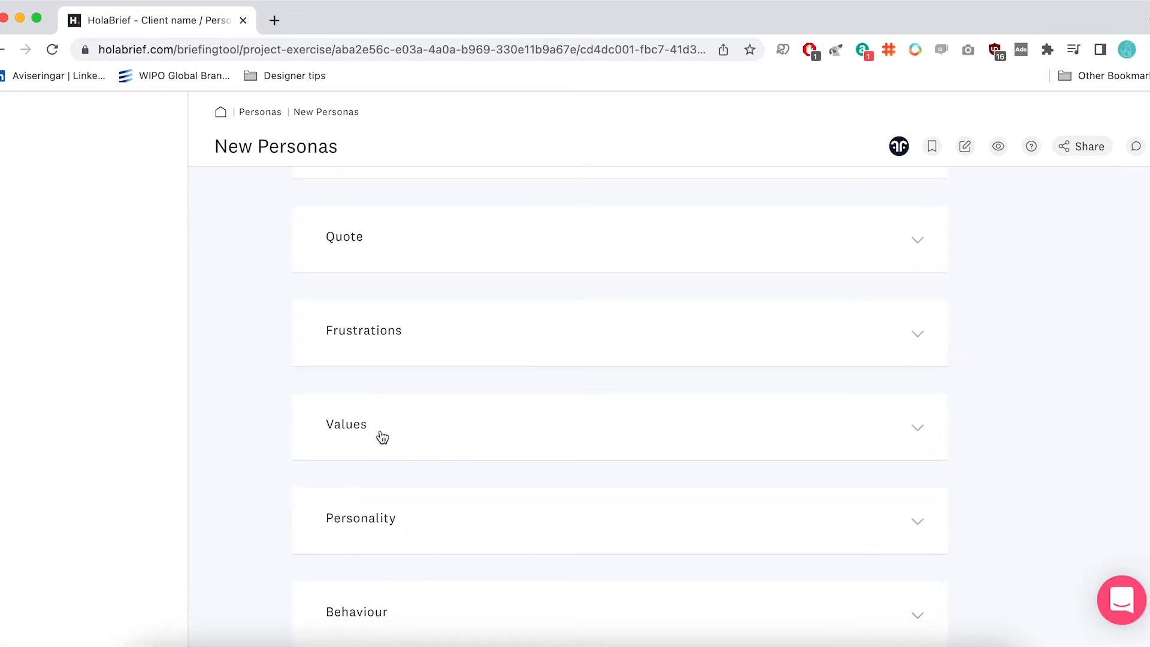
scroll(down, 3)
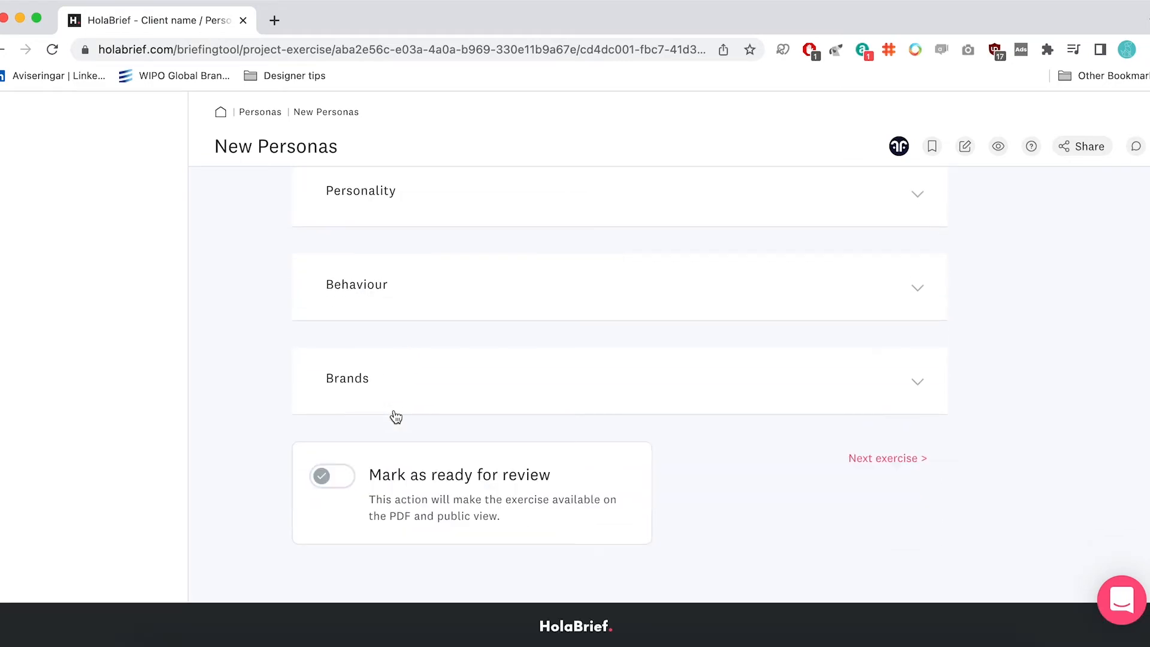
mouse_move(737, 468)
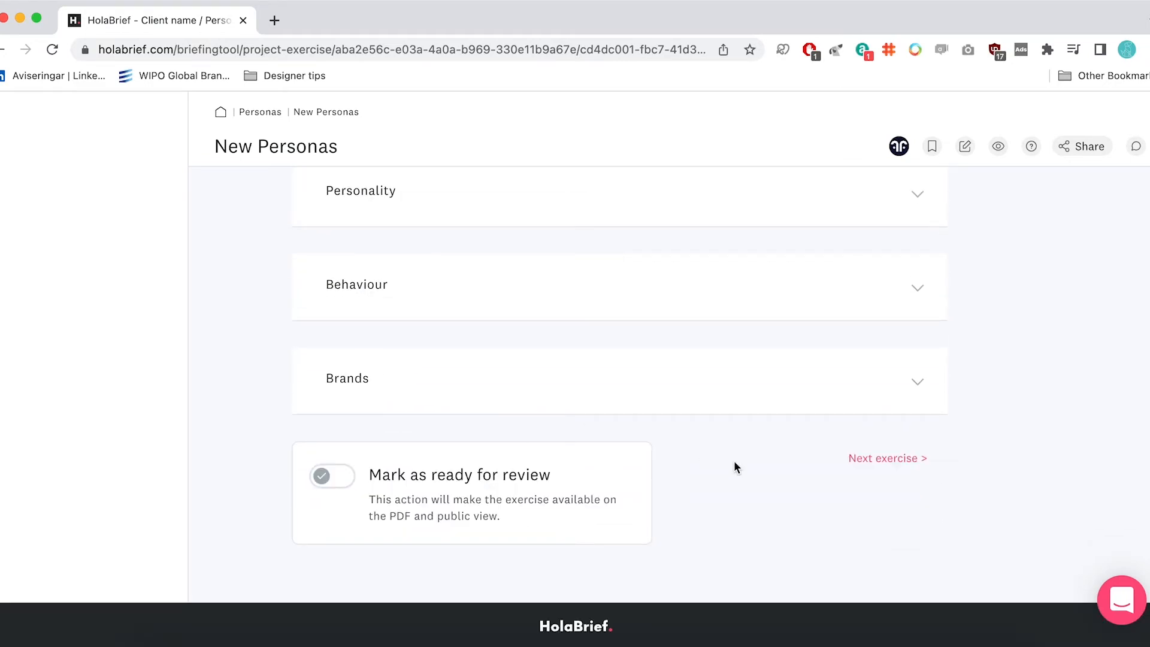
scroll(up, 3)
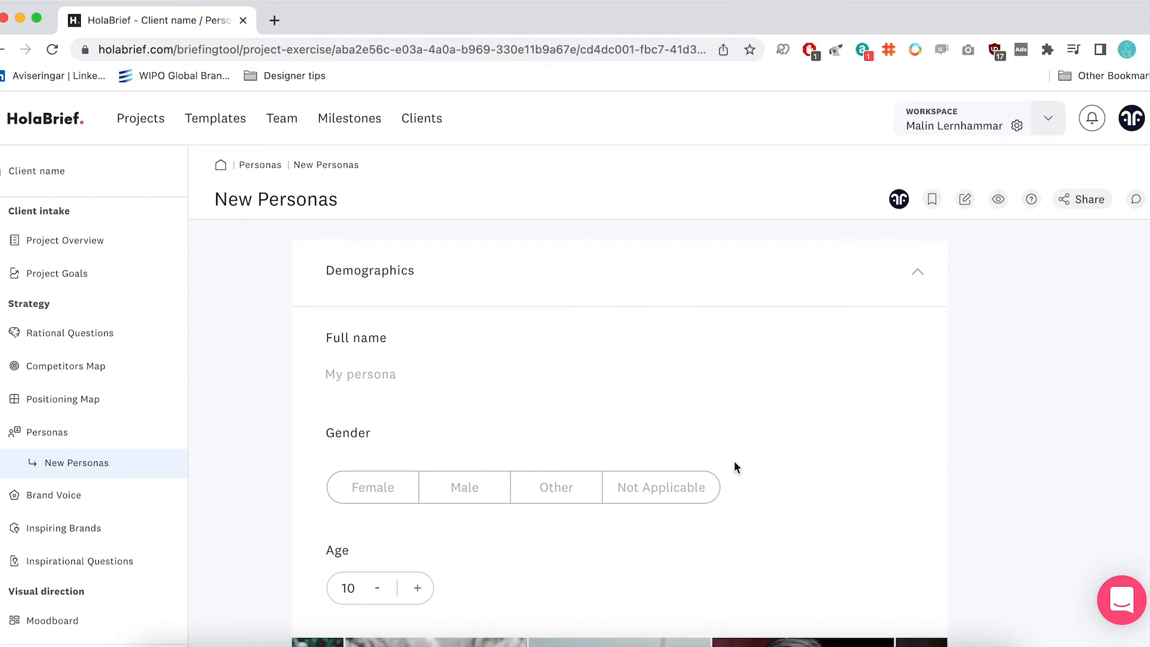
mouse_move(778, 473)
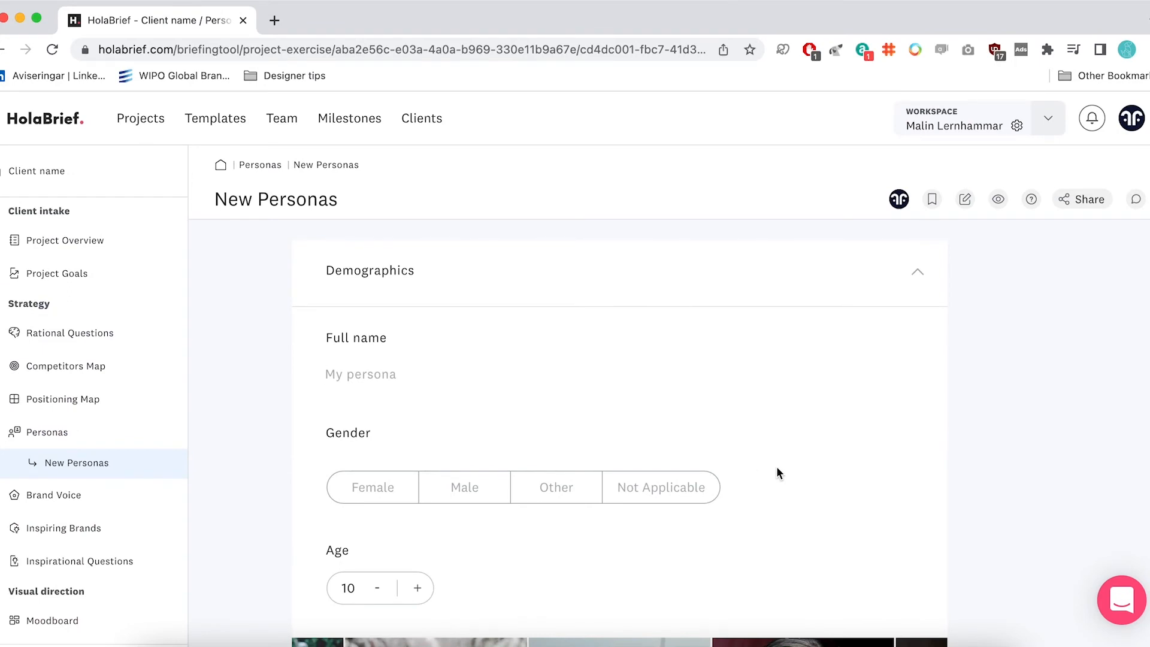
mouse_move(805, 496)
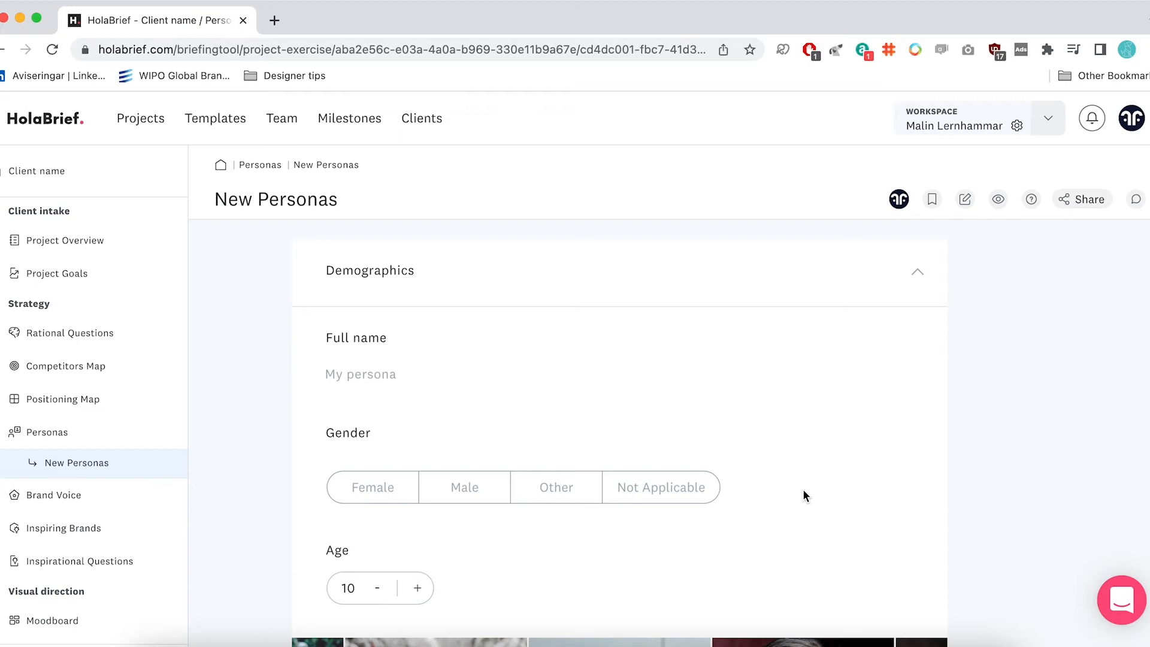
mouse_move(816, 485)
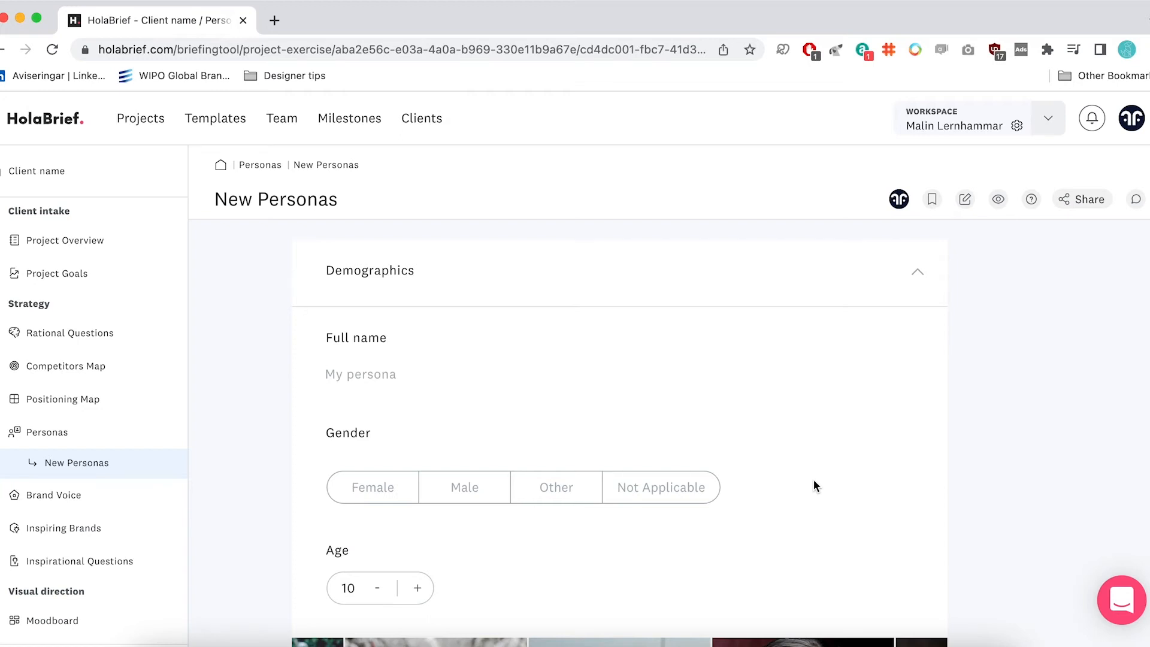
mouse_move(965, 199)
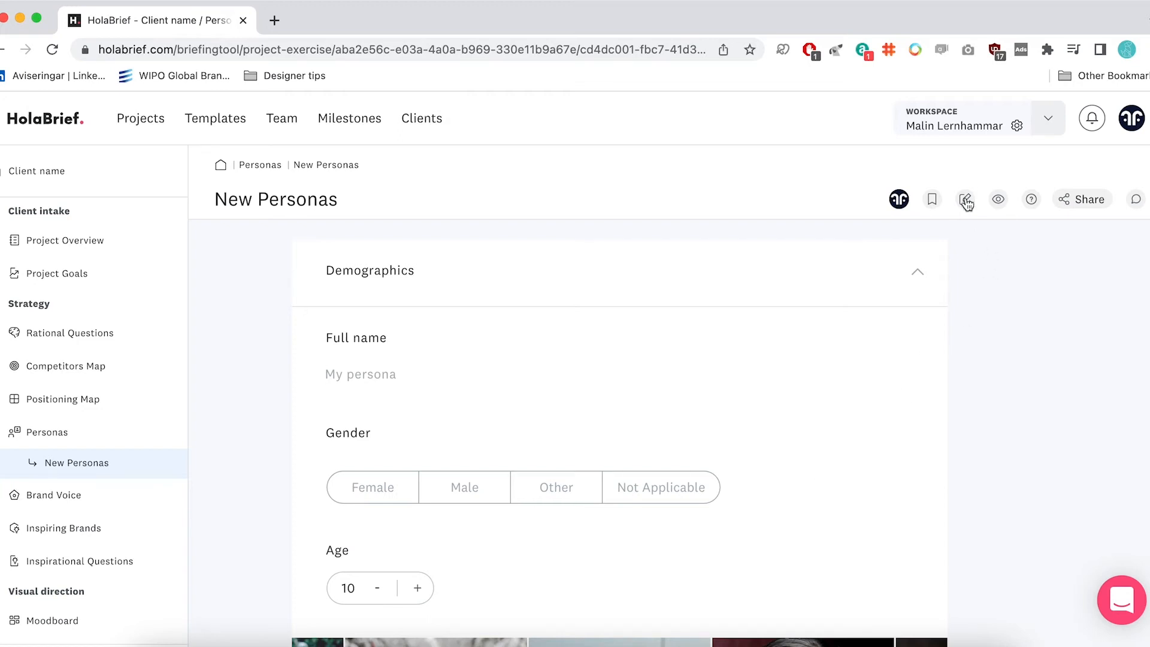
Step: Switch New Personas into edit mode and review its editable sections
click(965, 199)
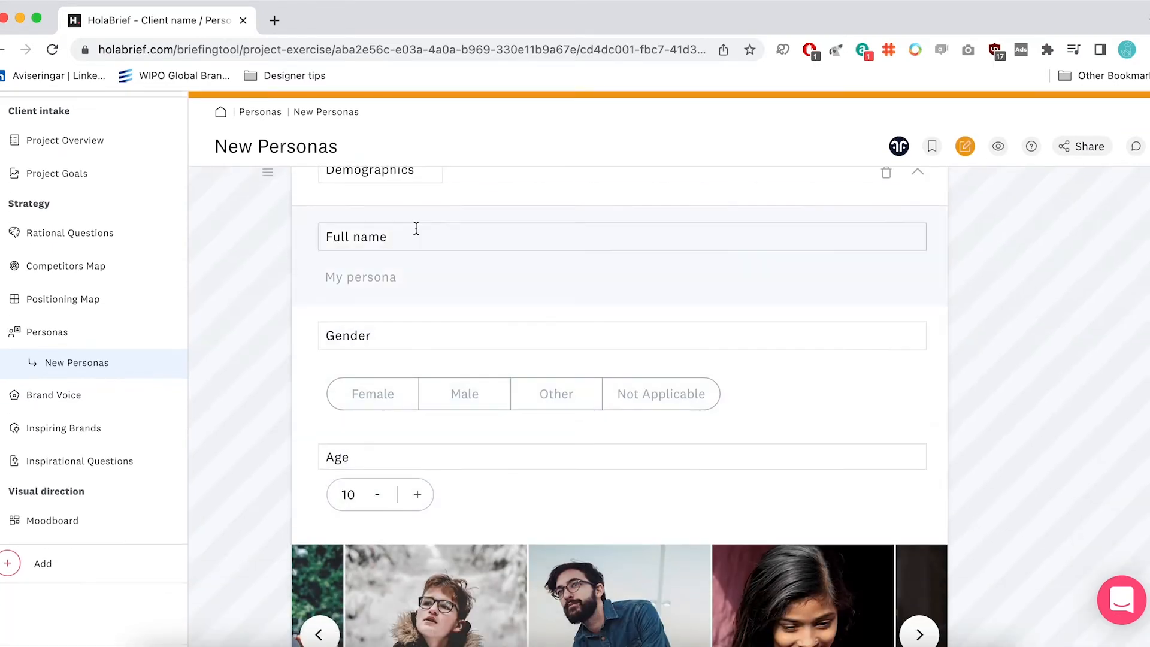
scroll(down, 3)
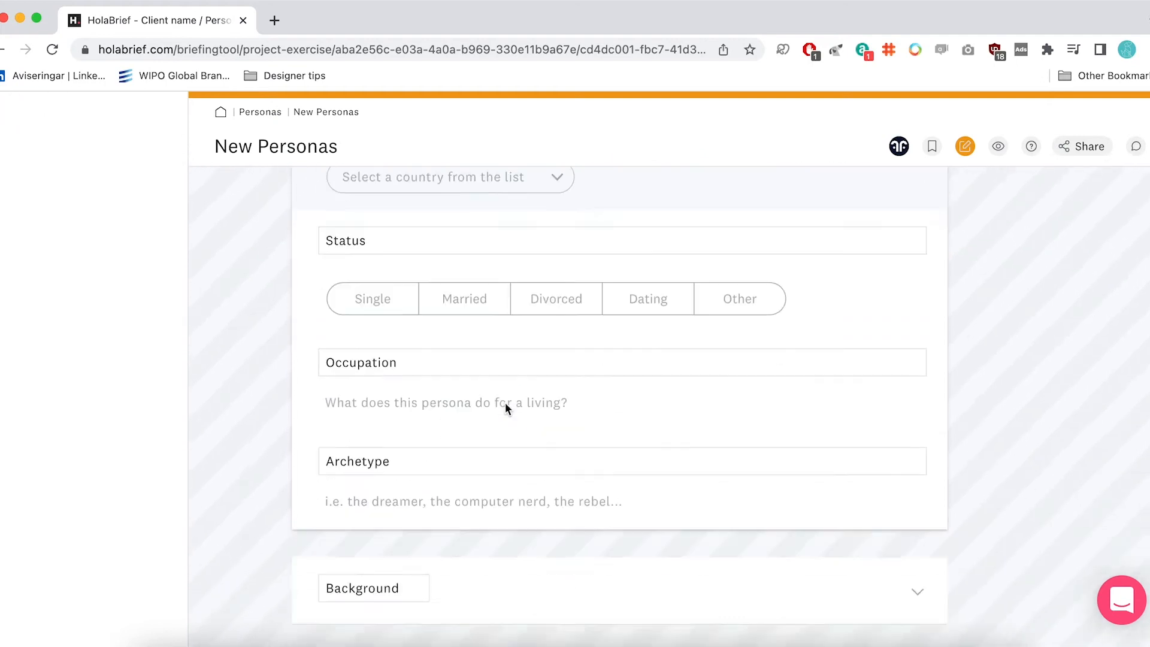
scroll(down, 3)
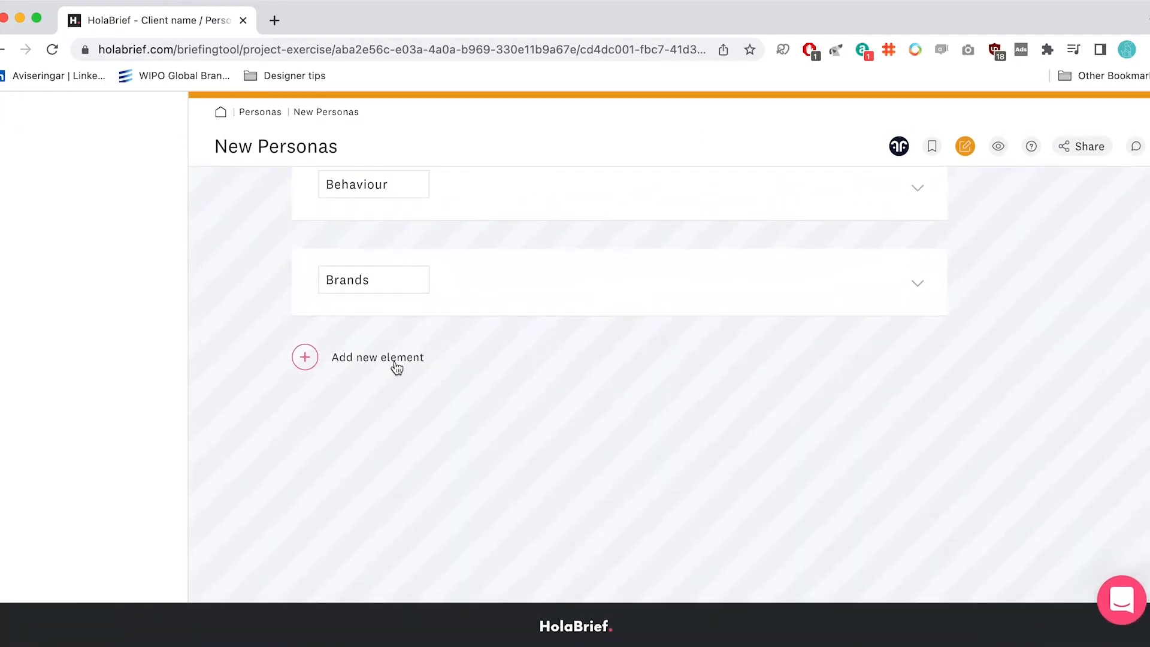
mouse_move(888, 284)
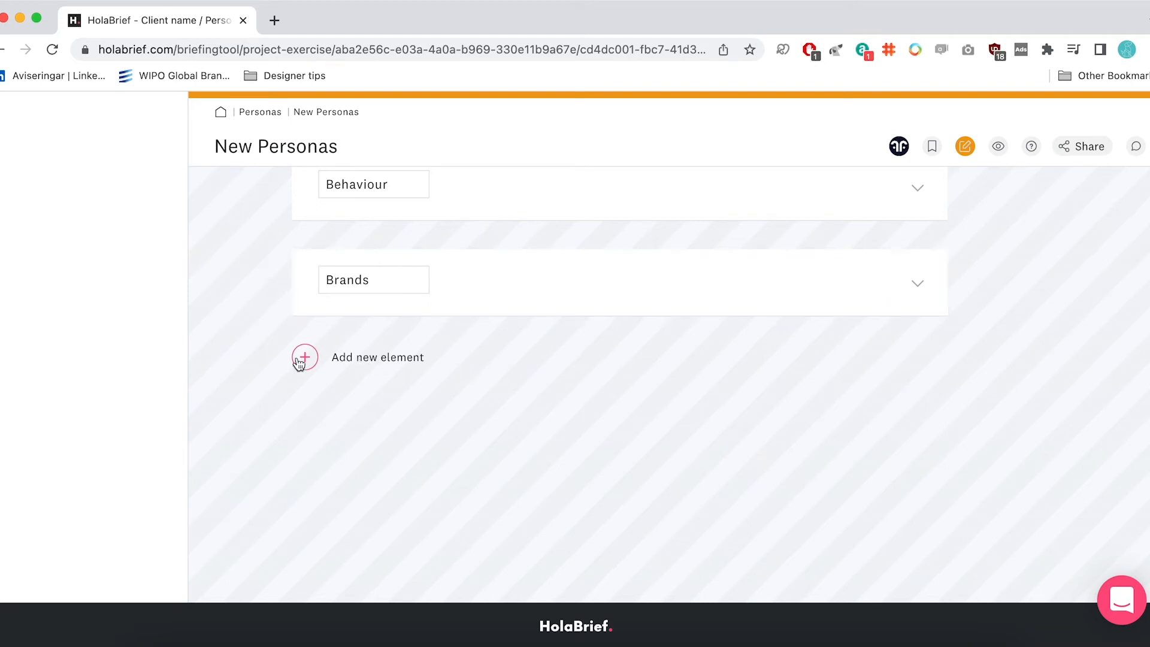
mouse_move(690, 378)
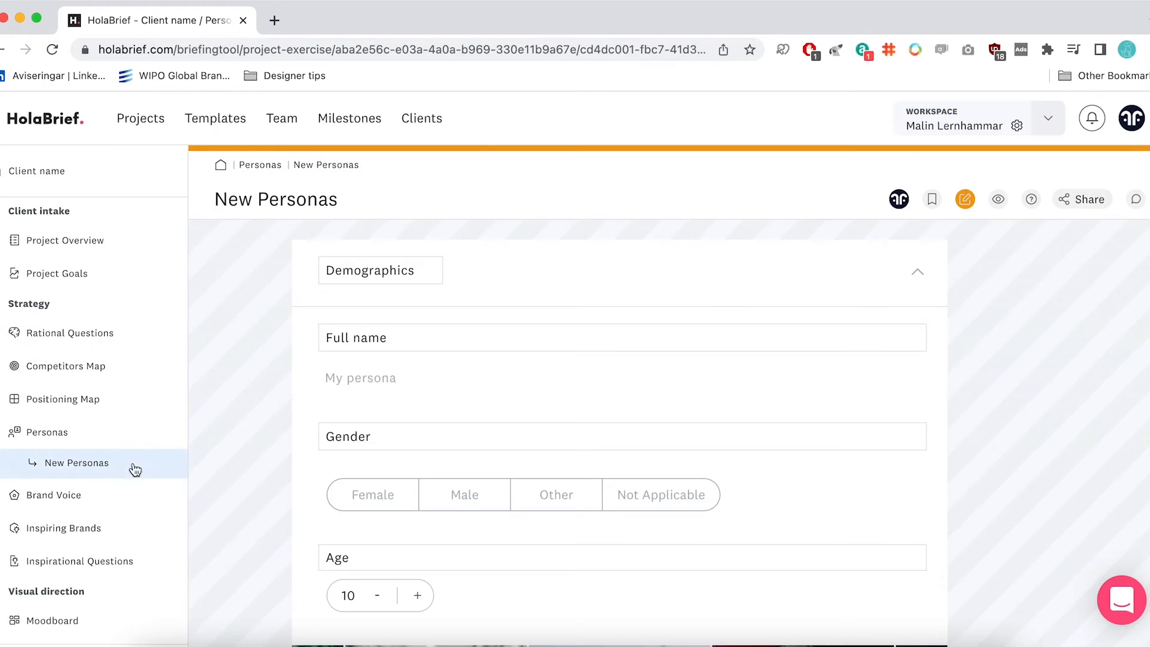
mouse_move(80, 560)
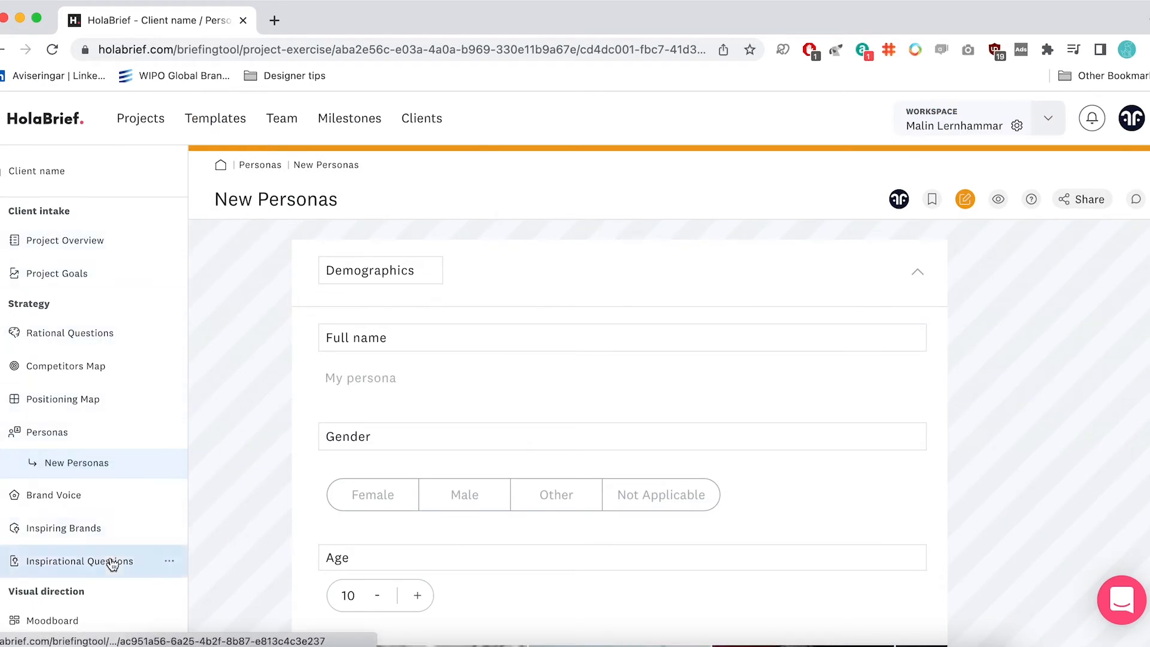
click(169, 240)
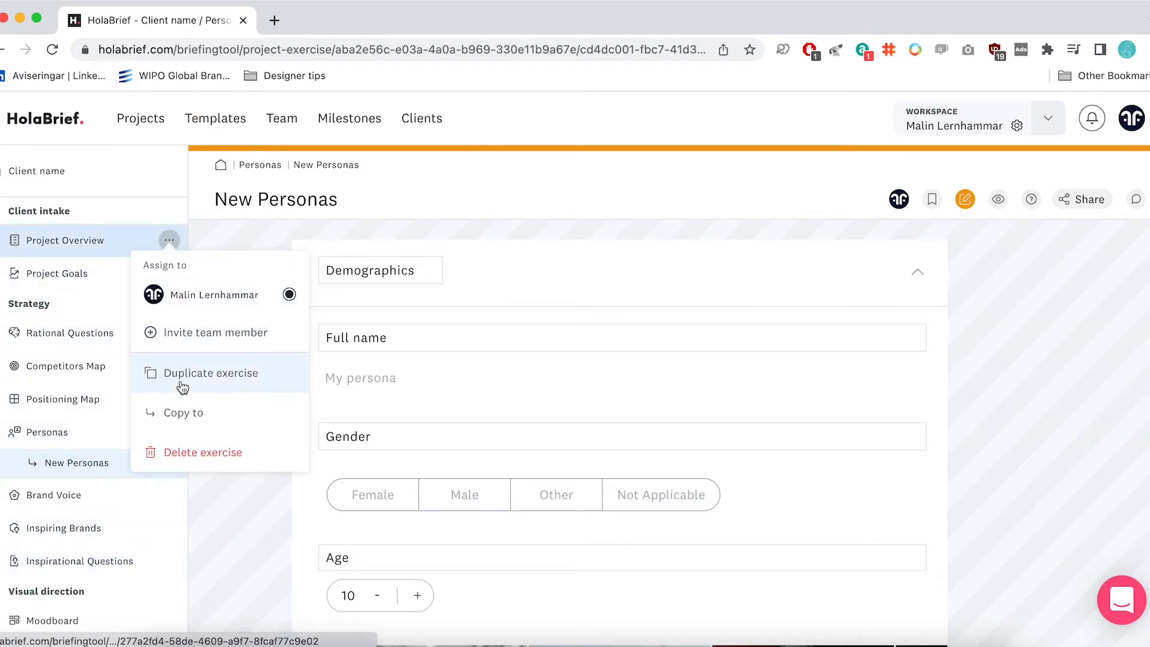
mouse_move(203, 452)
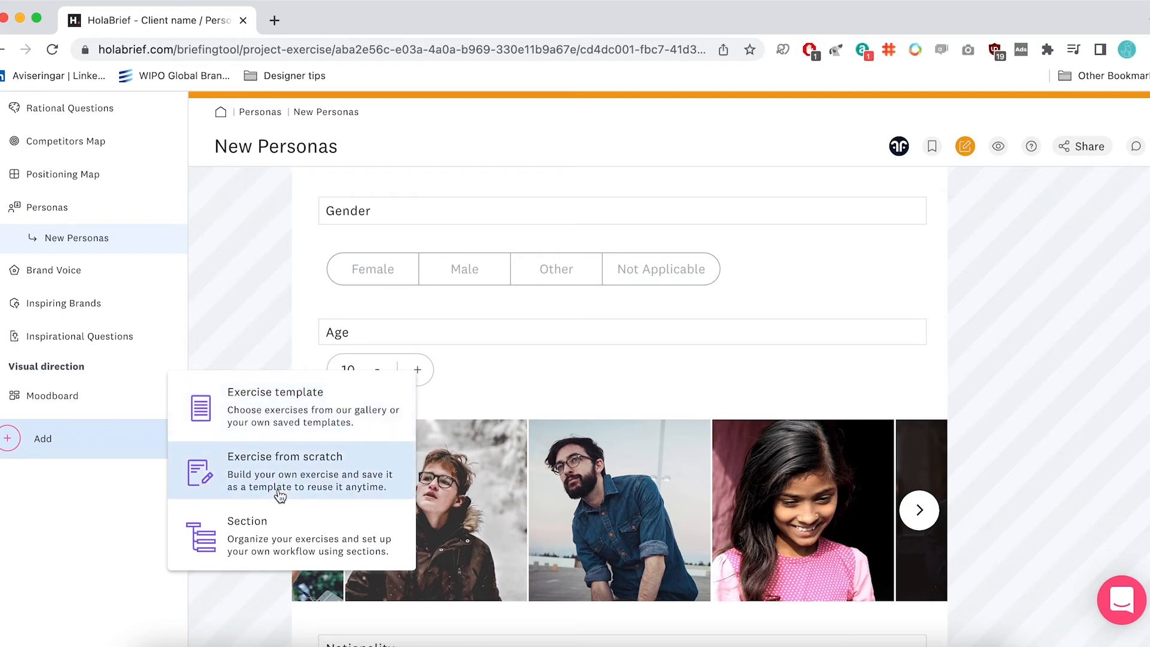
mouse_move(280, 535)
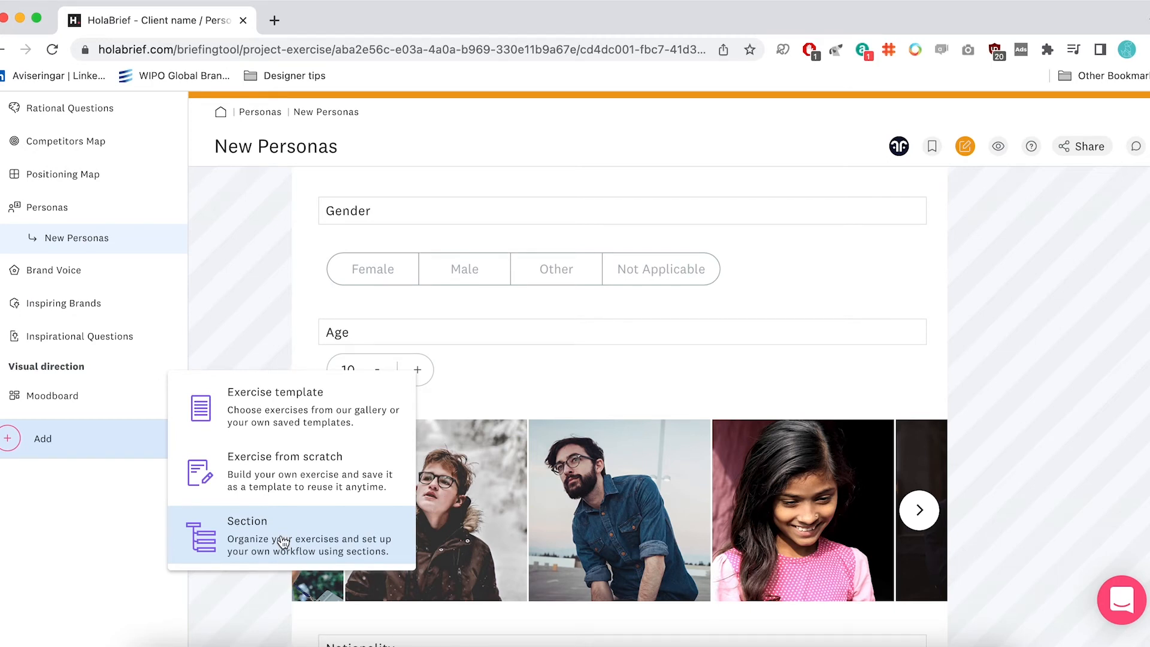
mouse_move(285, 539)
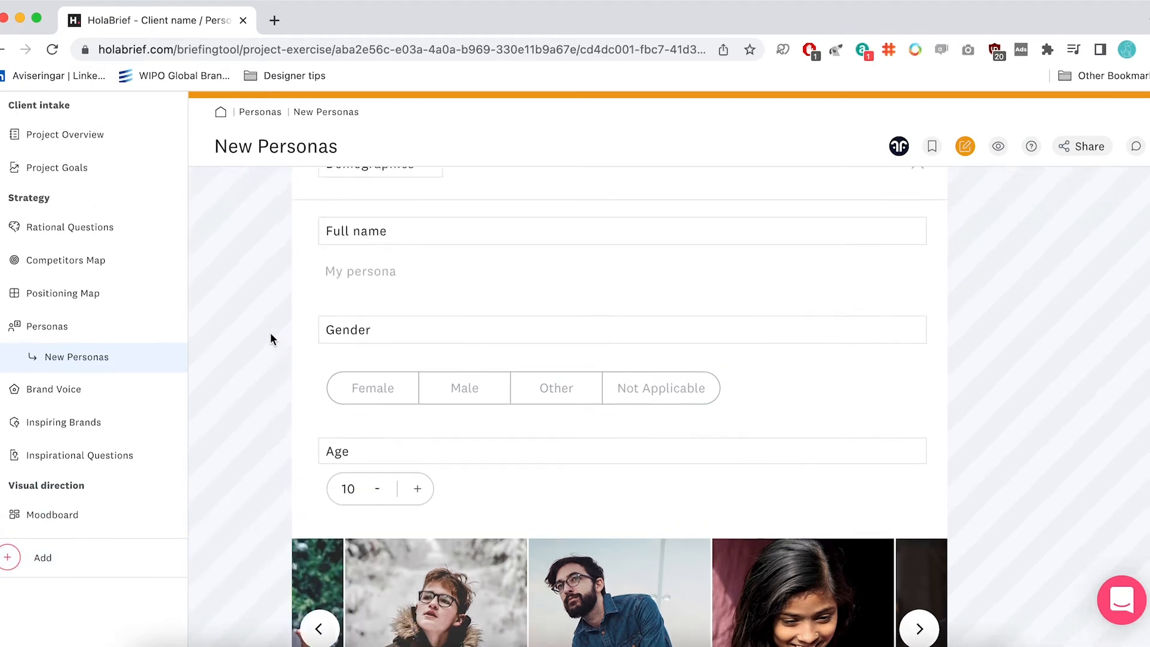
scroll(up, 3)
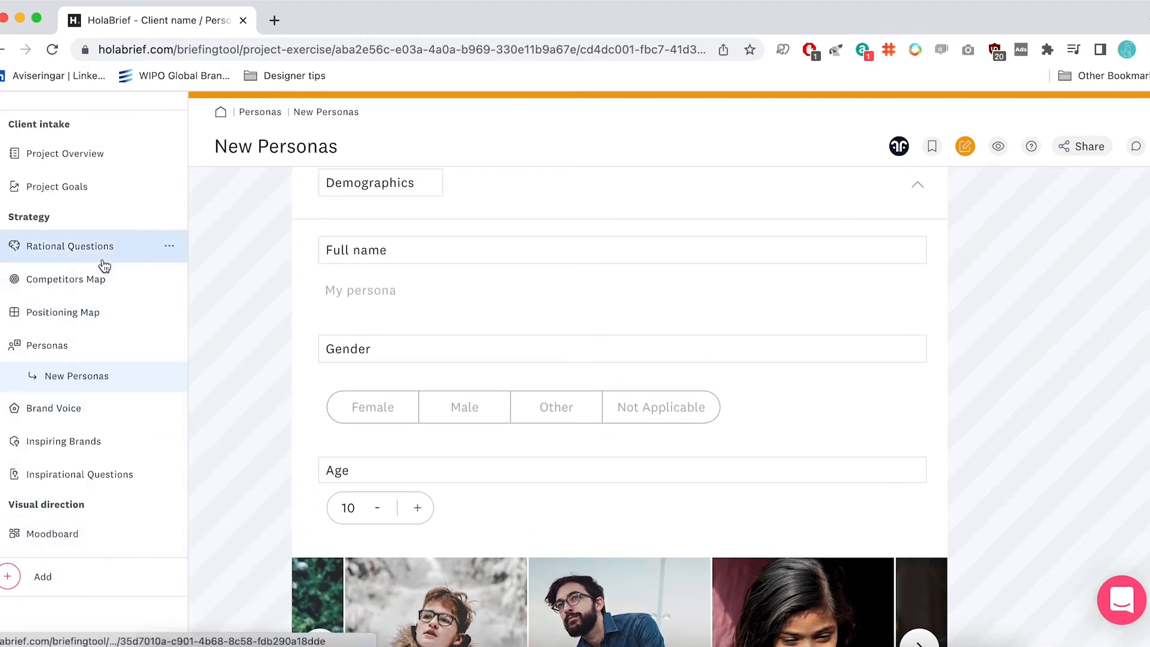
scroll(up, 3)
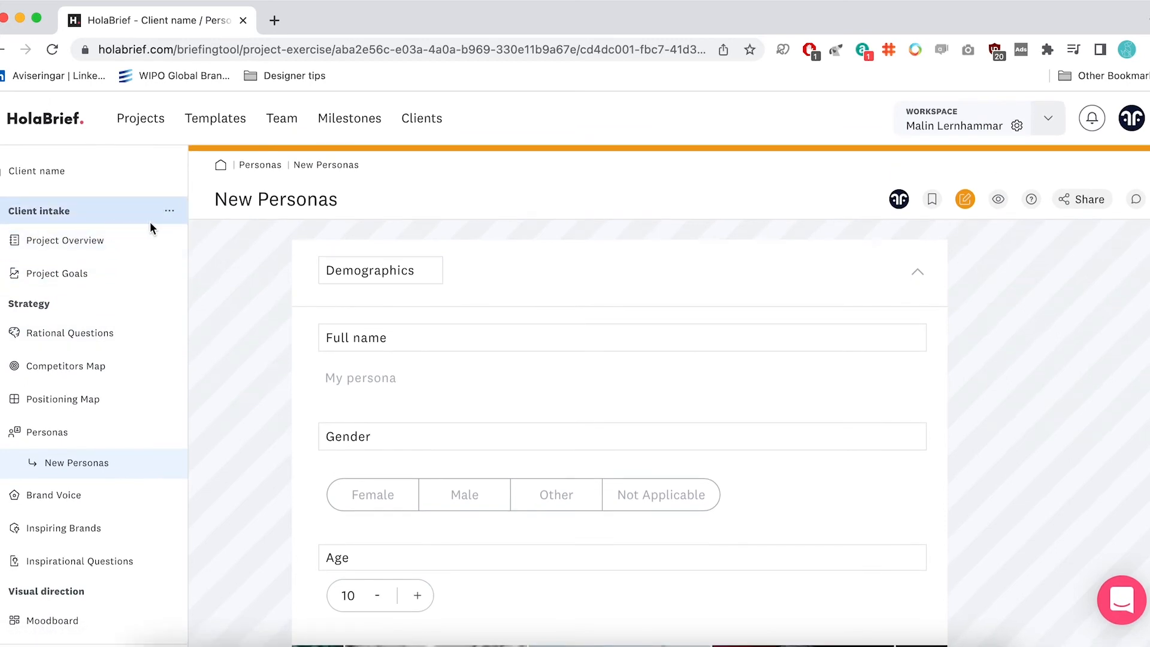
mouse_move(254, 279)
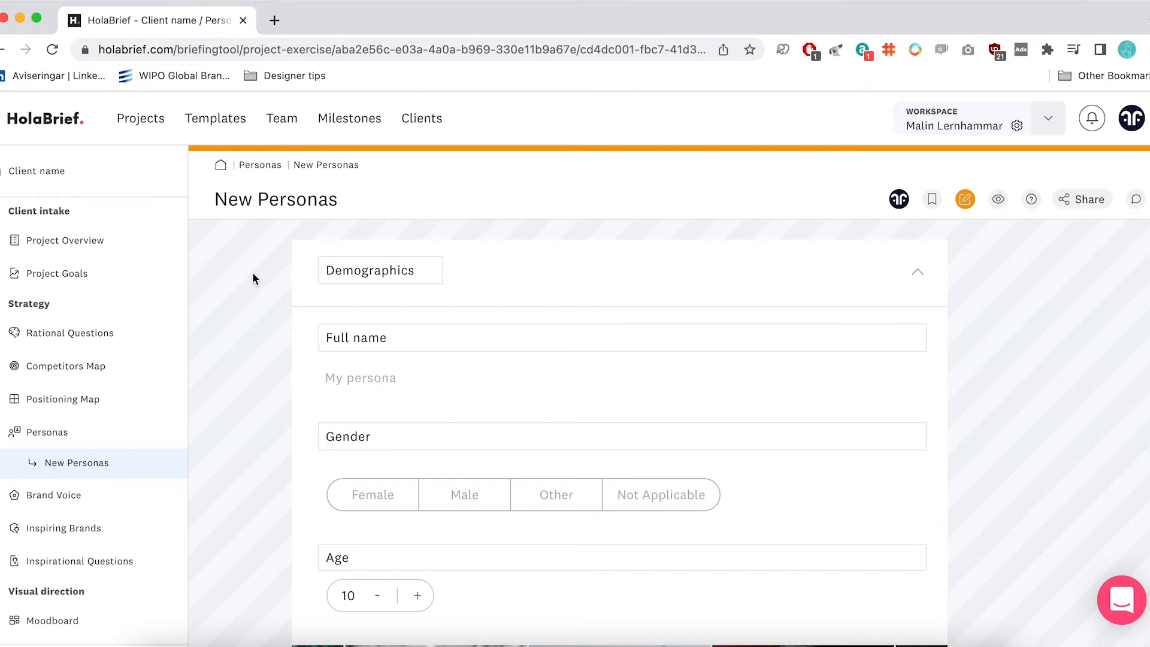
scroll(down, 3)
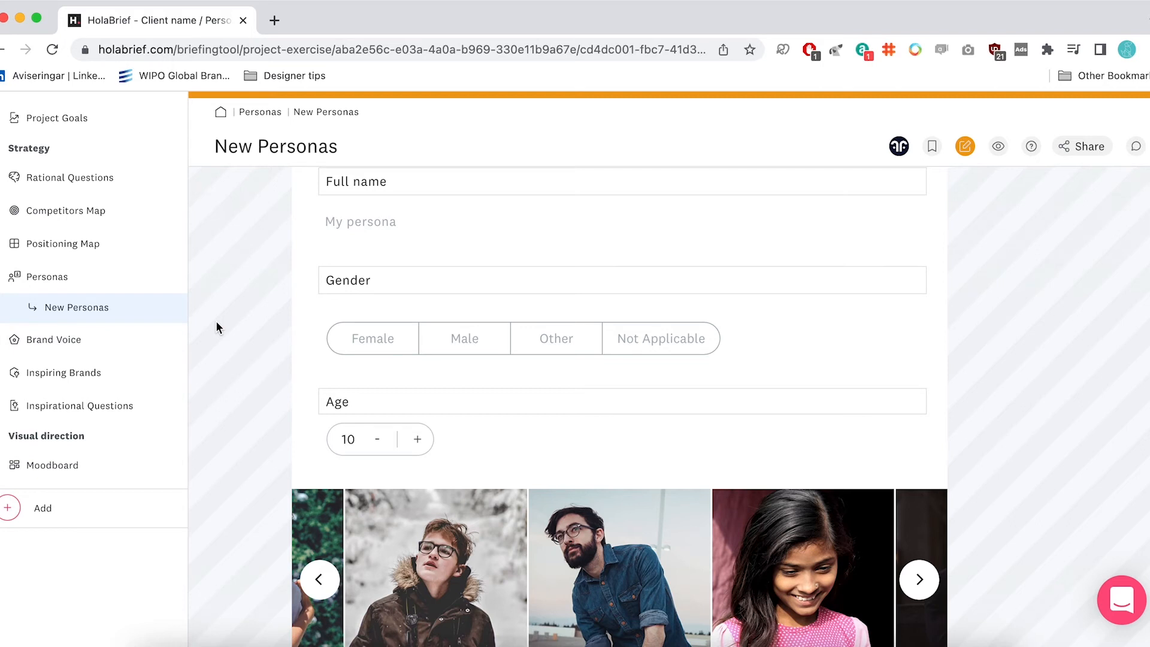
mouse_move(117, 477)
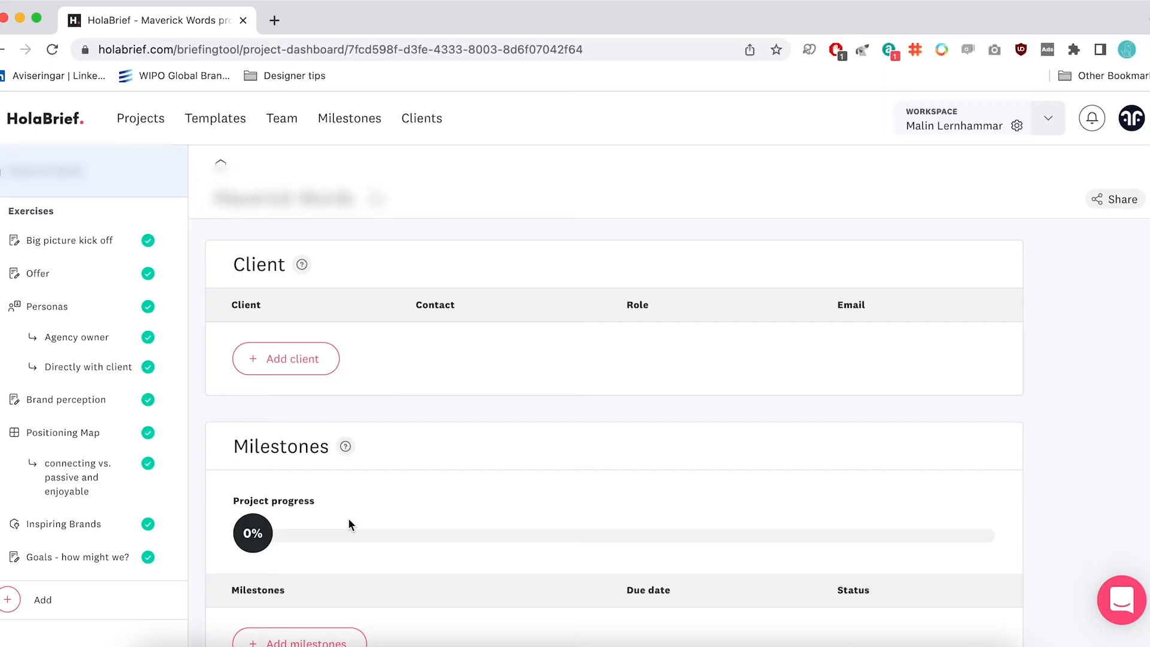
mouse_move(205, 449)
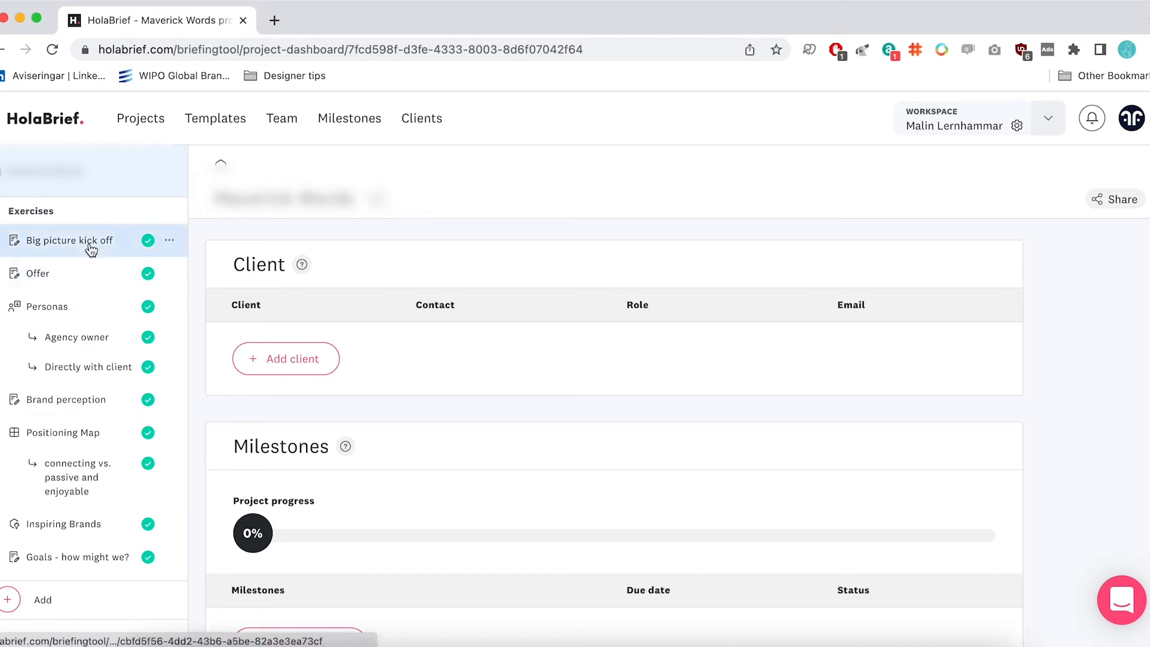
mouse_move(70, 240)
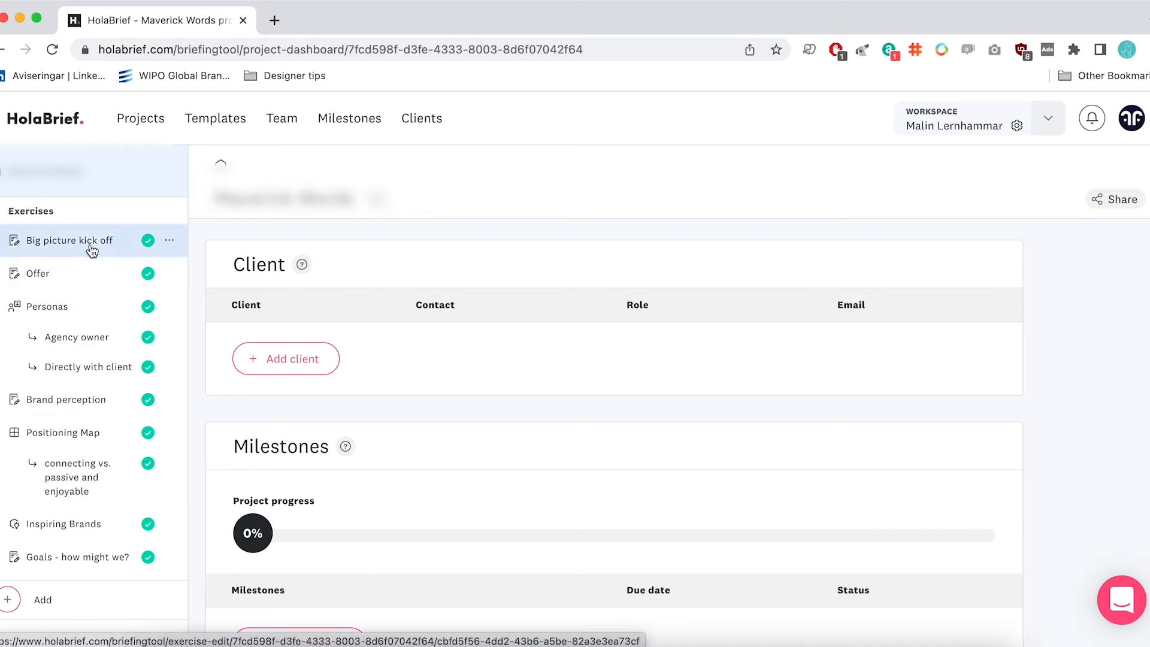
click(71, 241)
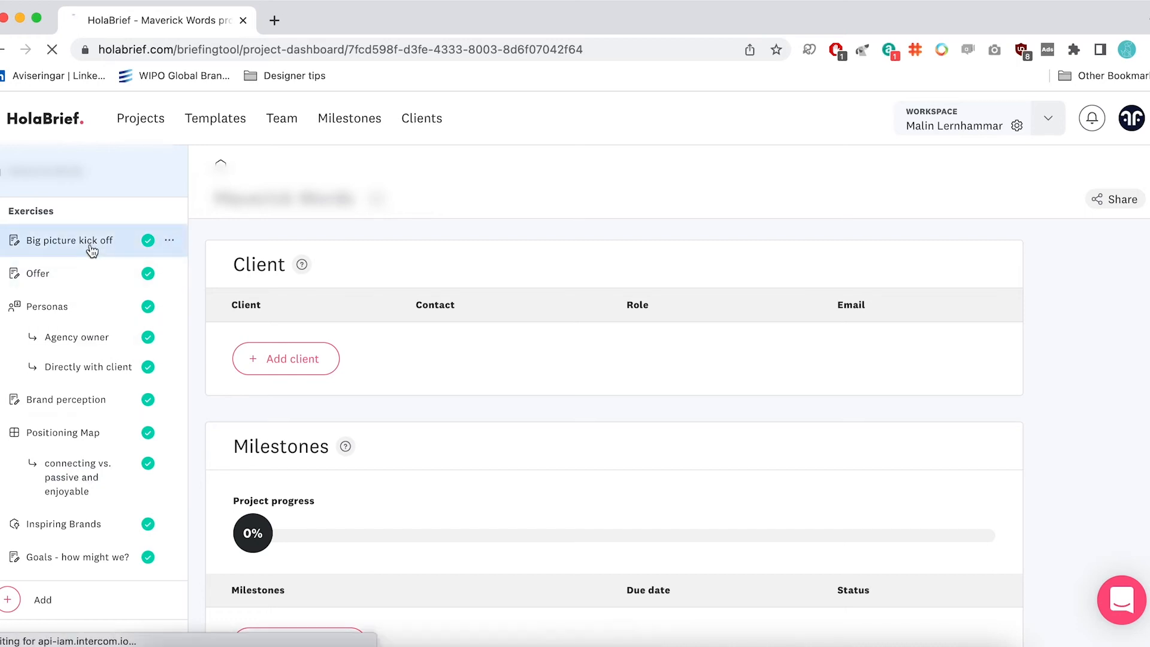
click(71, 240)
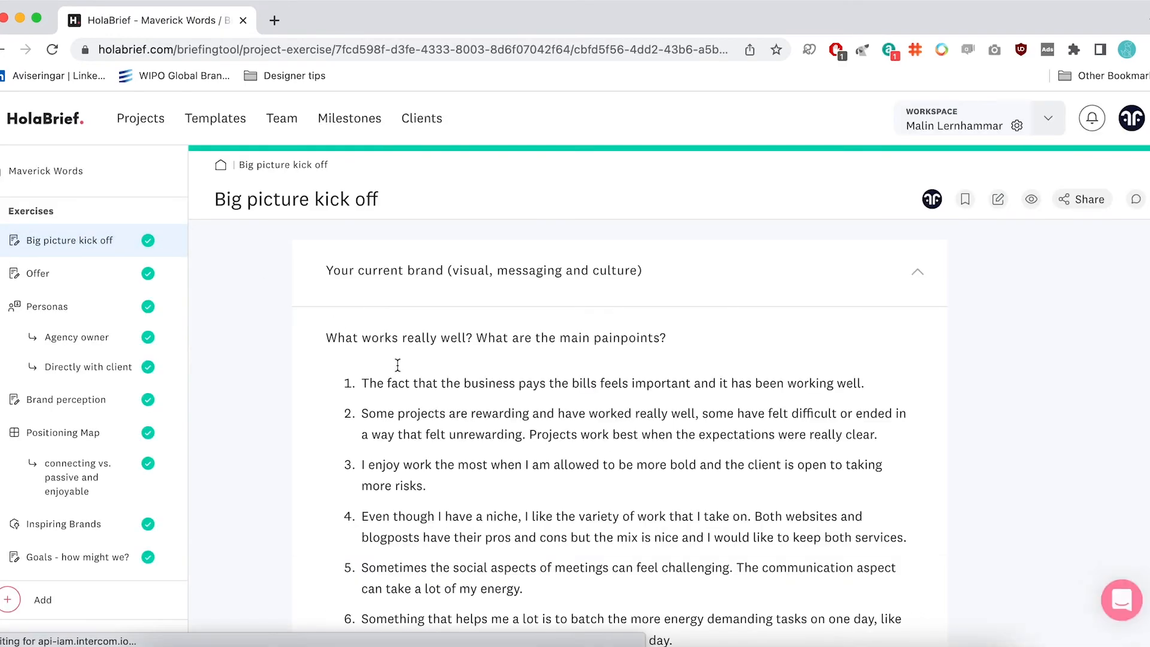
scroll(down, 3)
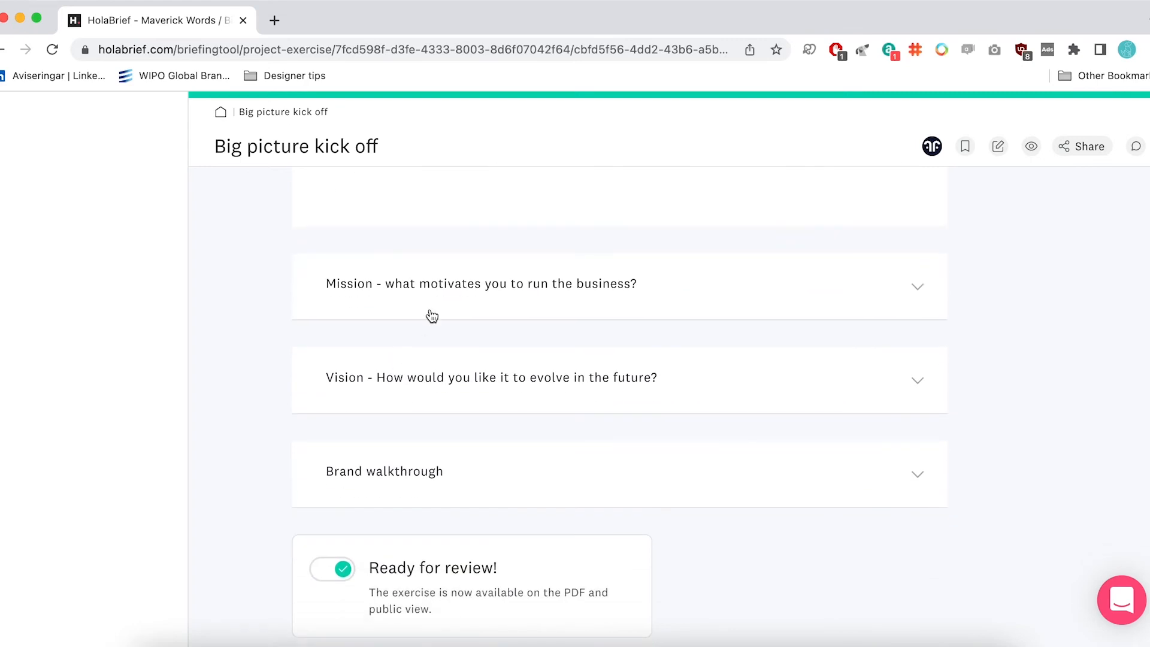
mouse_move(423, 475)
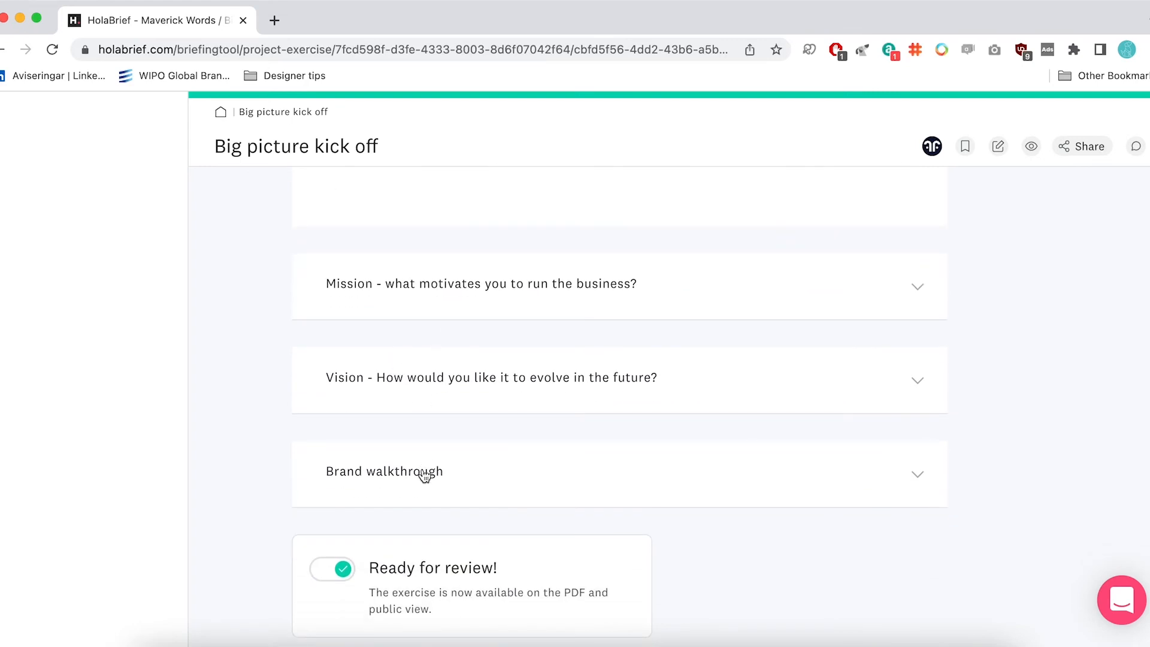
mouse_move(276, 418)
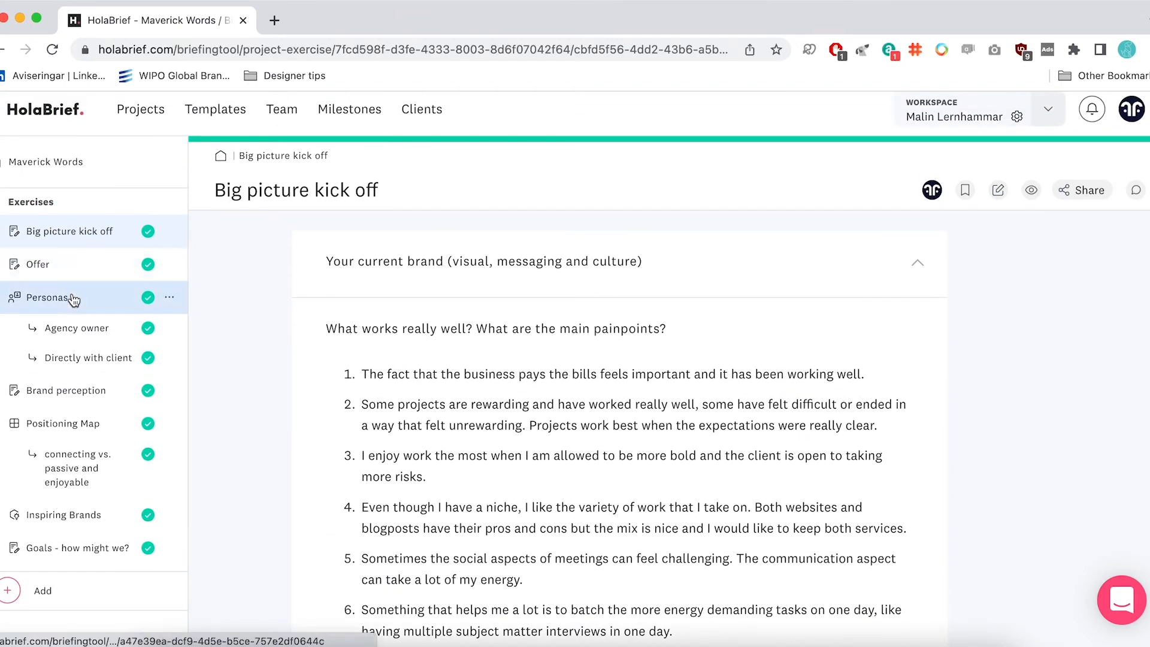
mouse_move(79, 426)
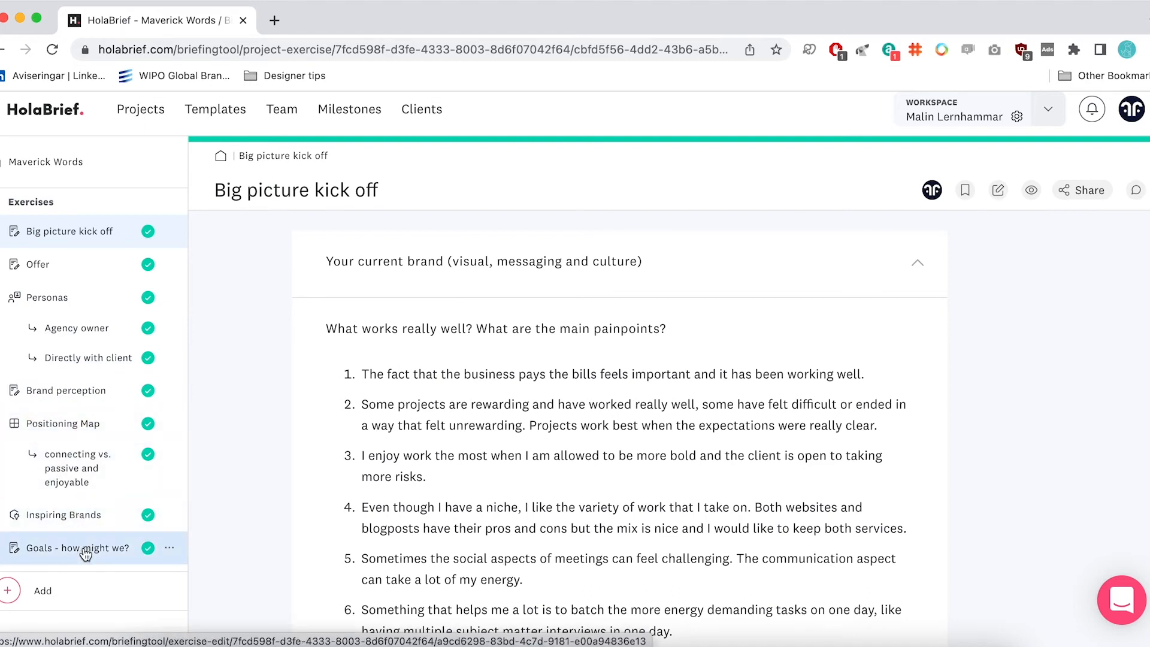
mouse_move(79, 560)
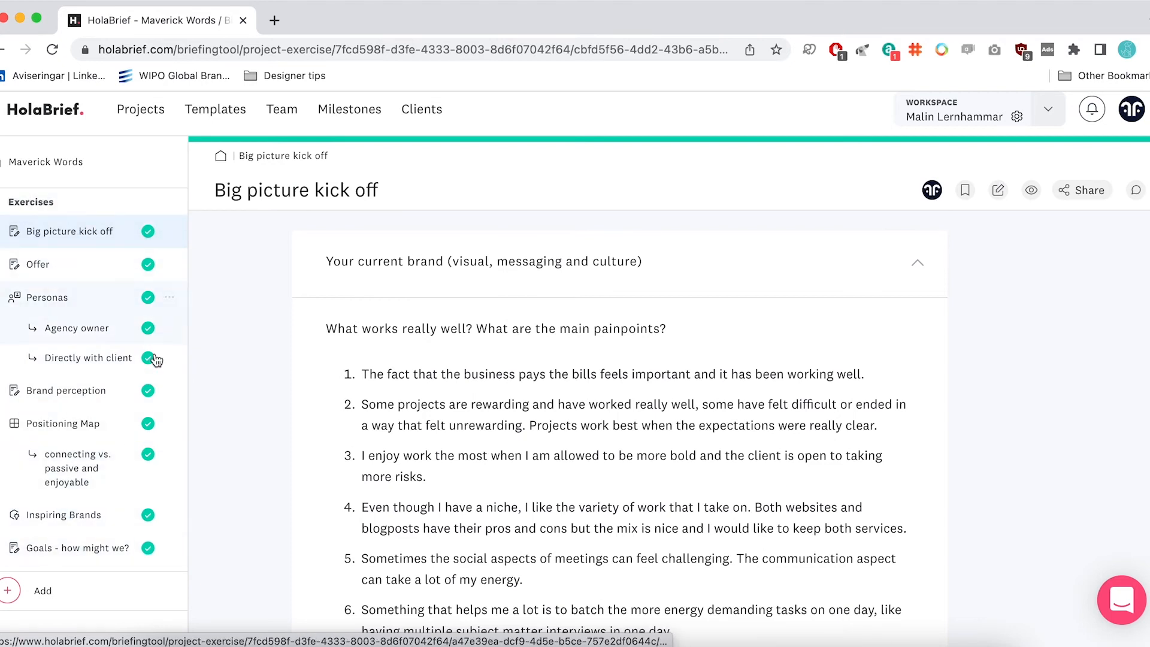
mouse_move(251, 453)
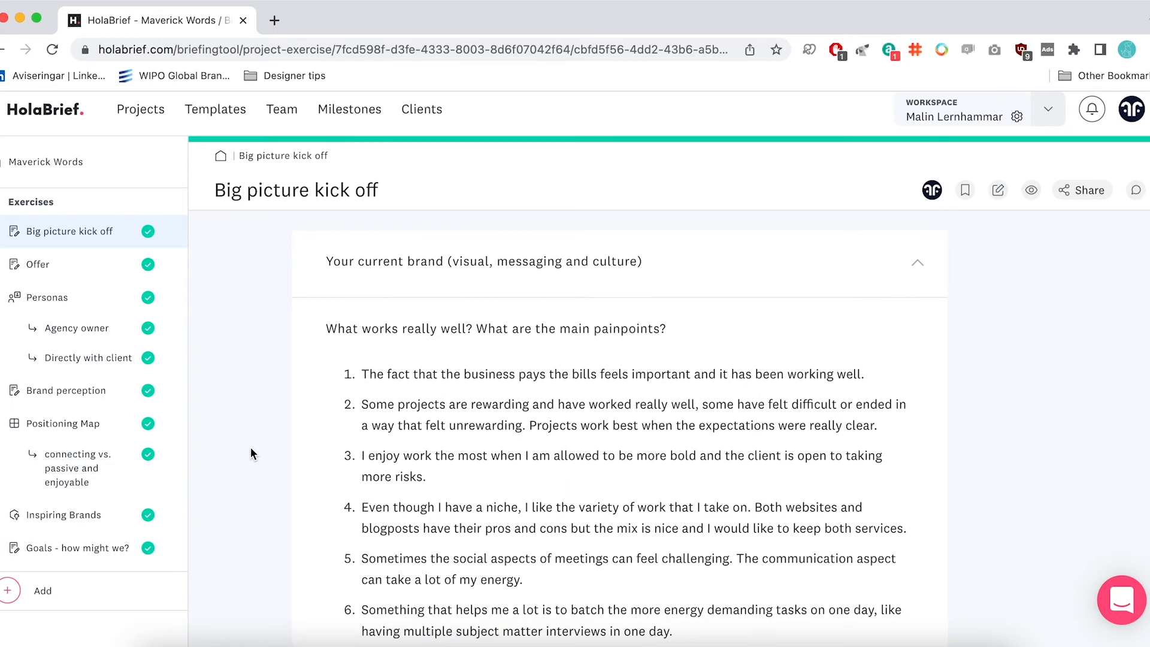
scroll(up, 3)
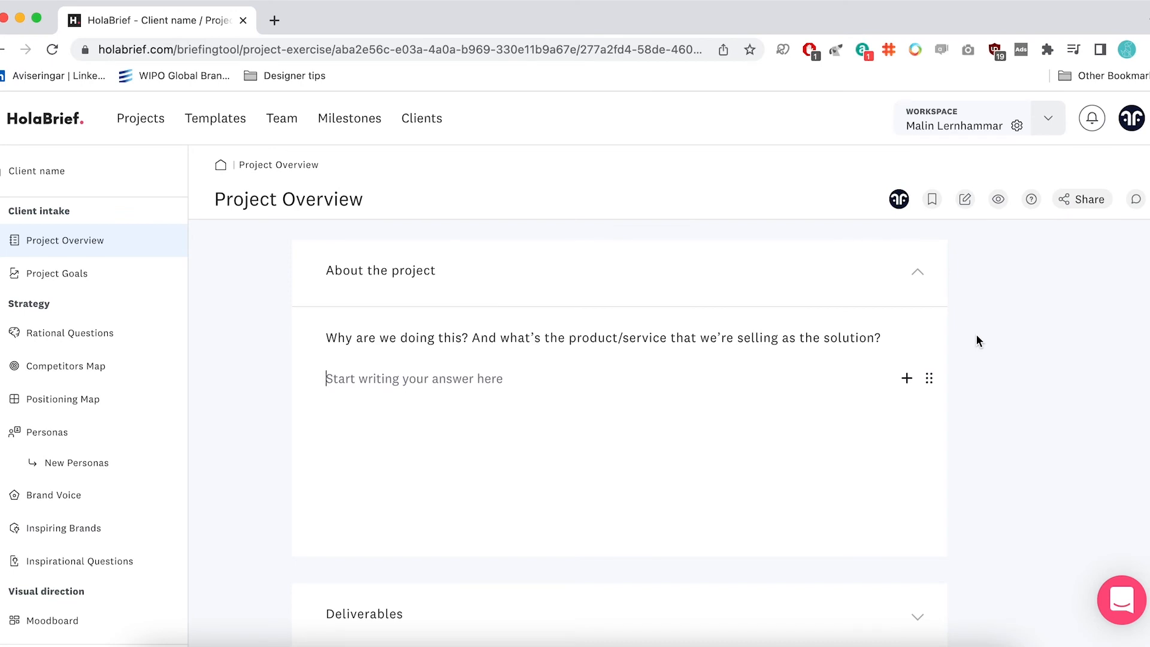
Step: Toggle 'Mark as ready for review' on for Project Overview
scroll(down, 3)
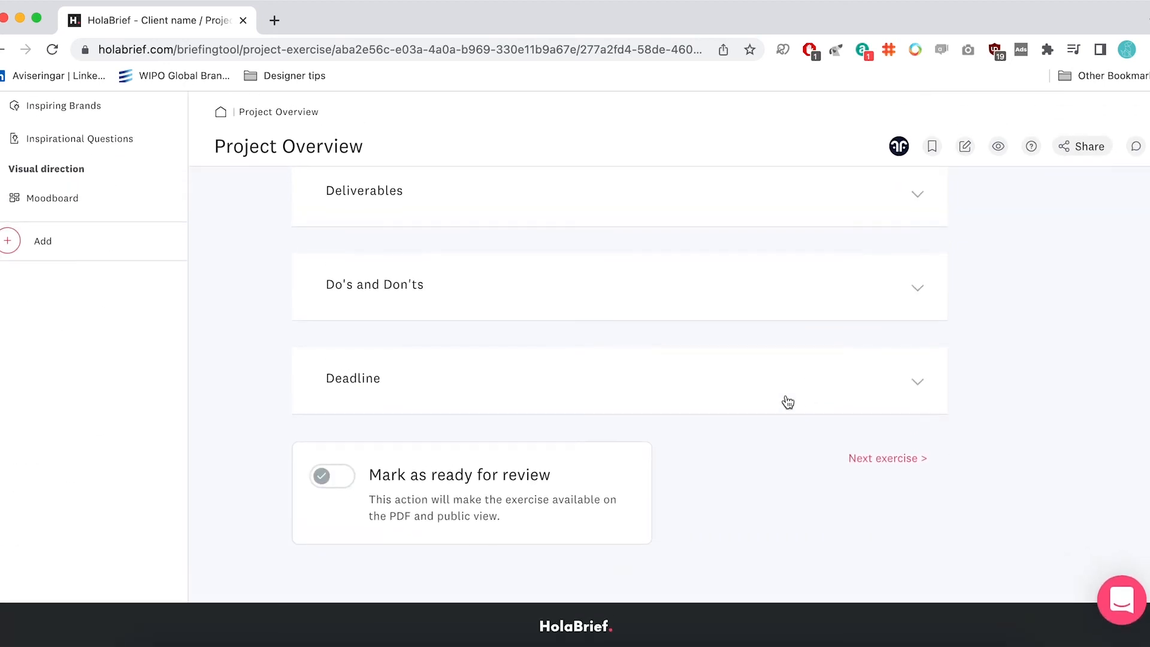
mouse_move(345, 484)
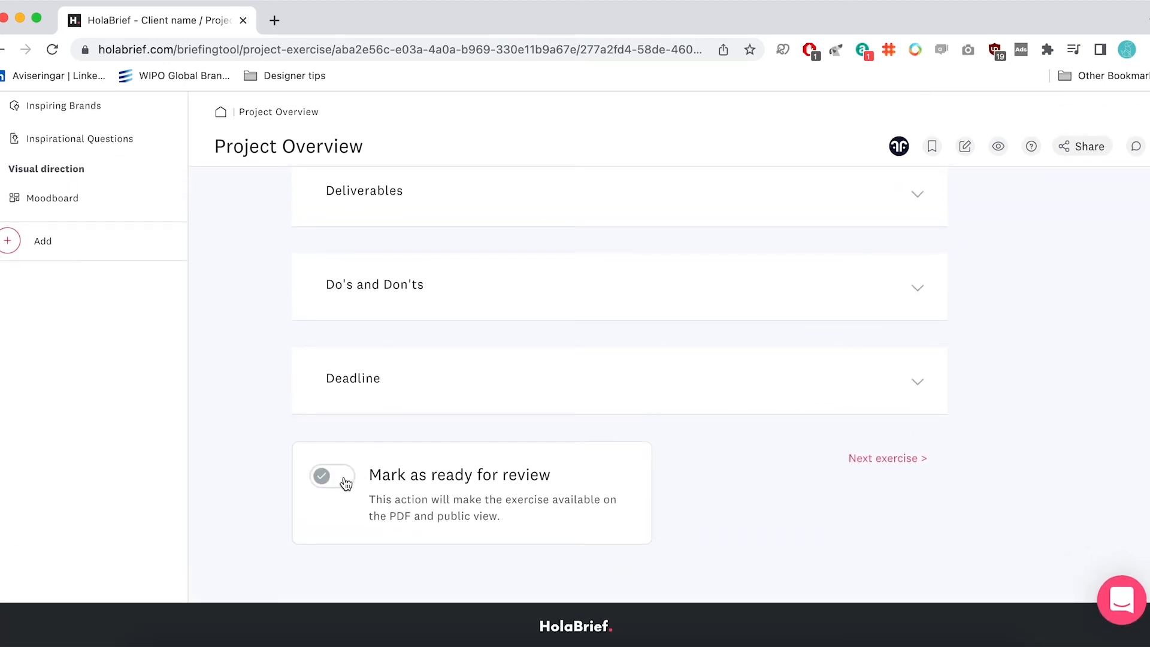
click(332, 476)
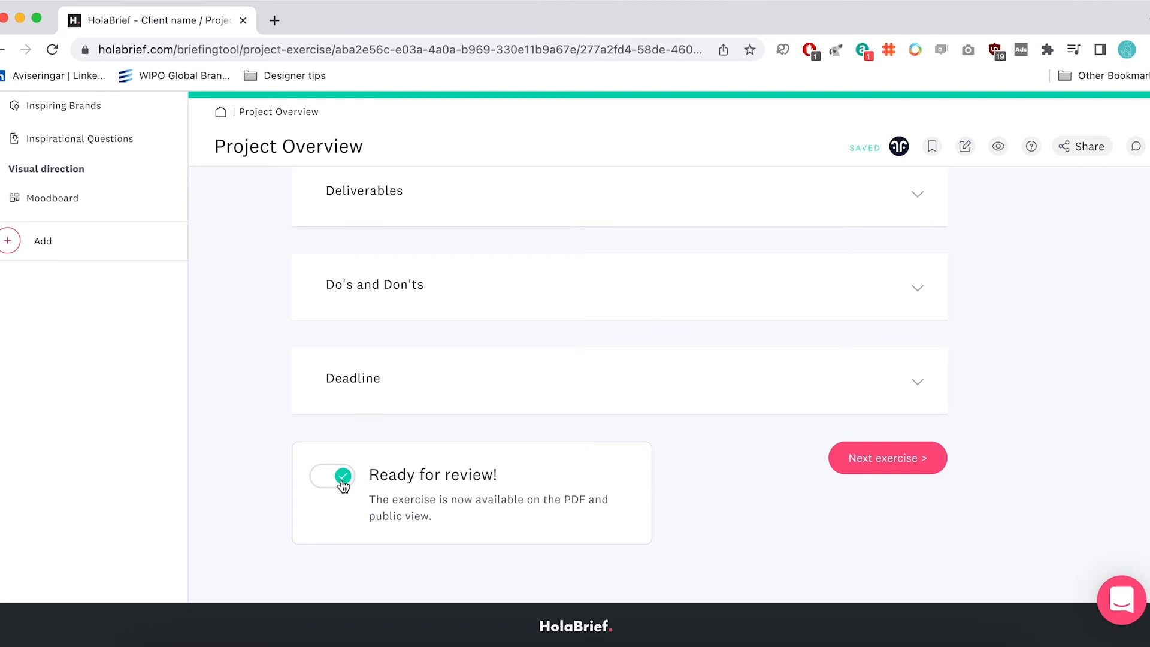
mouse_move(703, 482)
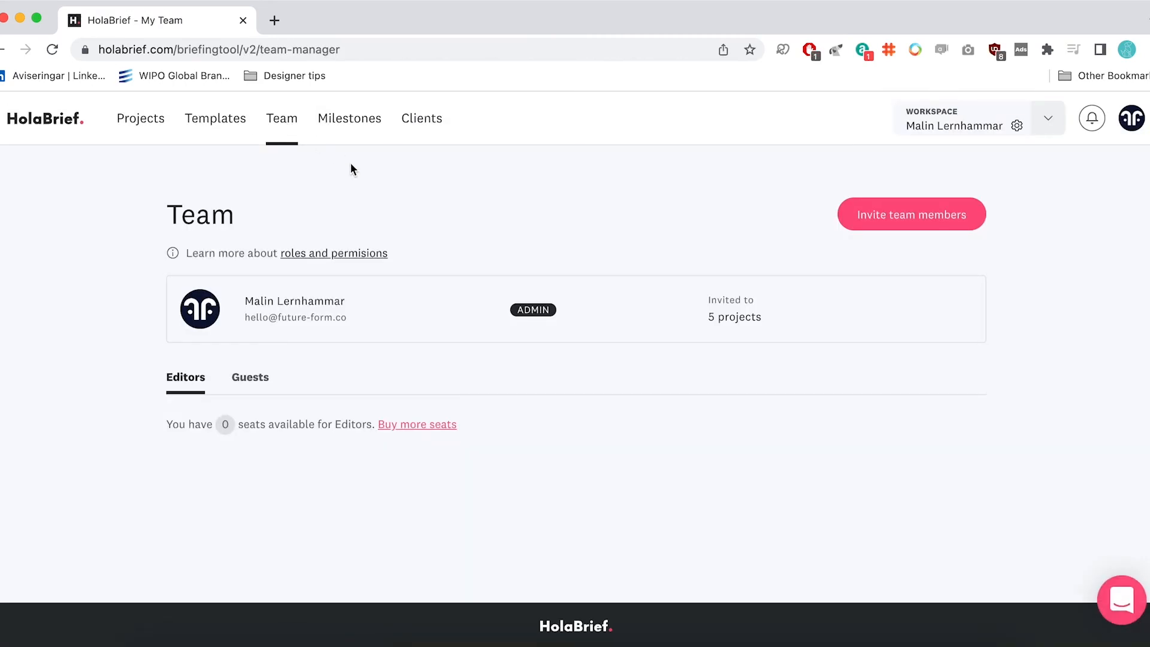
Step: From the Guests list, start an invite and show the role options
click(249, 377)
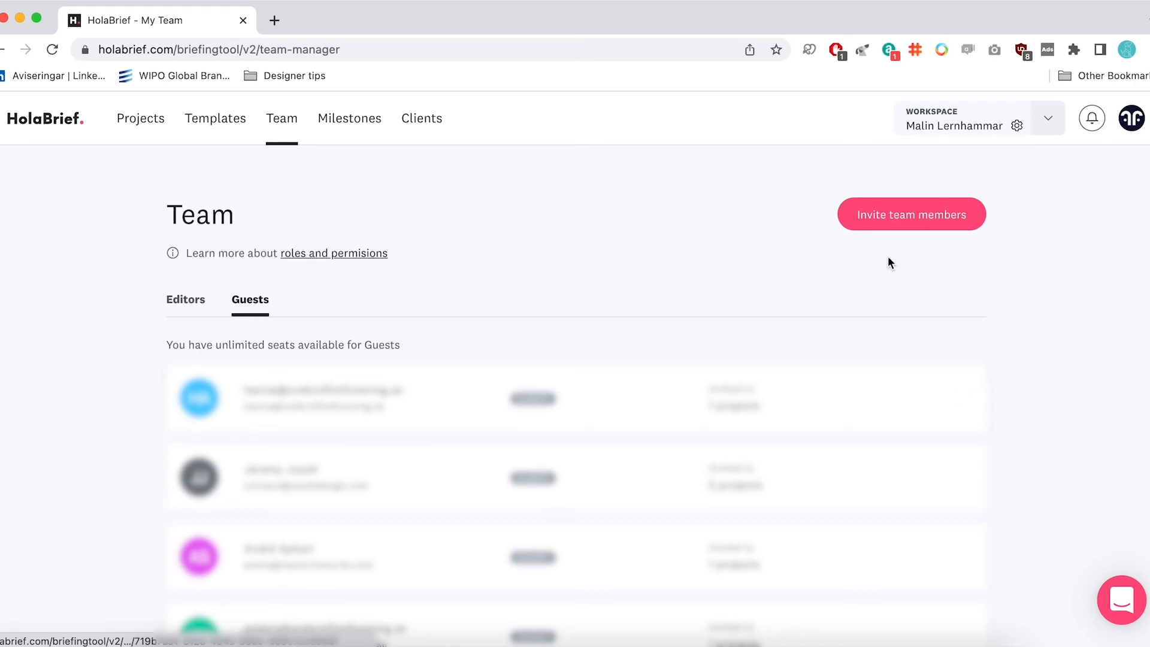
mouse_move(952, 292)
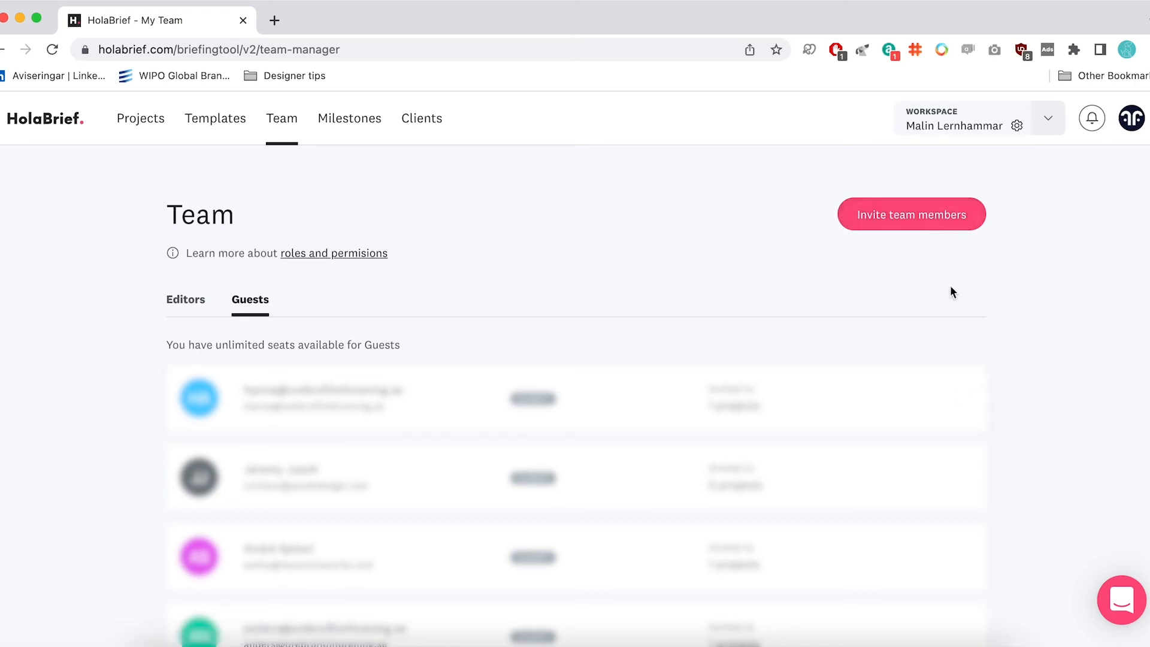
click(911, 214)
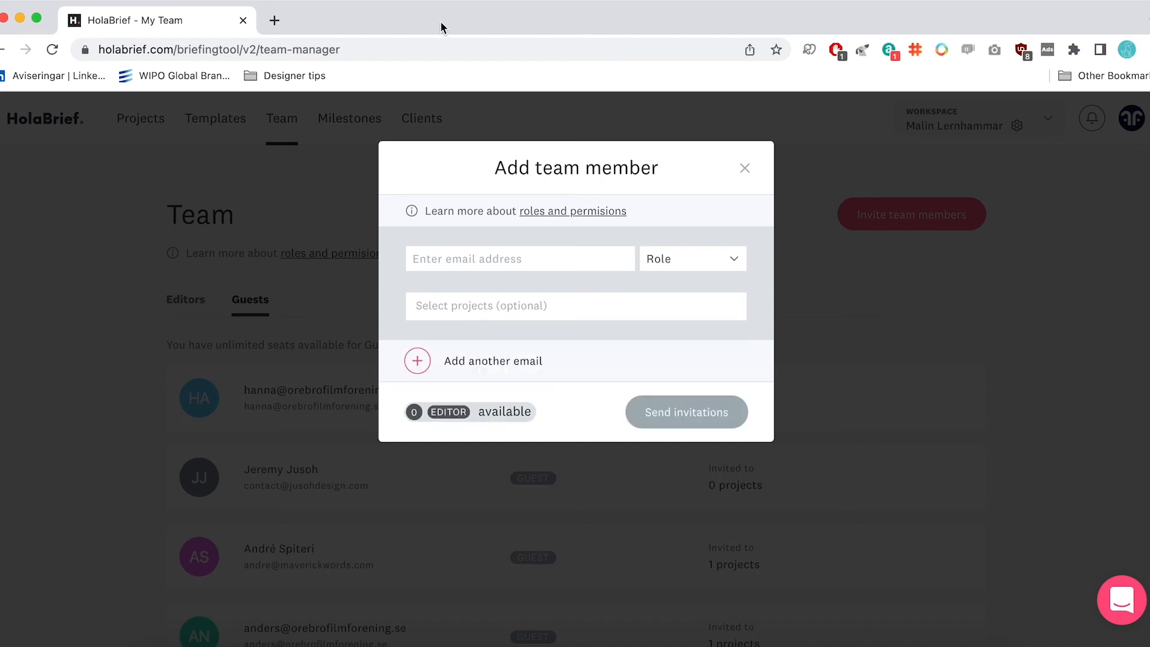
click(691, 259)
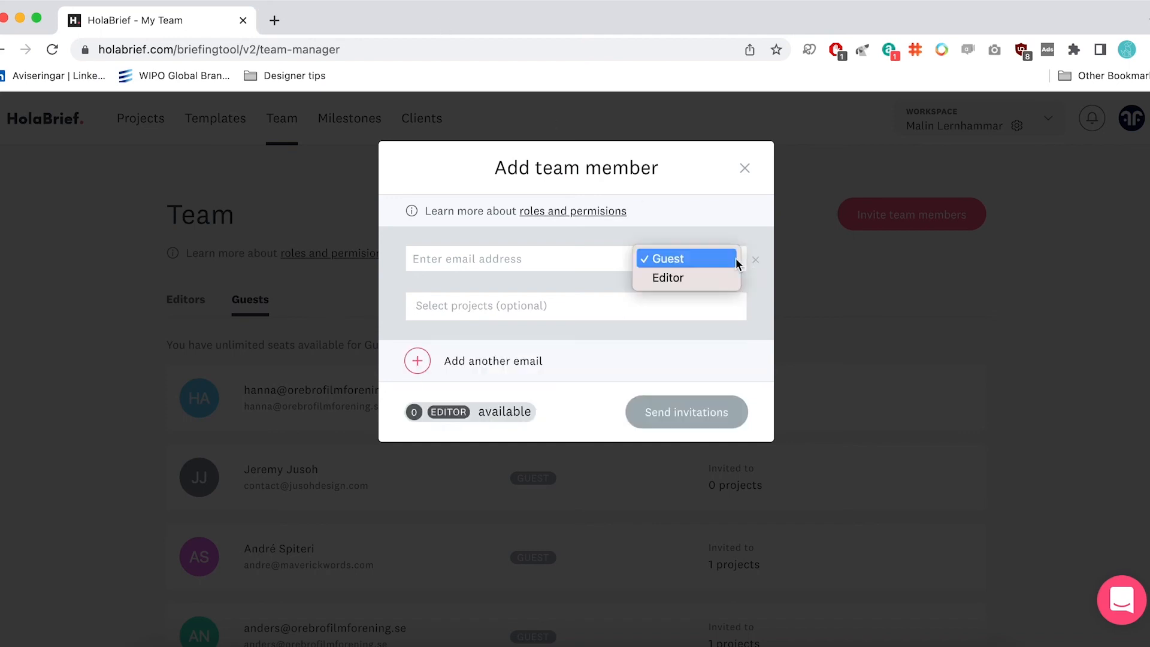
mouse_move(685, 277)
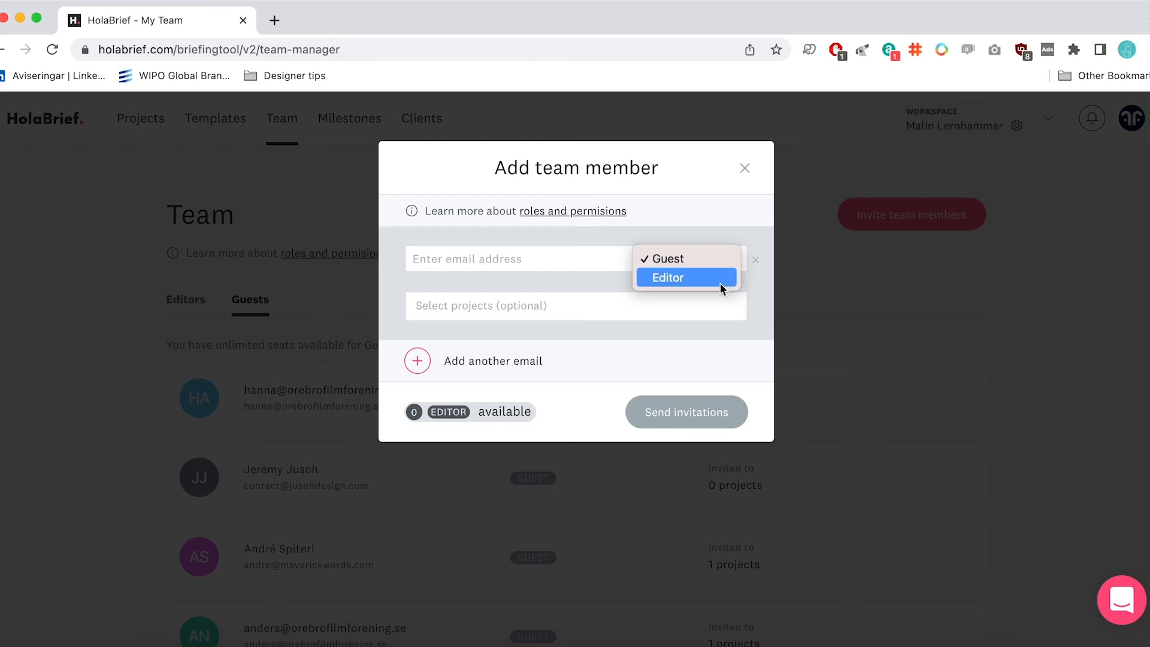
mouse_move(685, 281)
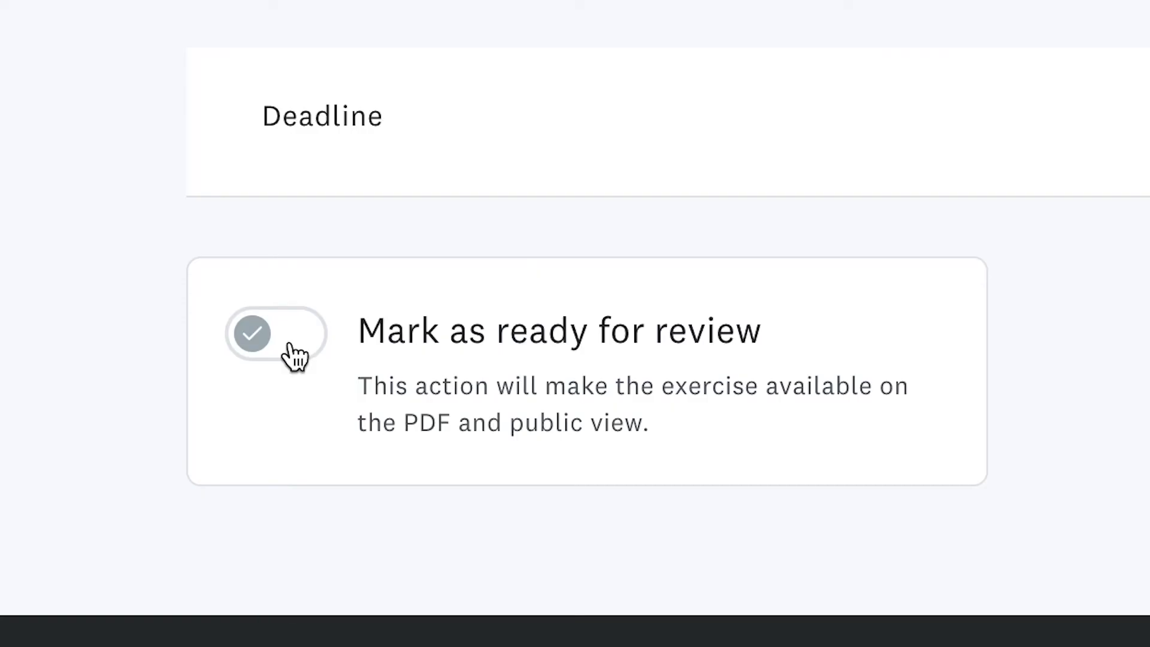
Step: Toggle 'Mark as ready for review' on for the exercise
click(275, 334)
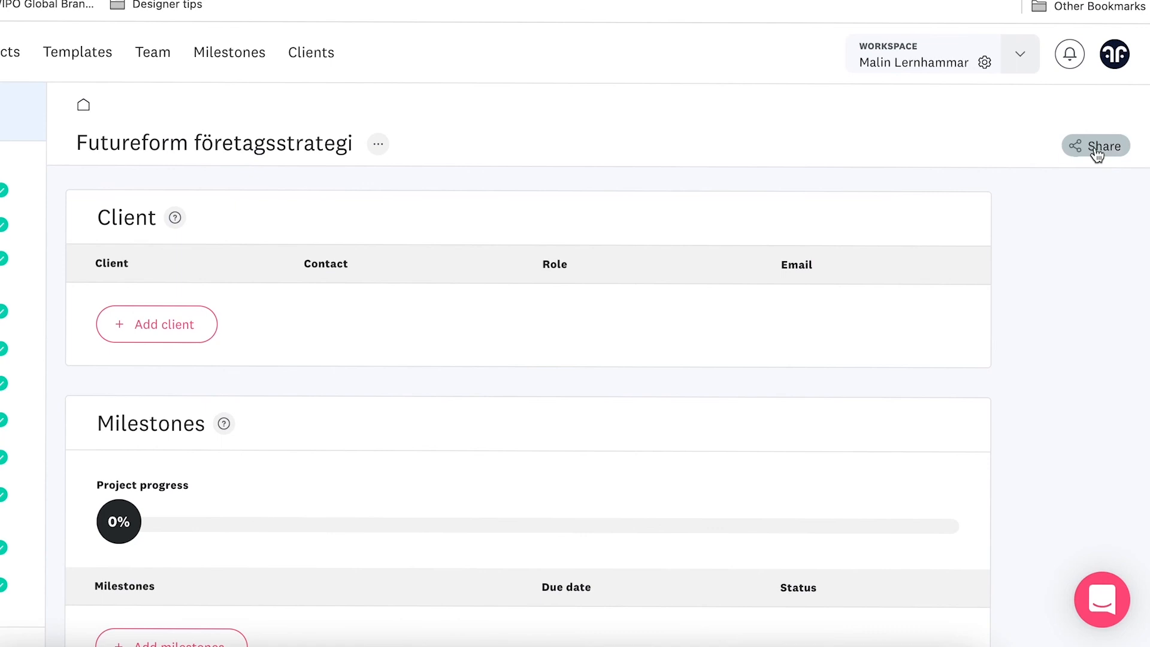
Step: Download all exercises as a PDF via Share and view the generated file
click(1104, 146)
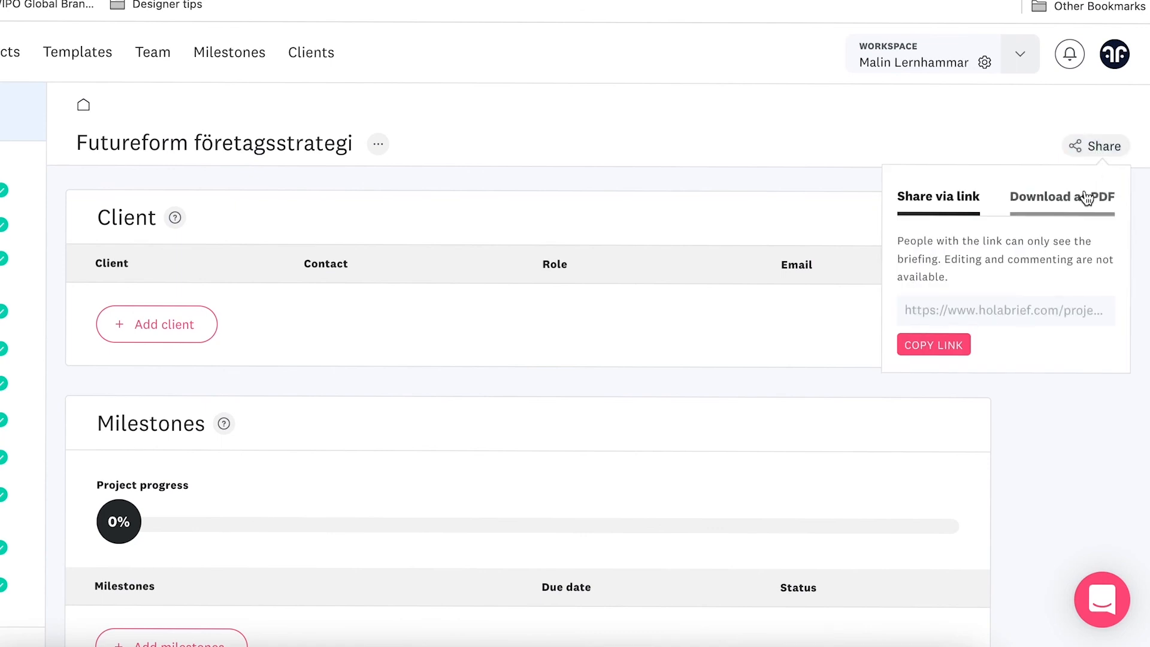
click(1061, 196)
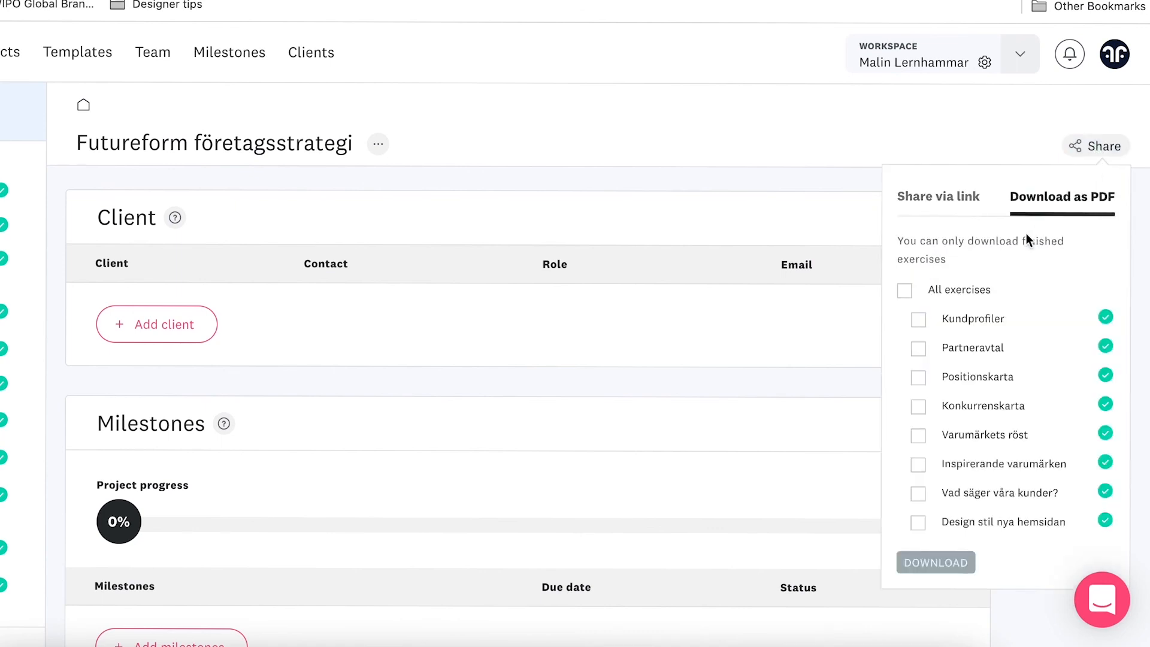
click(905, 290)
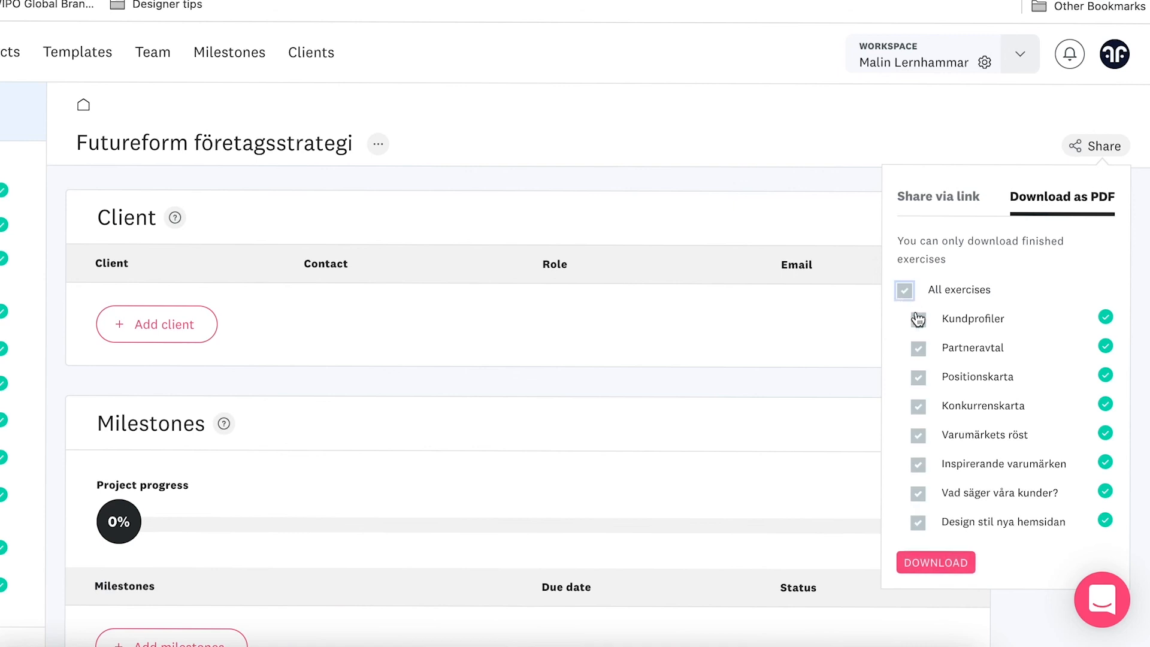
click(935, 563)
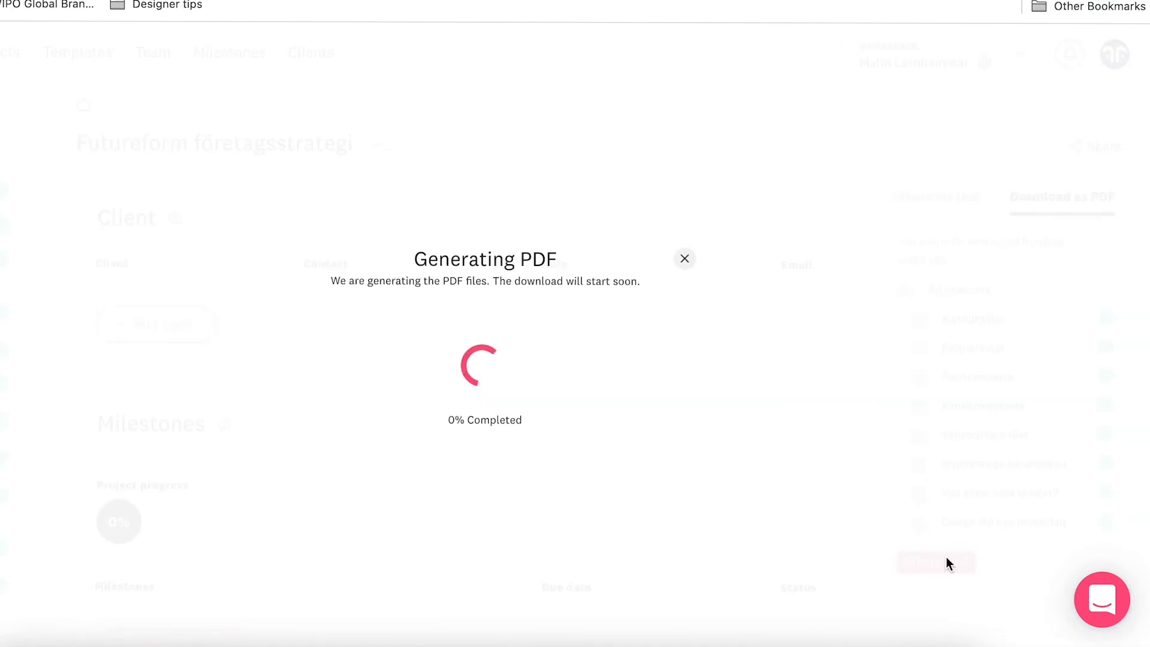
click(684, 259)
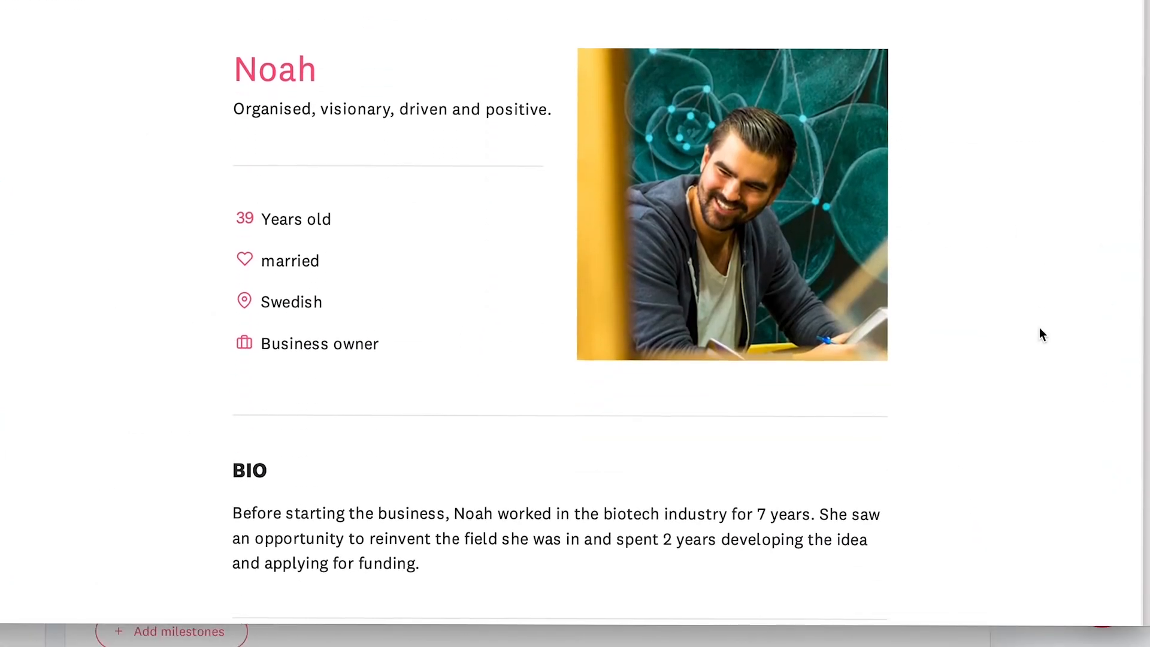
scroll(down, 3)
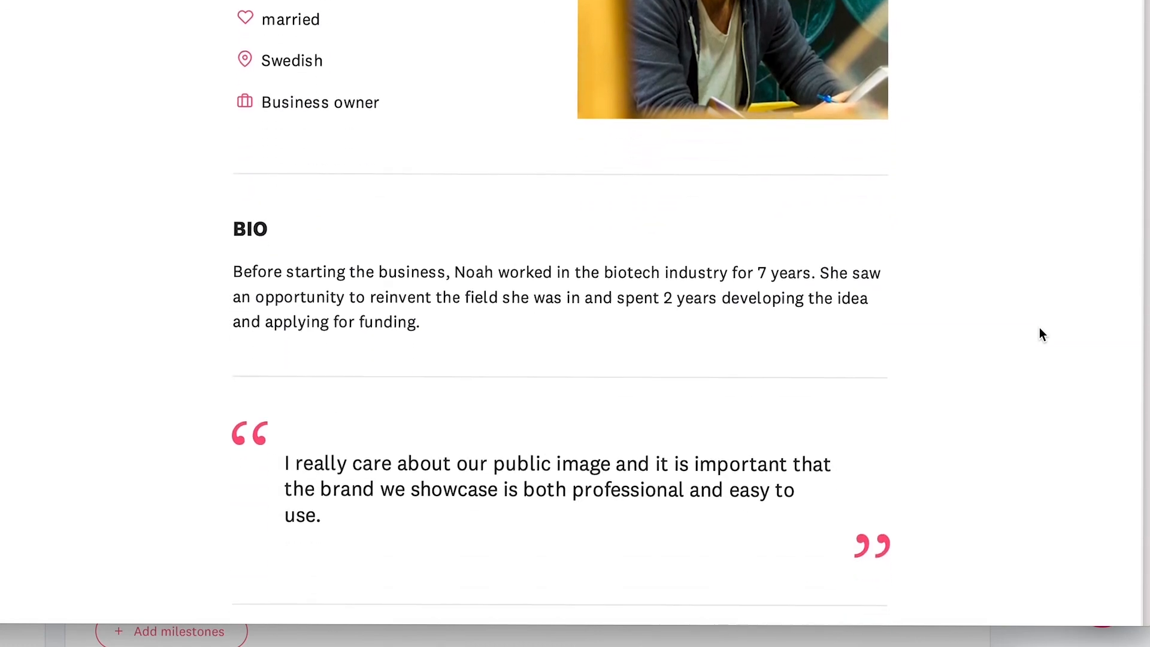